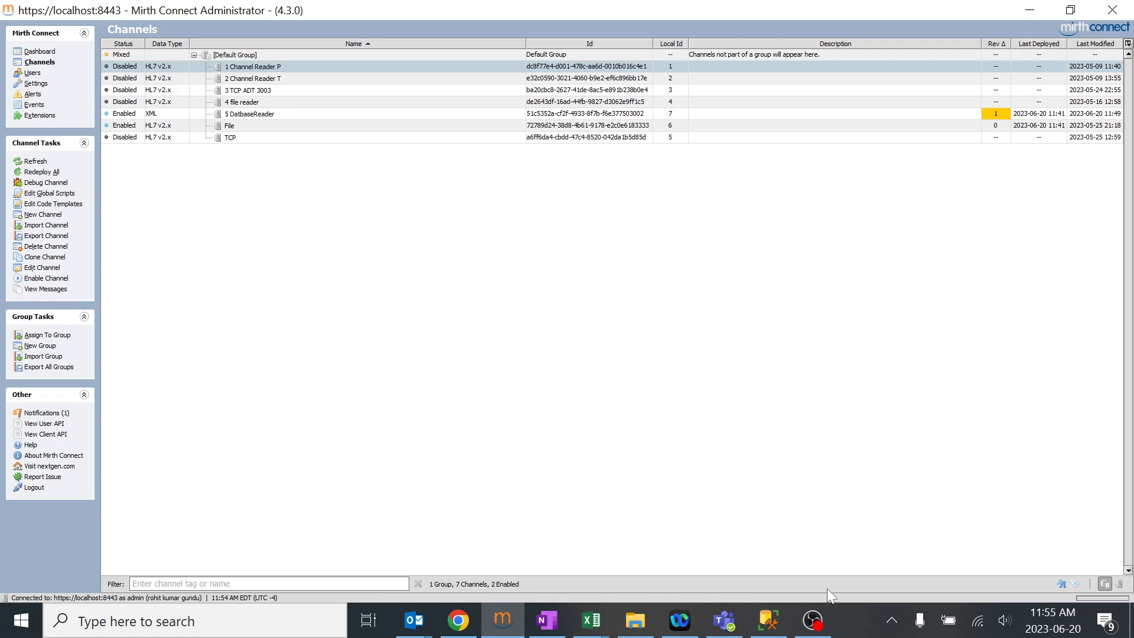
{"action": "mouse_move", "coordinate": [432, 259]}
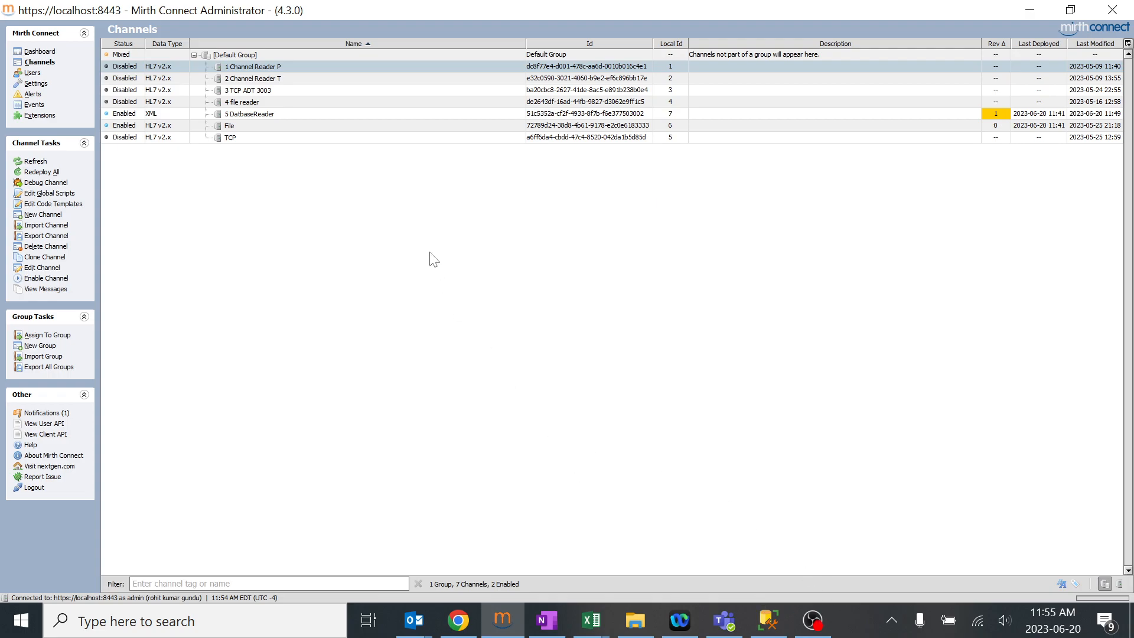
{"action": "mouse_move", "coordinate": [282, 156]}
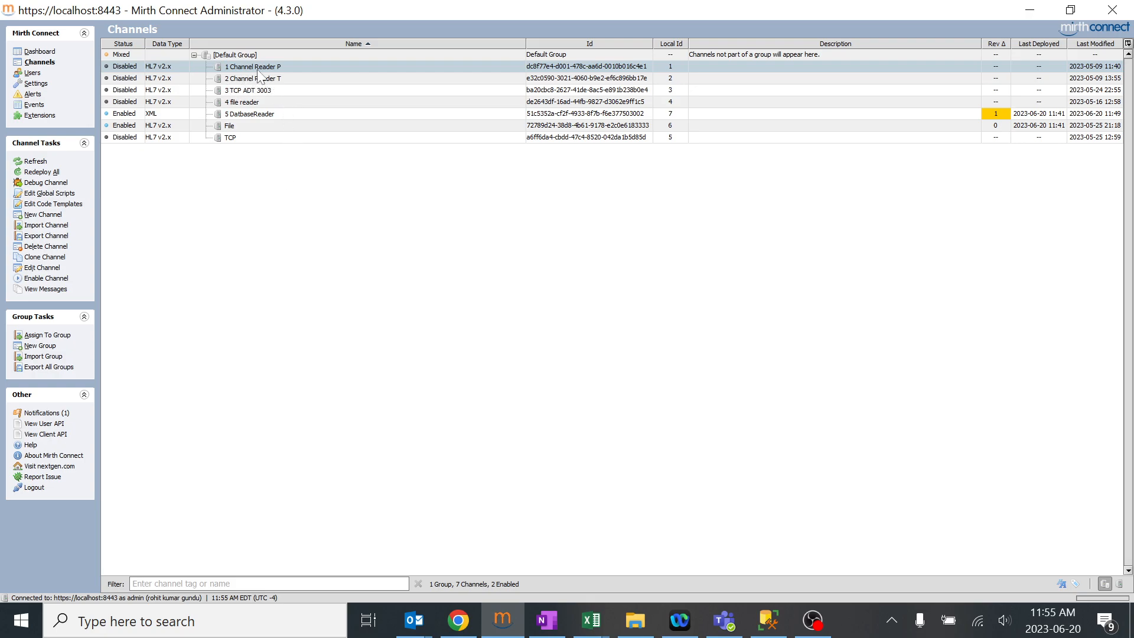
Review 1 Channel Reader P's source inbound/outbound data types (HL7 v2.x) and expand Destination 1
{"action": "double_click", "coordinate": [252, 66]}
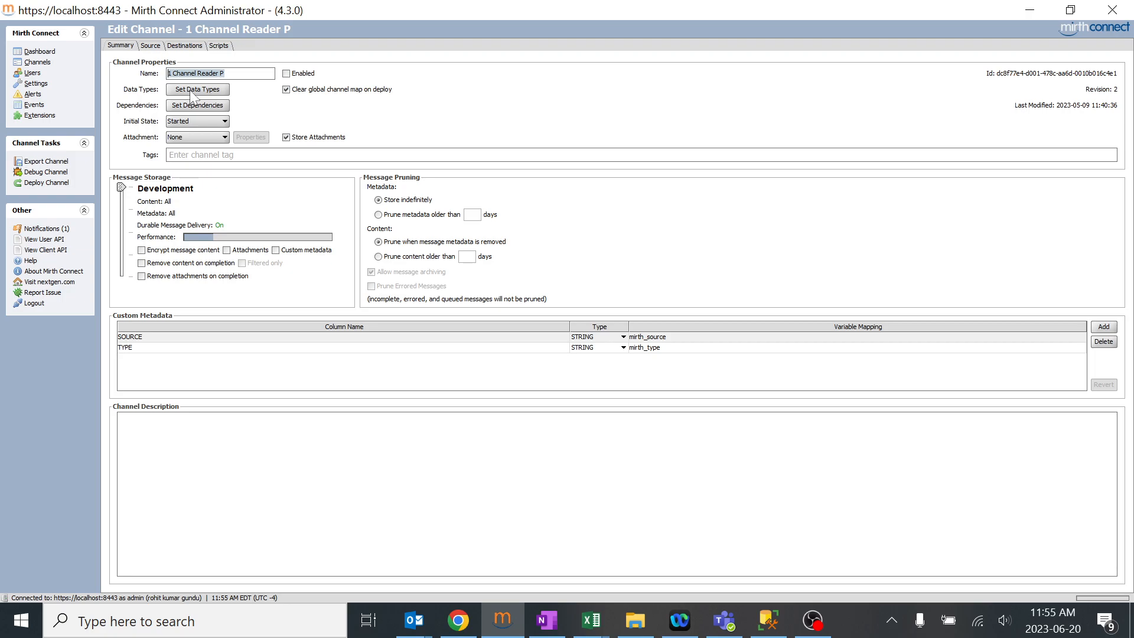
{"action": "left_click", "coordinate": [197, 89]}
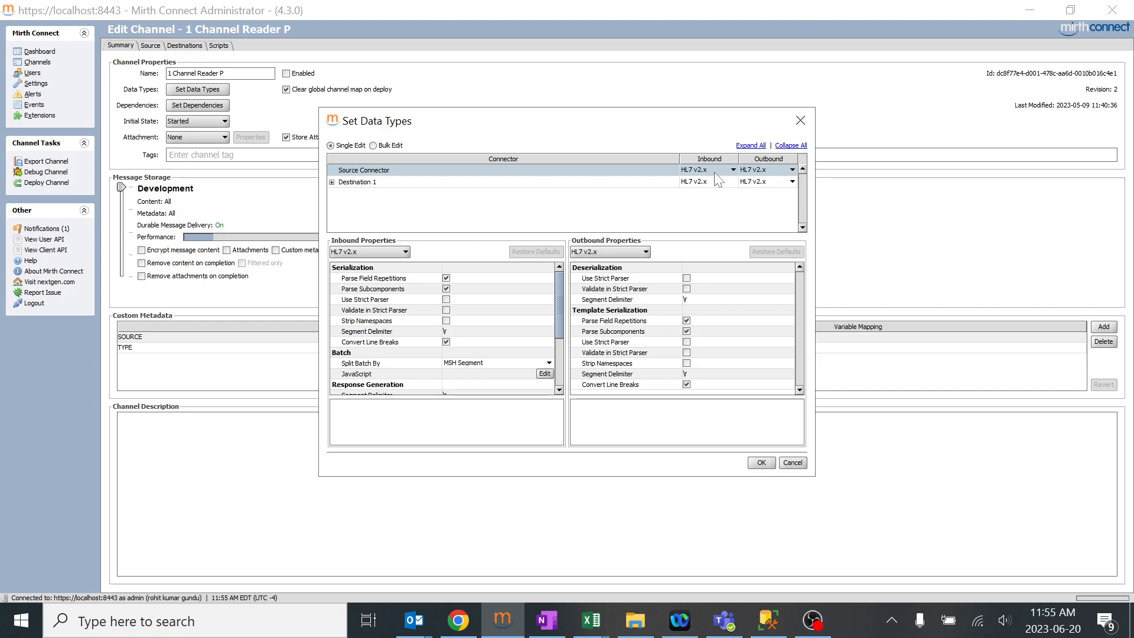
{"action": "left_click", "coordinate": [732, 169]}
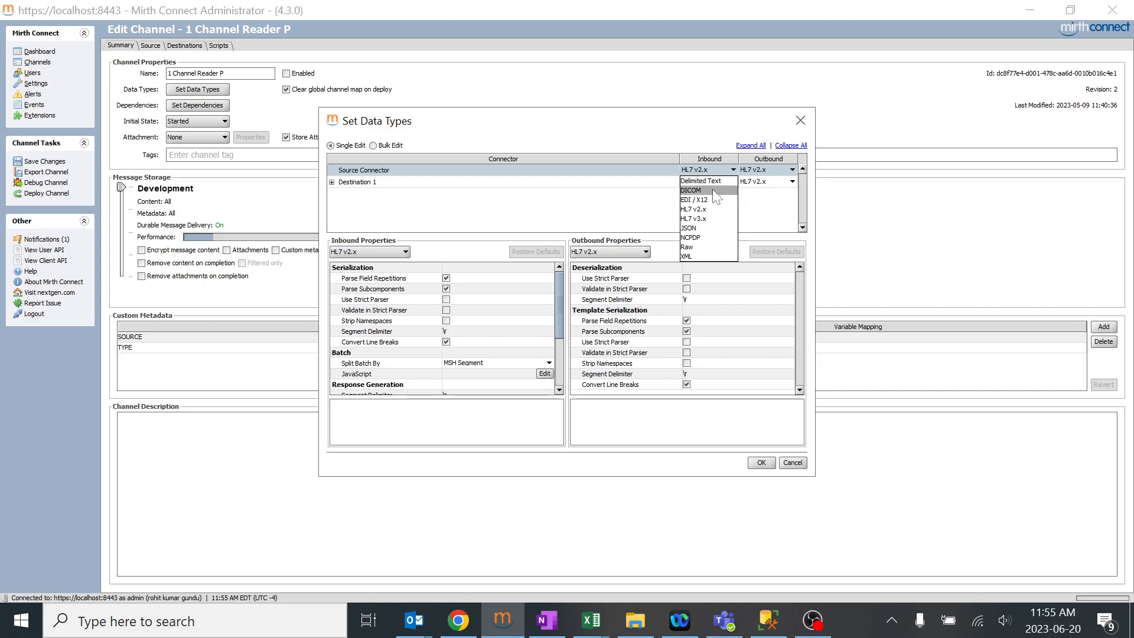
{"action": "mouse_move", "coordinate": [712, 238]}
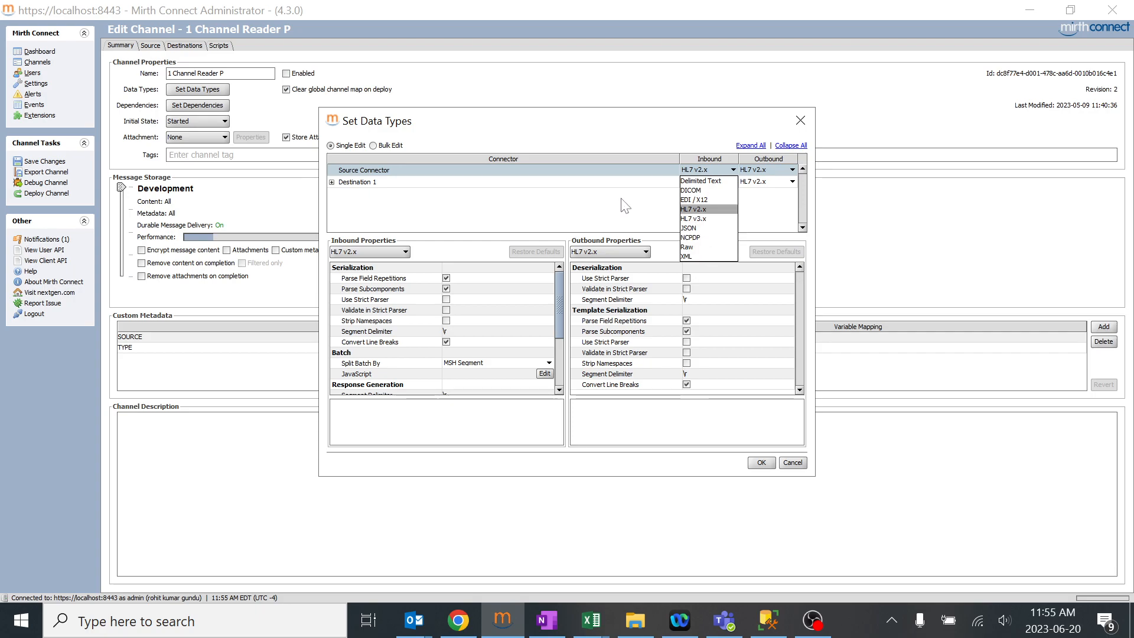
{"action": "mouse_move", "coordinate": [643, 147]}
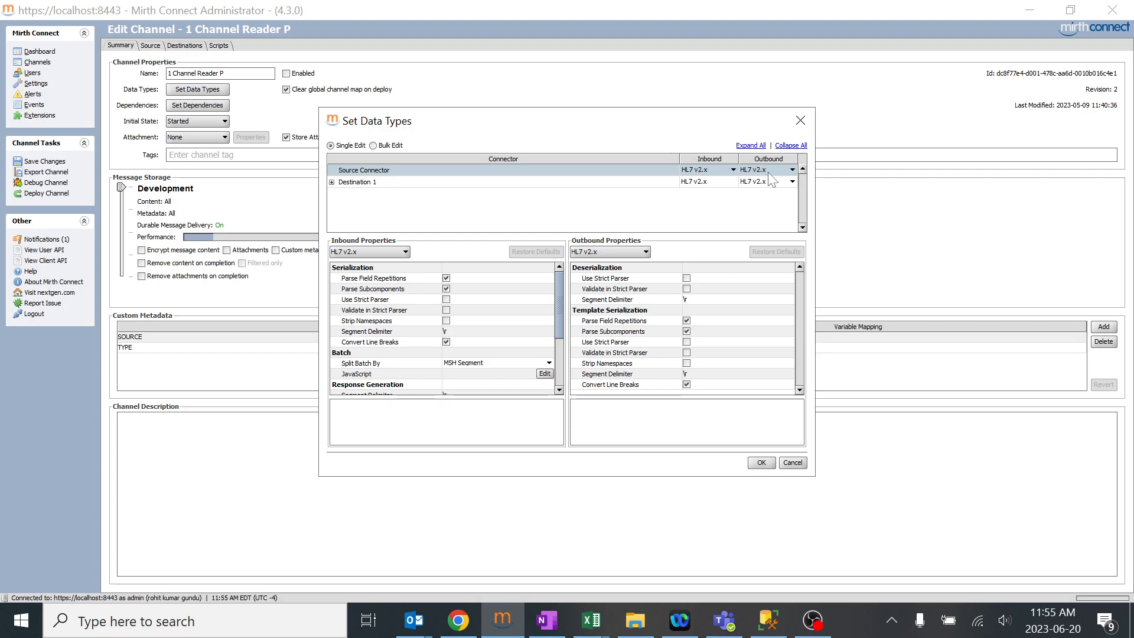
{"action": "left_click", "coordinate": [764, 169]}
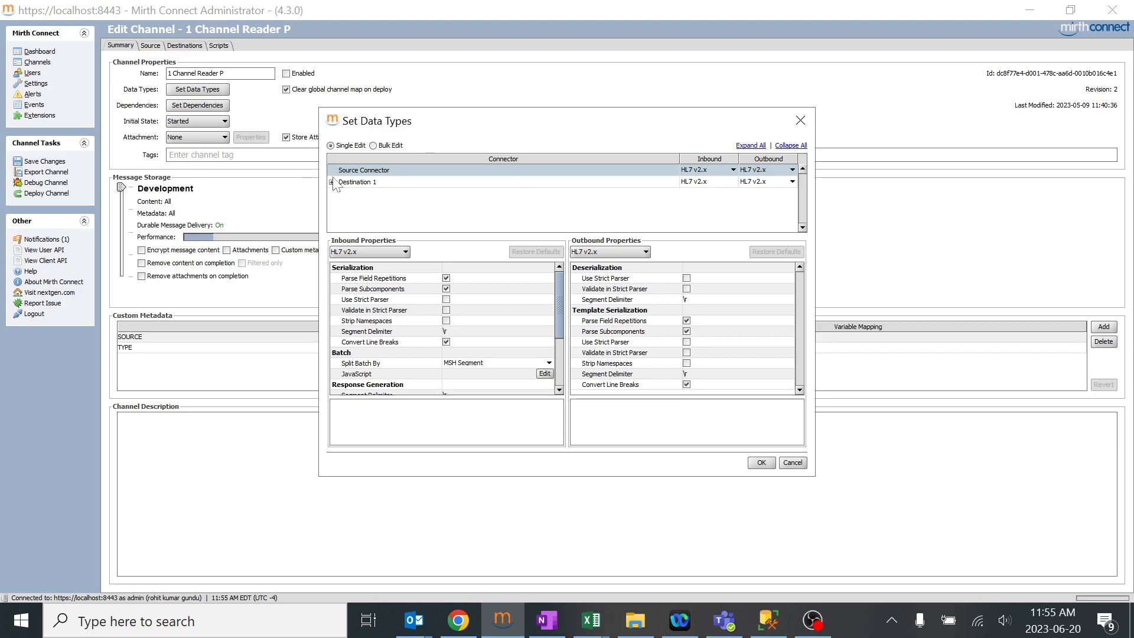
{"action": "left_click", "coordinate": [332, 181]}
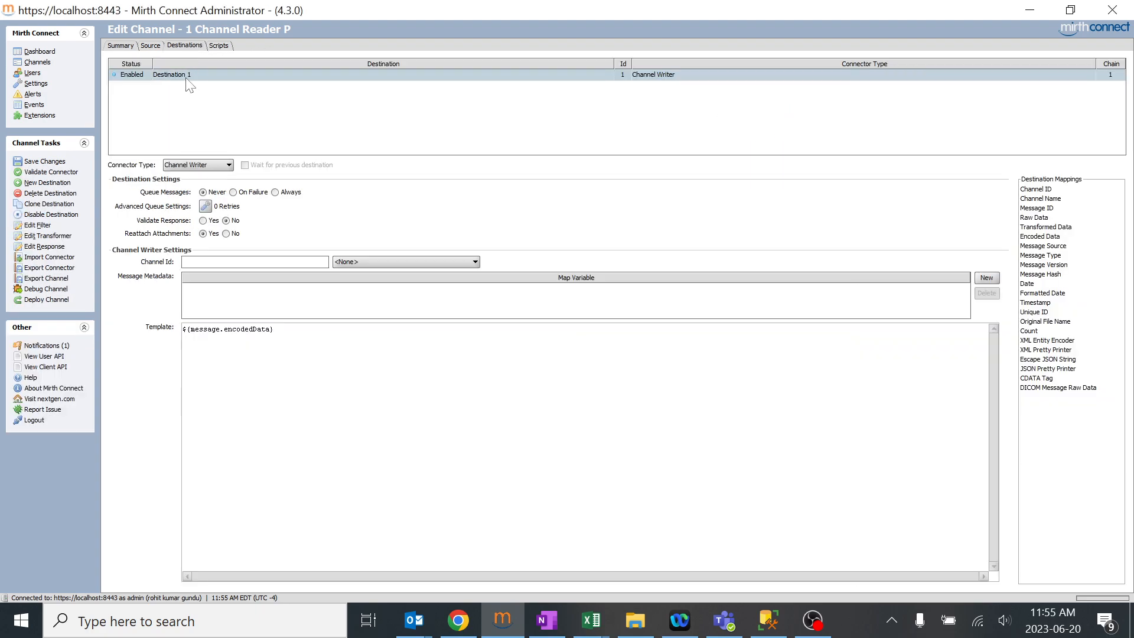
Add a second Channel Writer destination after Destination 1 and rename it to 'test'
{"action": "right_click", "coordinate": [171, 74]}
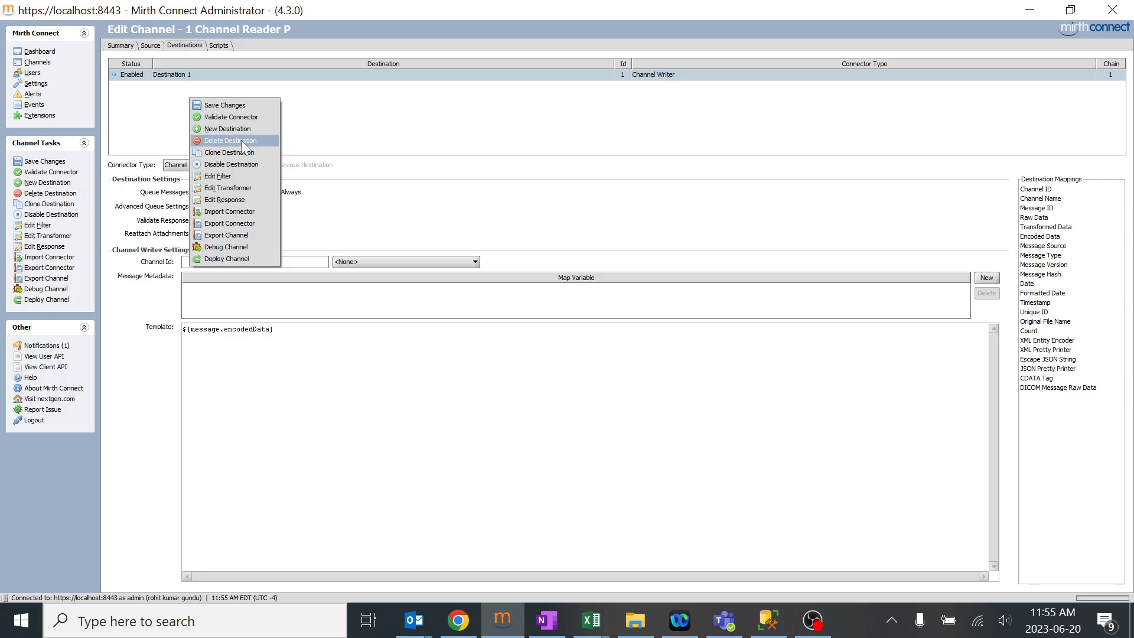
{"action": "mouse_move", "coordinate": [249, 164]}
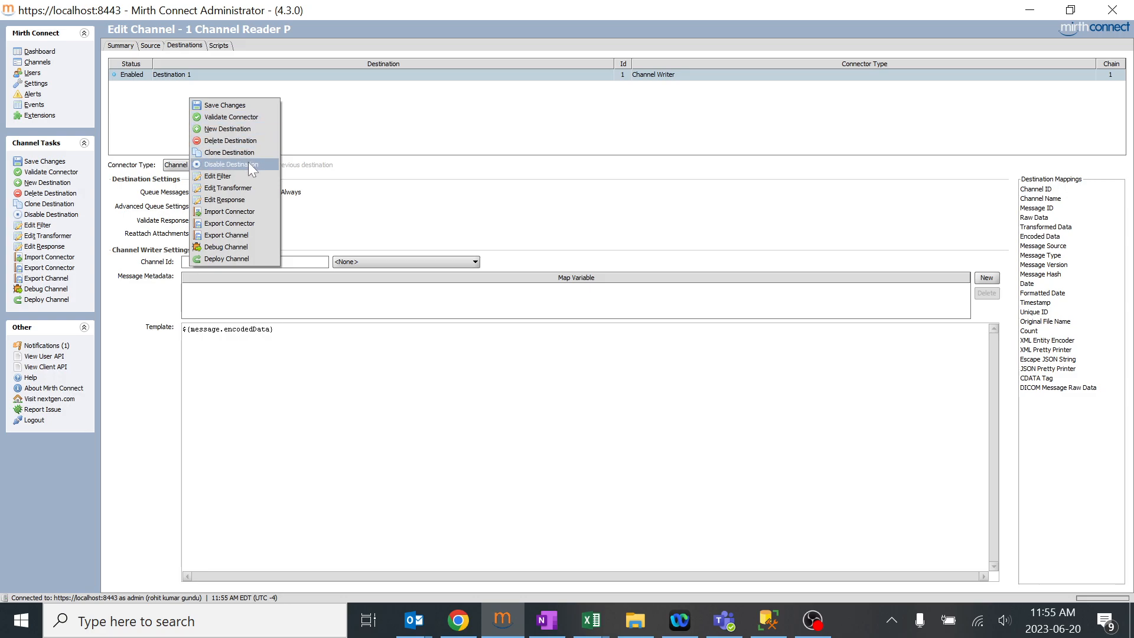
{"action": "mouse_move", "coordinate": [232, 141]}
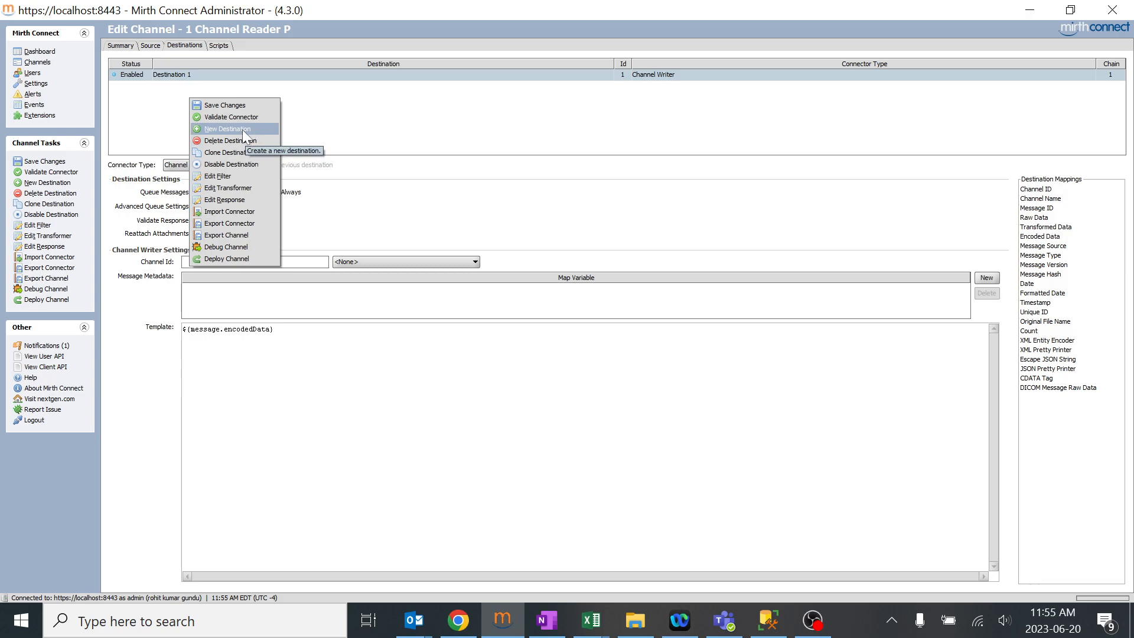
{"action": "left_click", "coordinate": [227, 129]}
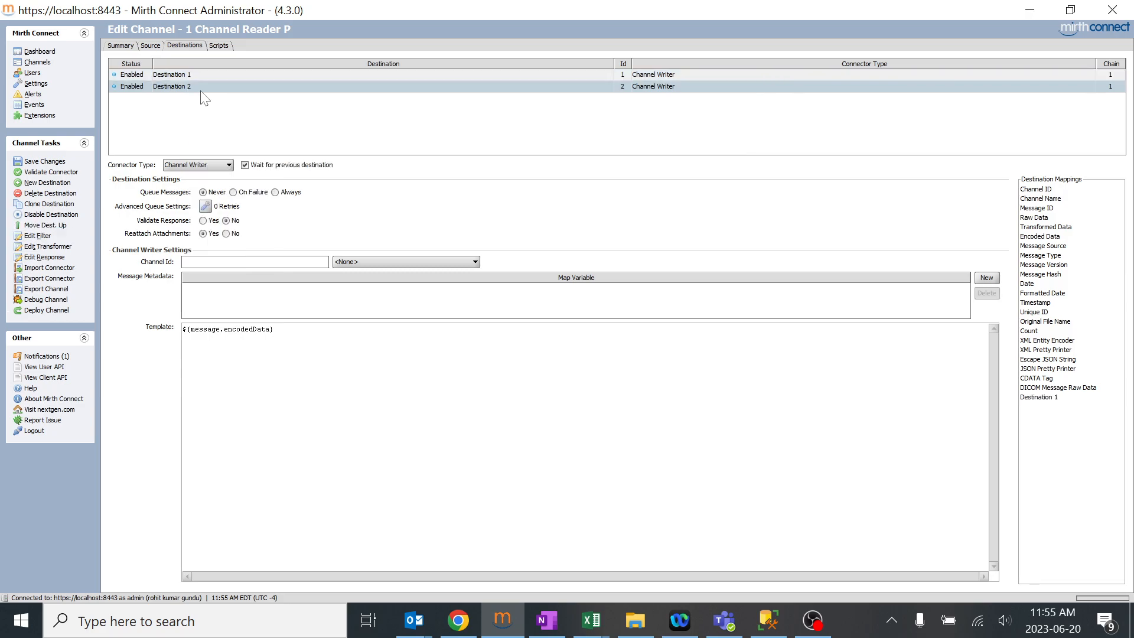
{"action": "double_click", "coordinate": [172, 86]}
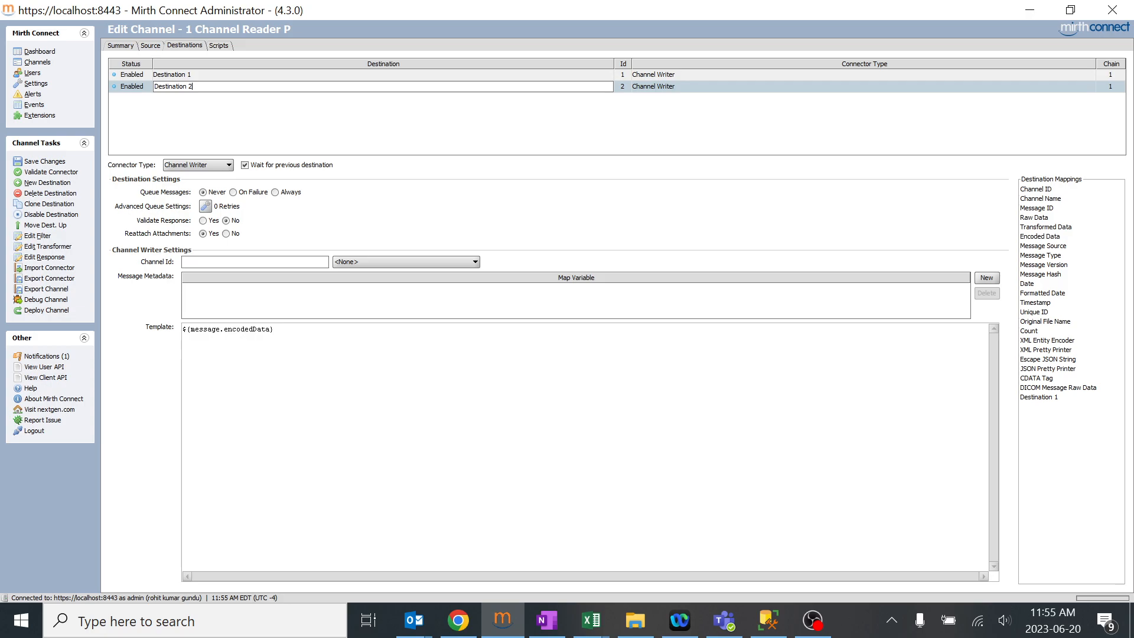
{"action": "type", "text": "test"}
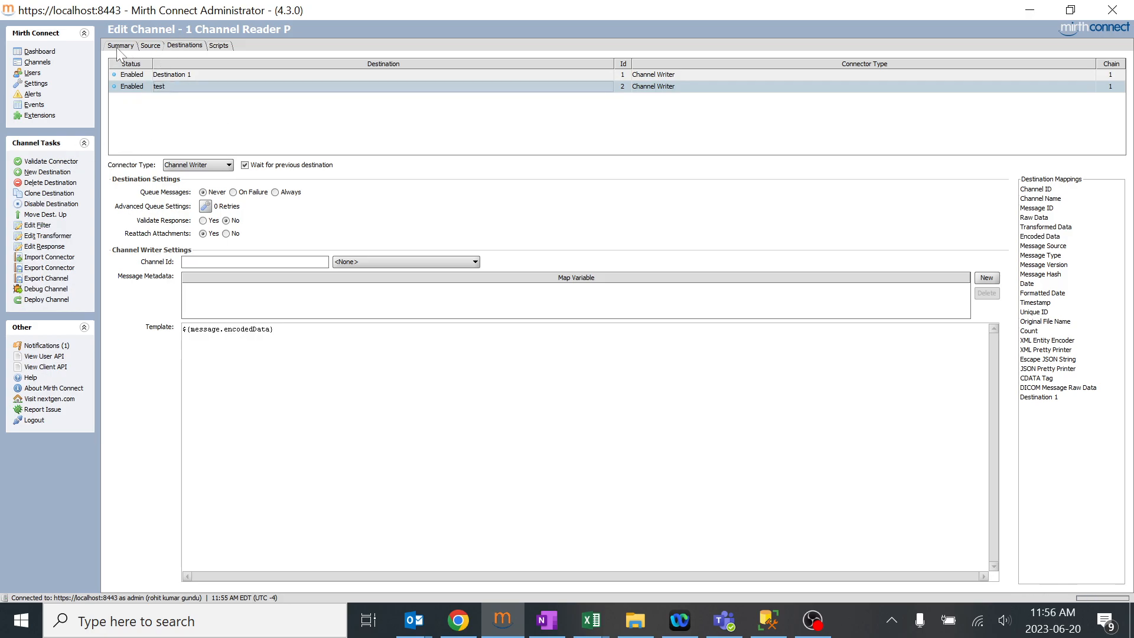
On the Summary settings, switch the channel's Initial State from Started to Stopped and save
{"action": "left_click", "coordinate": [197, 89]}
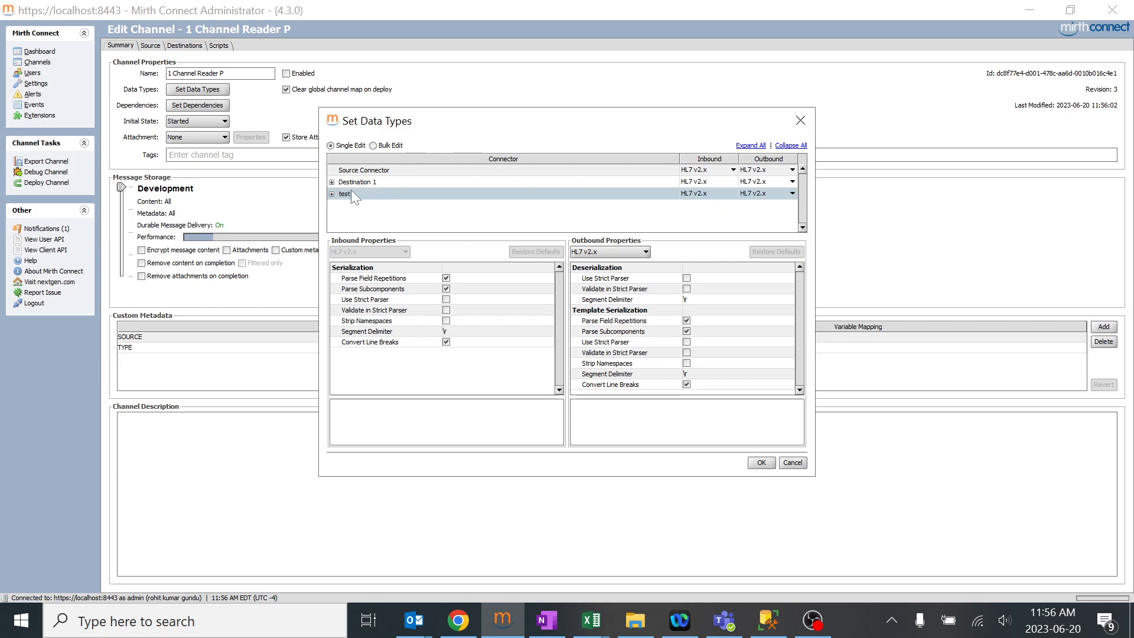
{"action": "mouse_move", "coordinate": [559, 230]}
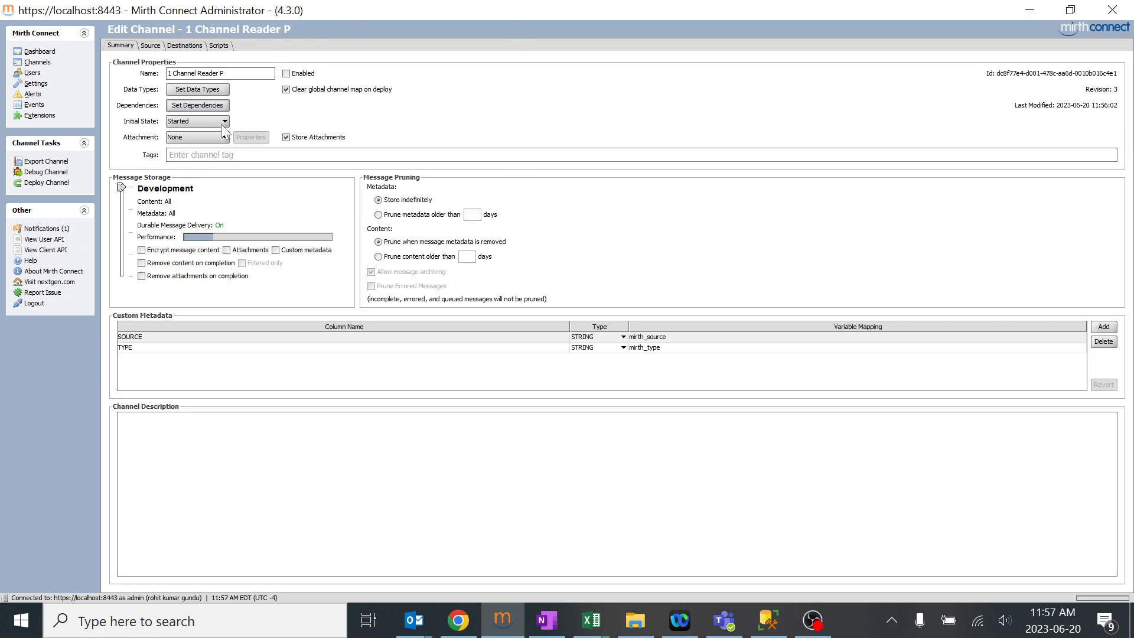
{"action": "mouse_move", "coordinate": [216, 129]}
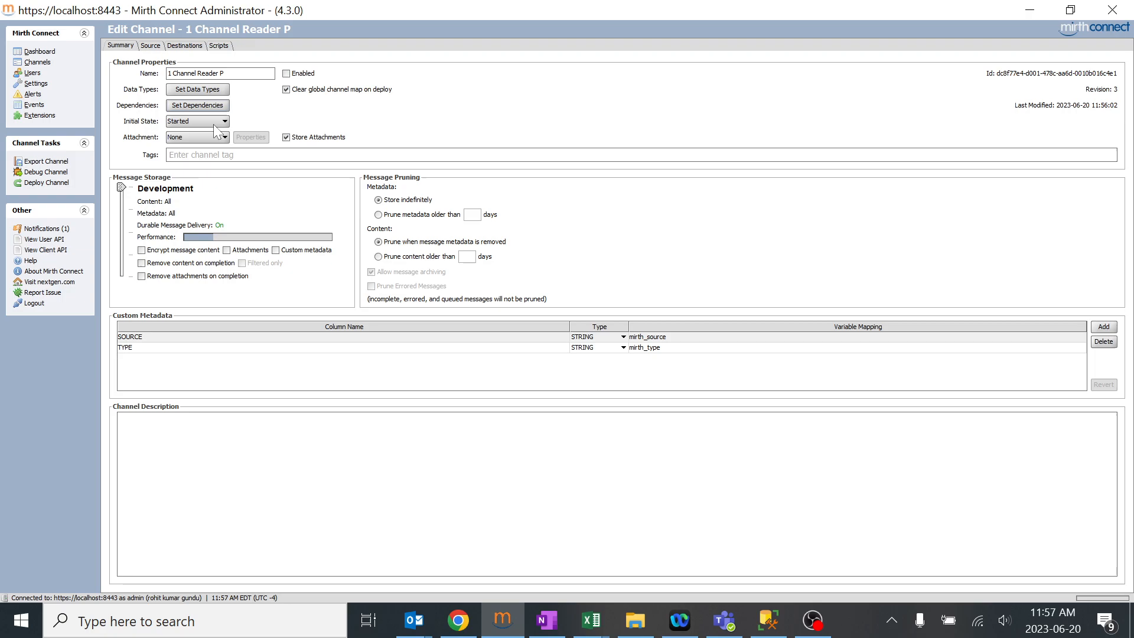
{"action": "mouse_move", "coordinate": [213, 128]}
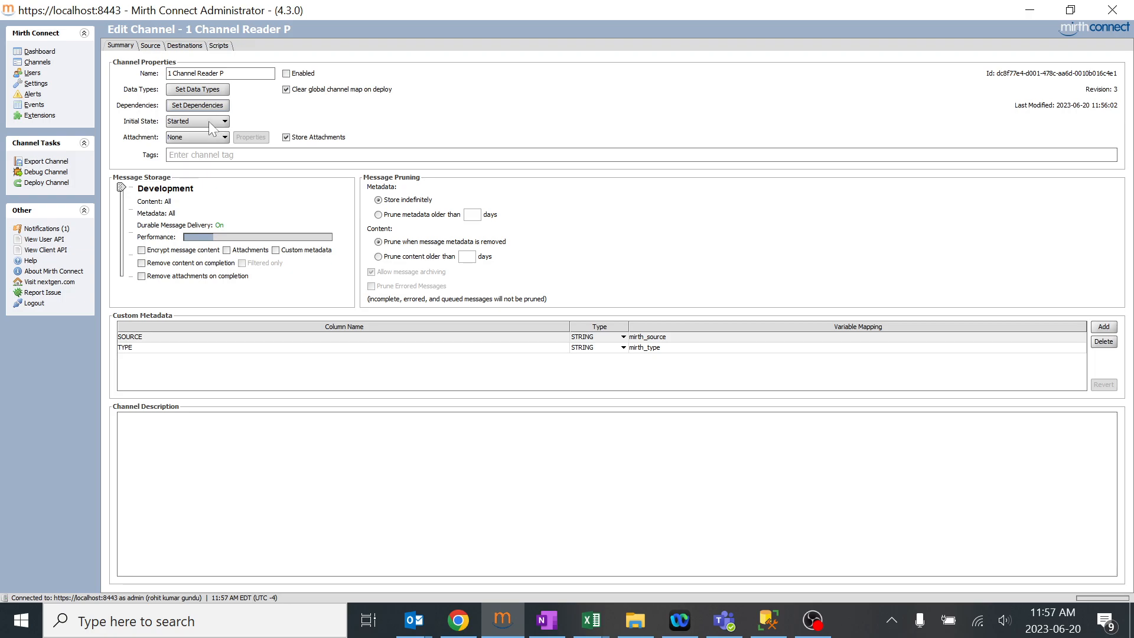
{"action": "mouse_move", "coordinate": [189, 123]}
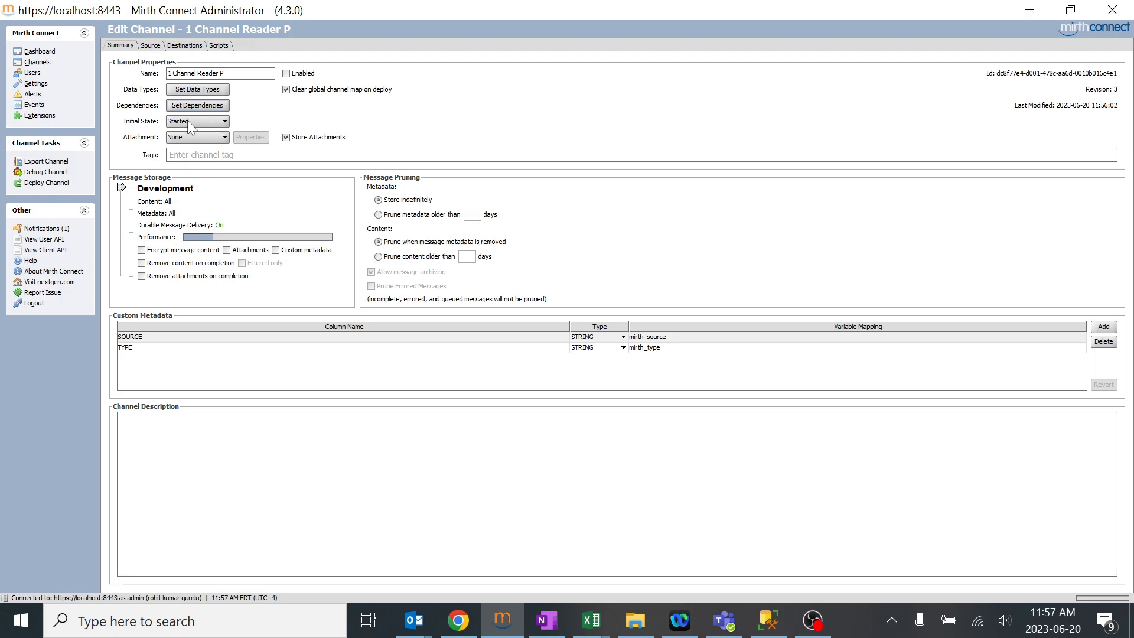
{"action": "left_click", "coordinate": [197, 121]}
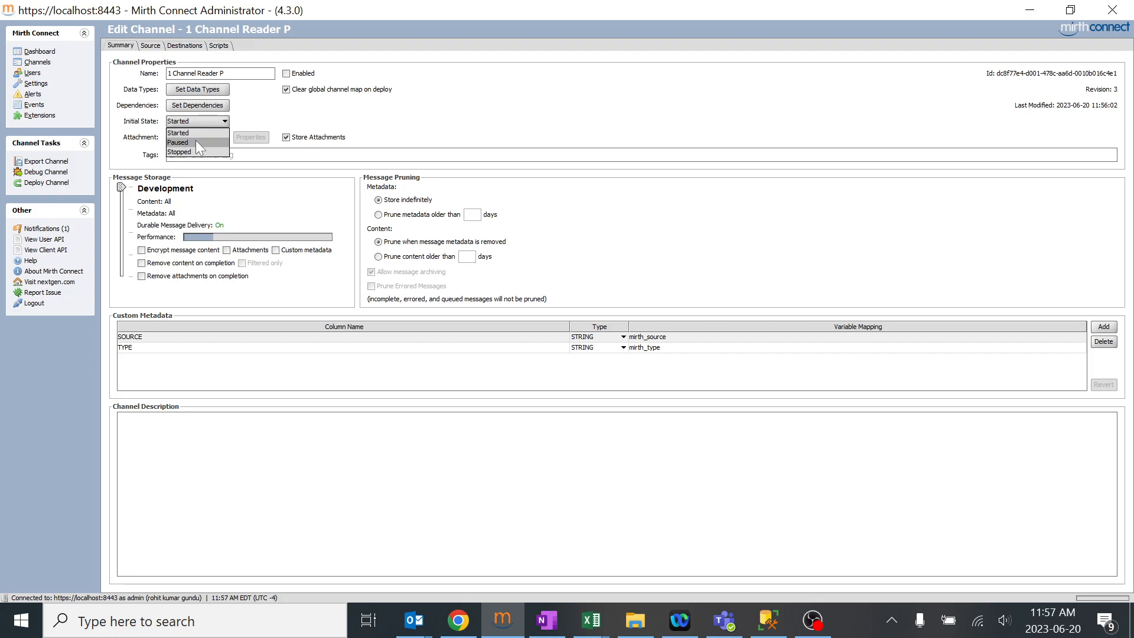
{"action": "mouse_move", "coordinate": [188, 134]}
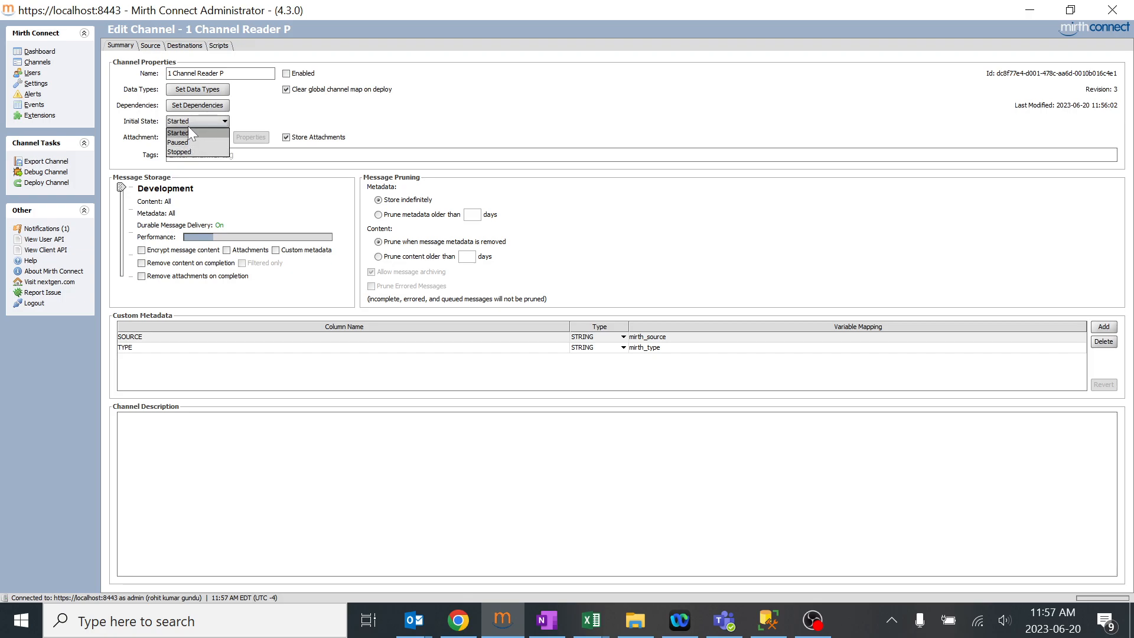
{"action": "mouse_move", "coordinate": [192, 152]}
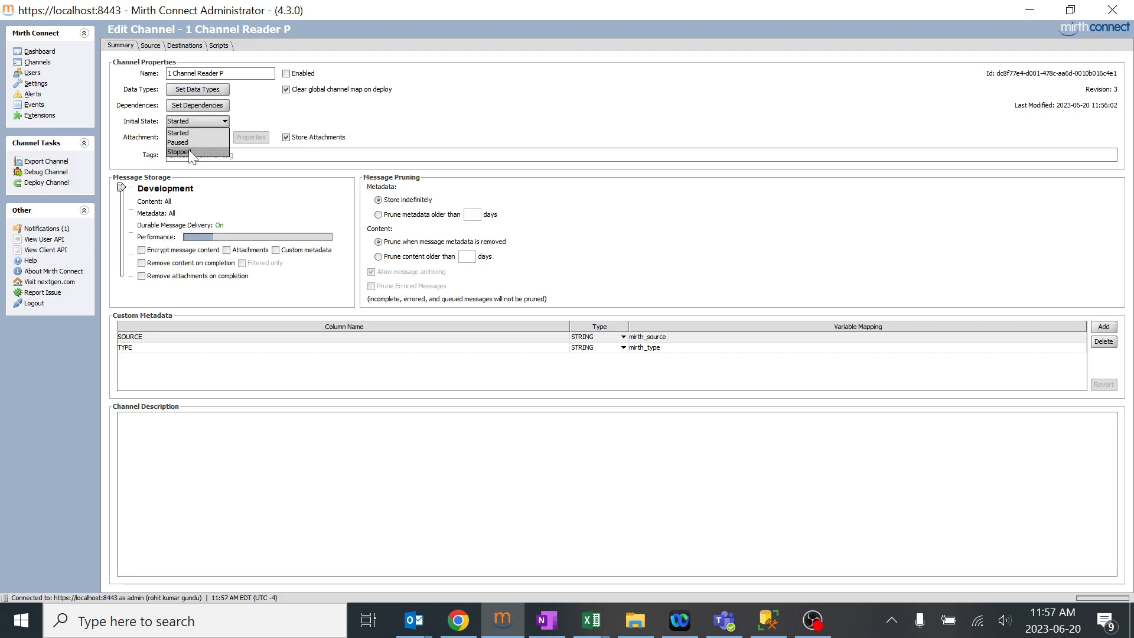
{"action": "left_click", "coordinate": [178, 152]}
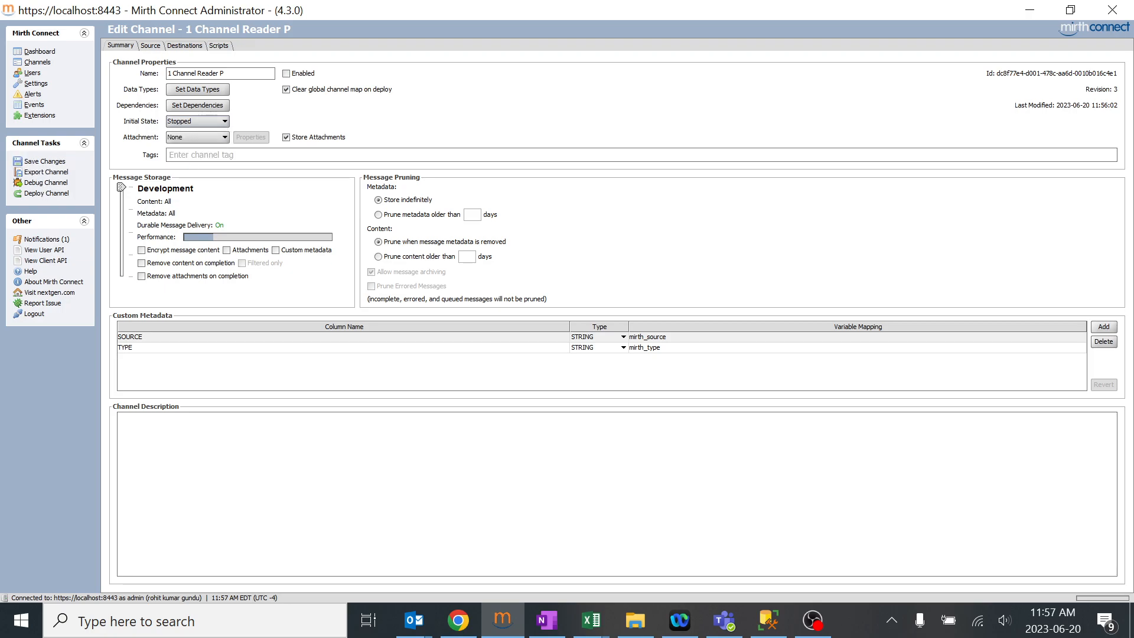
{"action": "left_click", "coordinate": [43, 161]}
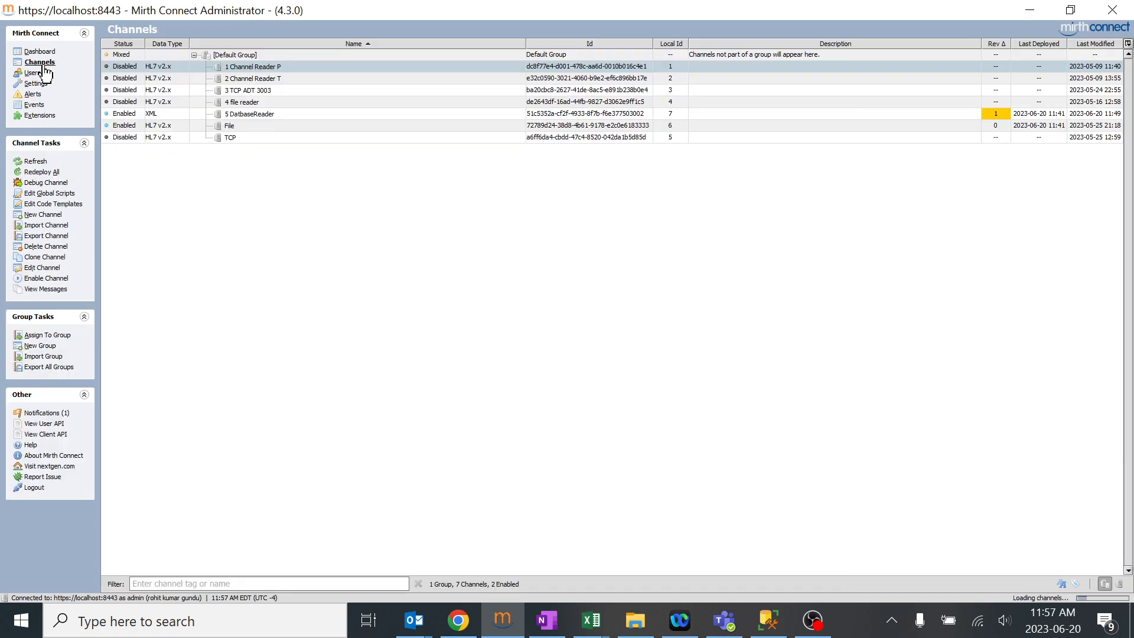
Redeploy all channels from the channel list and confirm
{"action": "right_click", "coordinate": [254, 67]}
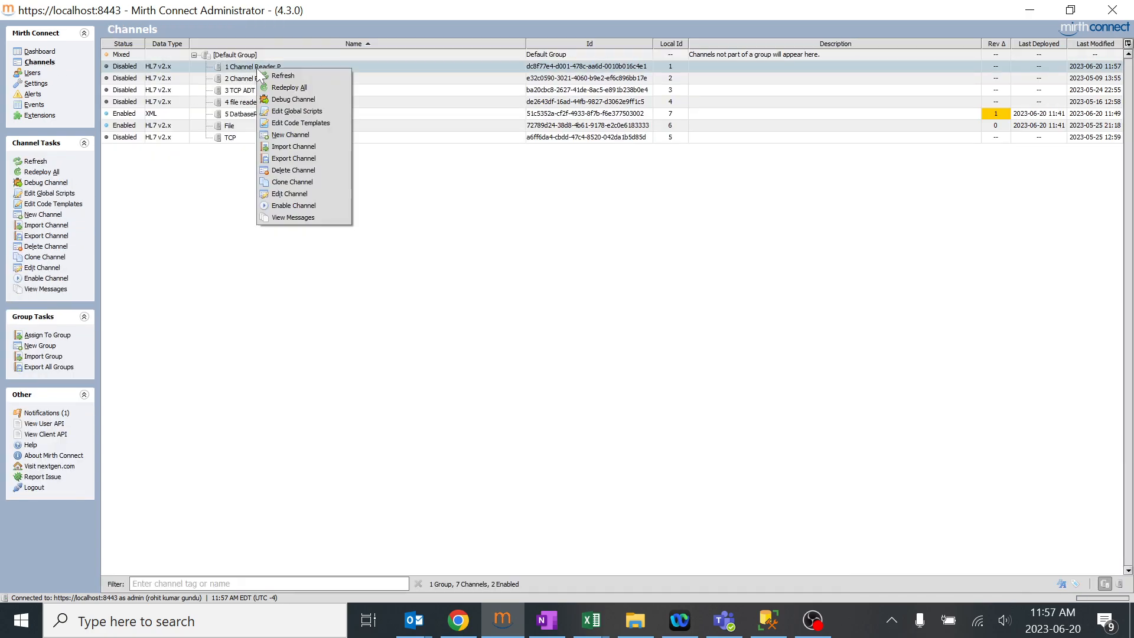
{"action": "mouse_move", "coordinate": [296, 110]}
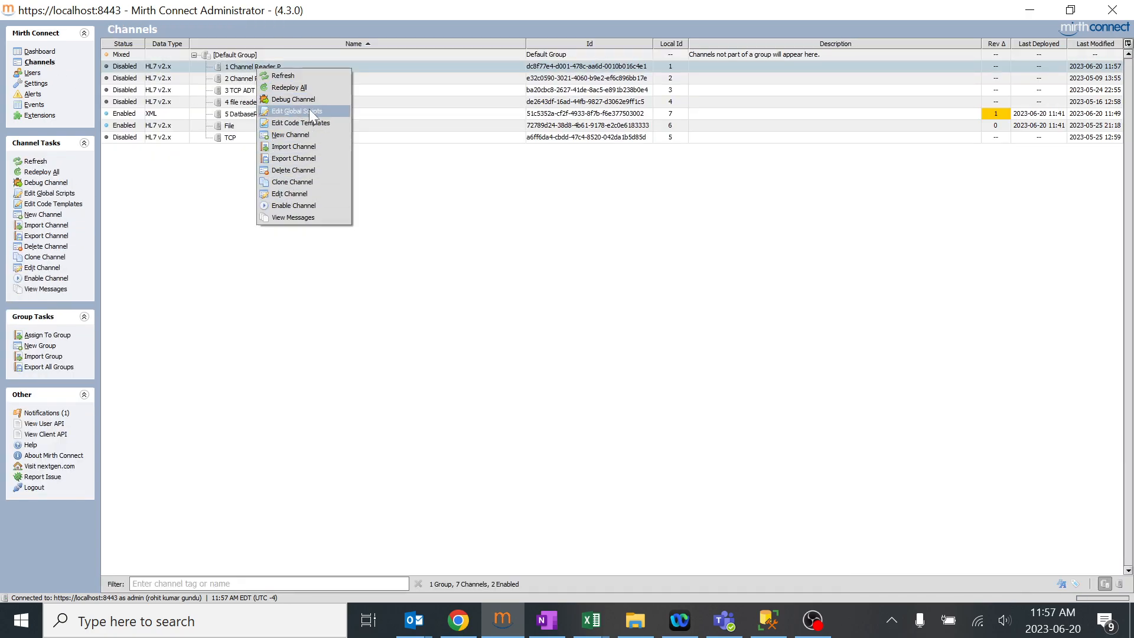
{"action": "left_click", "coordinate": [287, 86]}
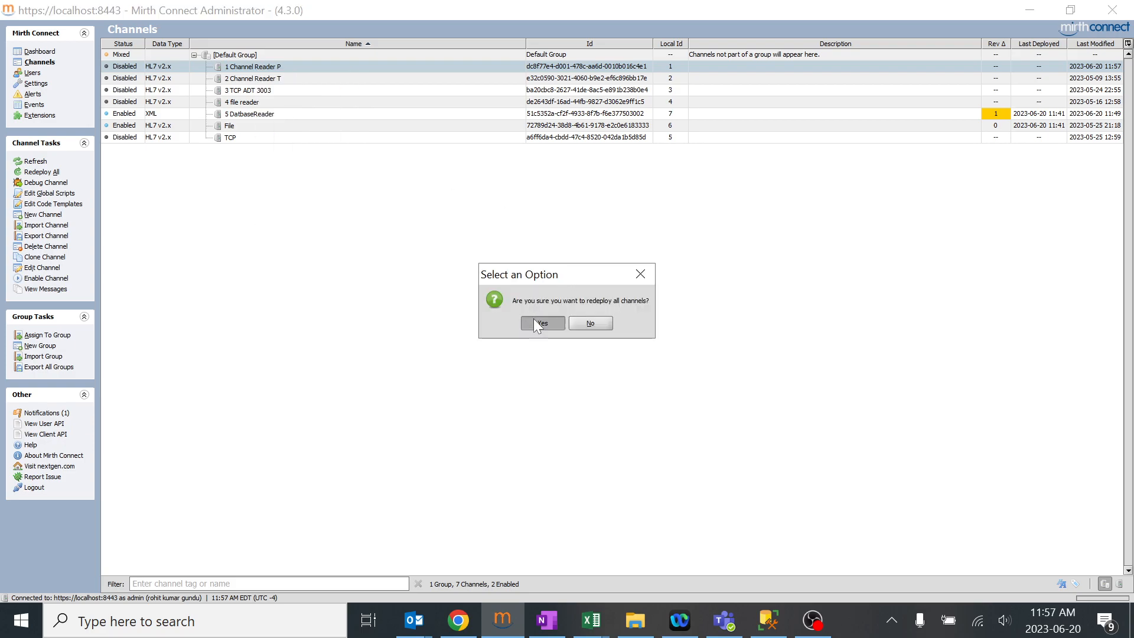
{"action": "left_click", "coordinate": [542, 322]}
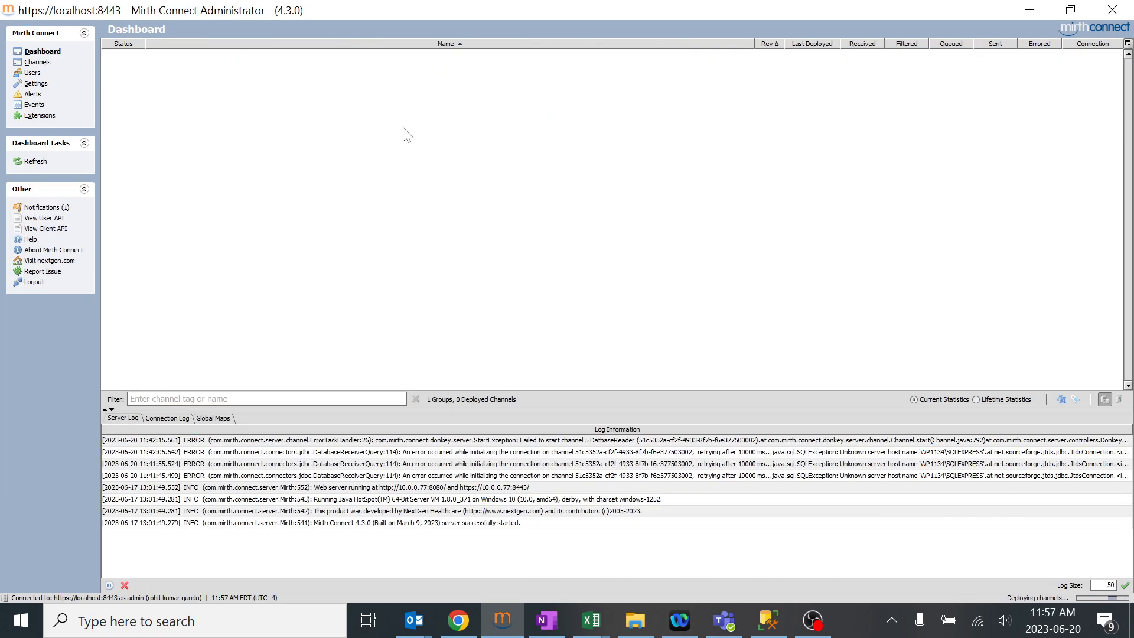
{"action": "left_click", "coordinate": [38, 62]}
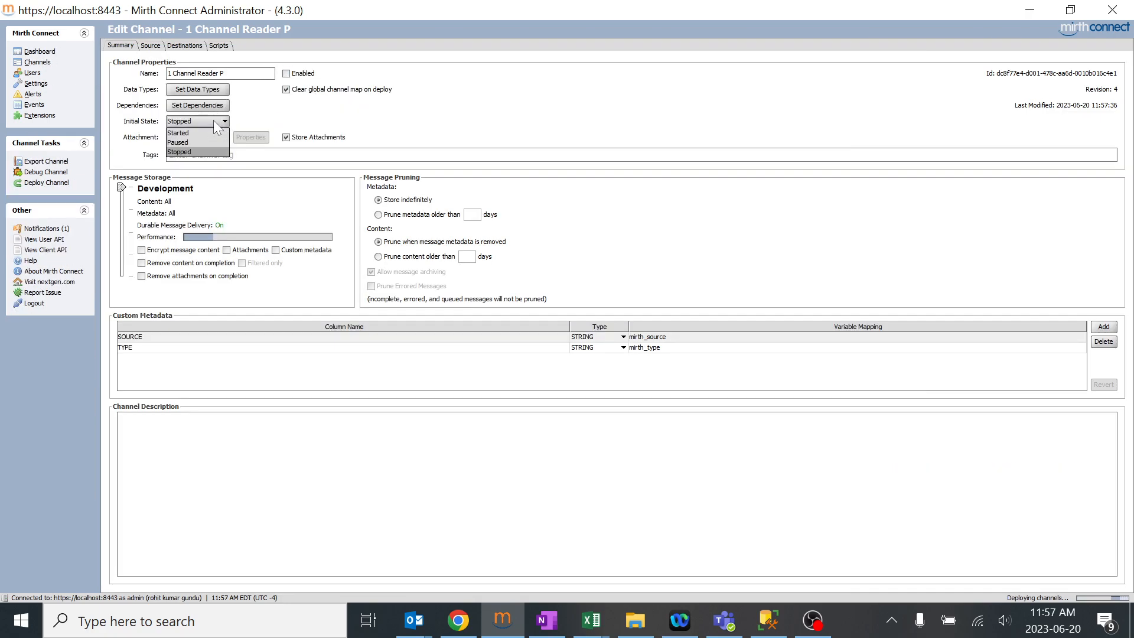
Set 1 Channel Reader P's initial state back to Started, save the changes and deploy it
{"action": "left_click", "coordinate": [177, 133]}
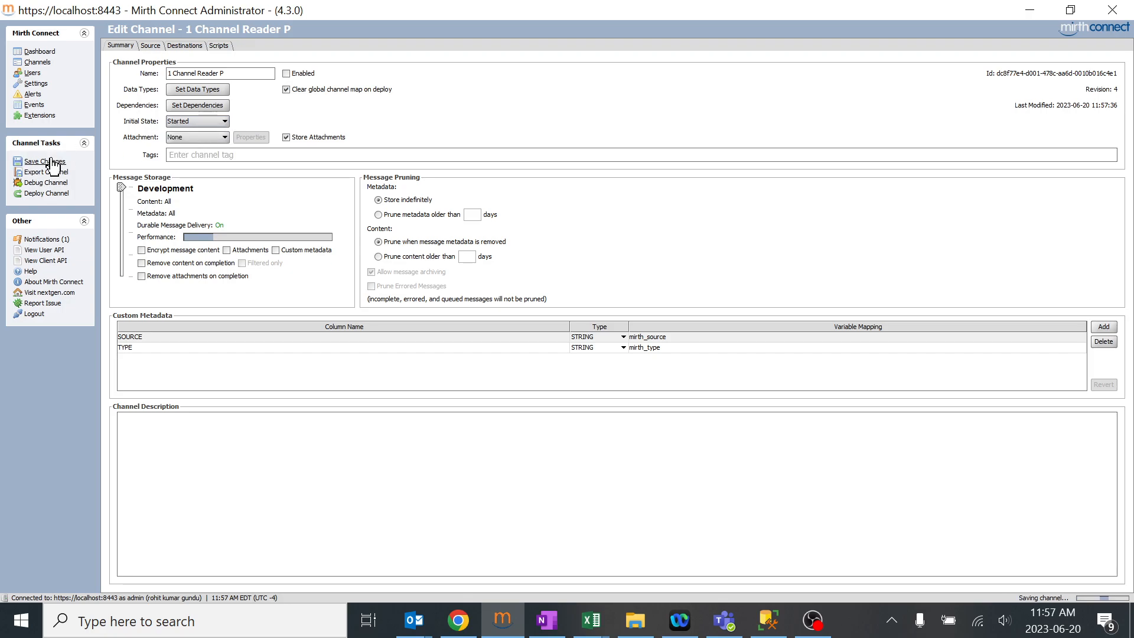
{"action": "left_click", "coordinate": [46, 183]}
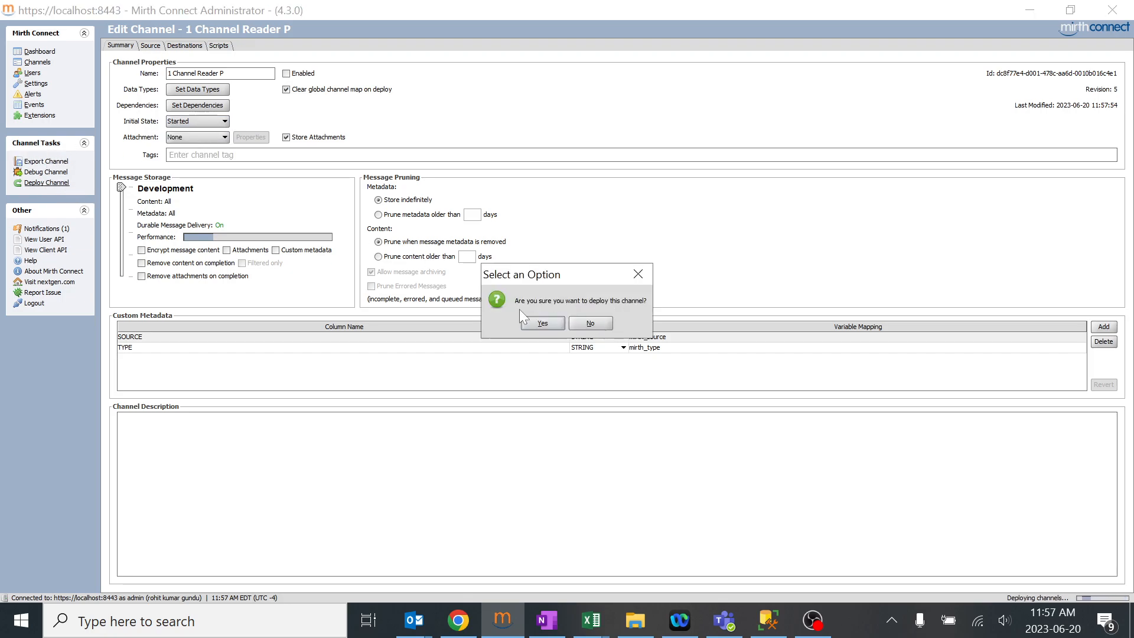
{"action": "left_click", "coordinate": [541, 322]}
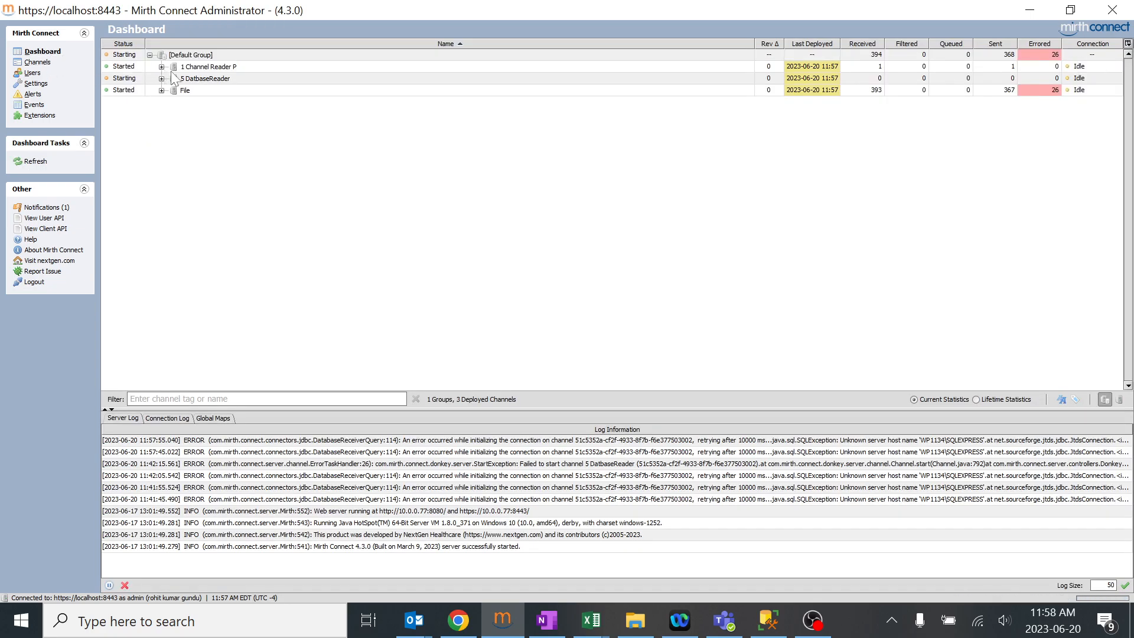
{"action": "mouse_move", "coordinate": [227, 85]}
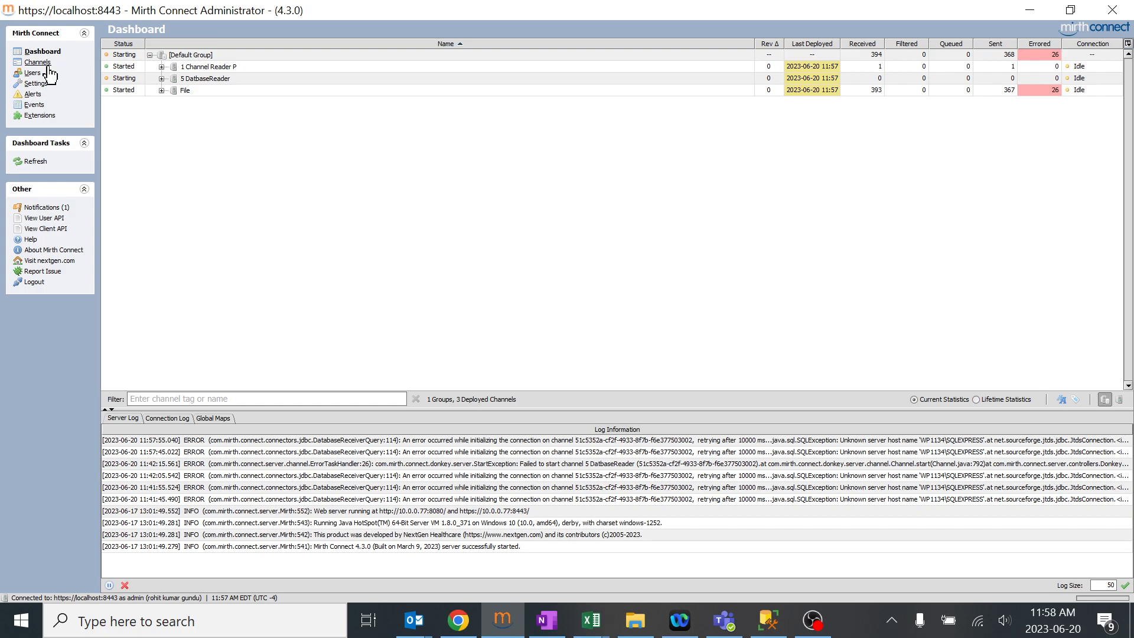
Set 1 Channel Reader P's initial state to Paused and save the changes
{"action": "double_click", "coordinate": [209, 65]}
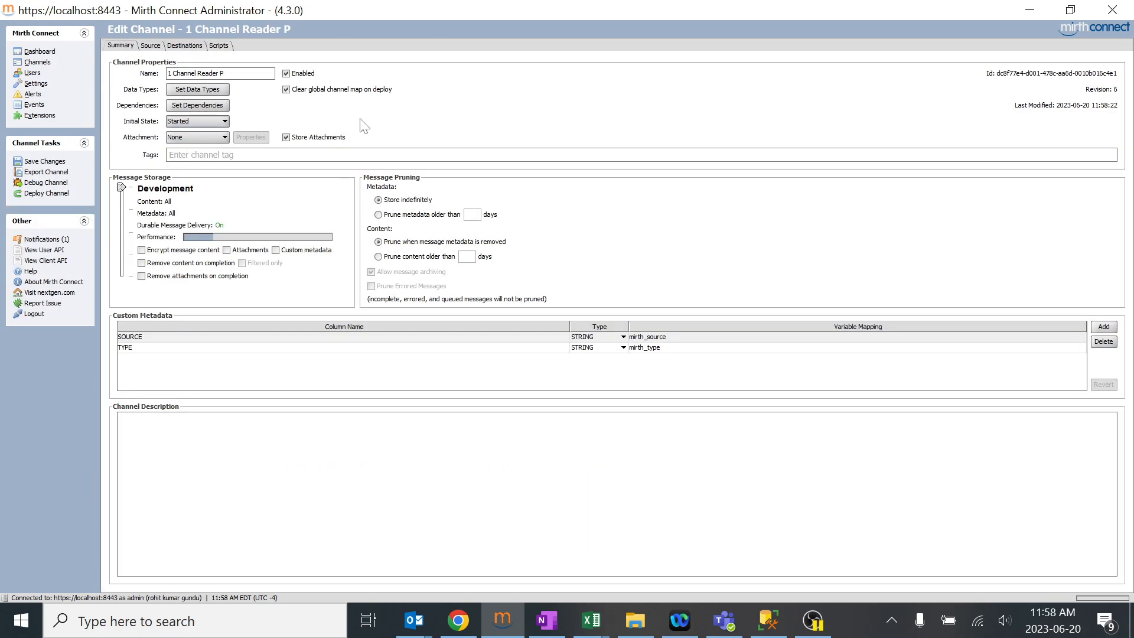
{"action": "mouse_move", "coordinate": [217, 121]}
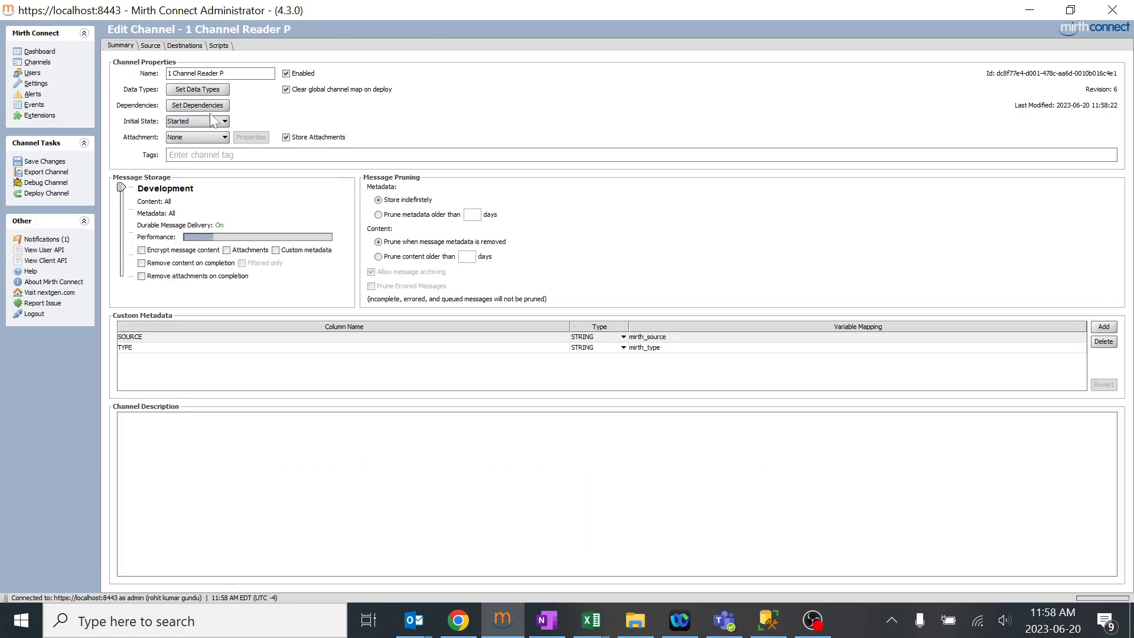
{"action": "left_click", "coordinate": [223, 121]}
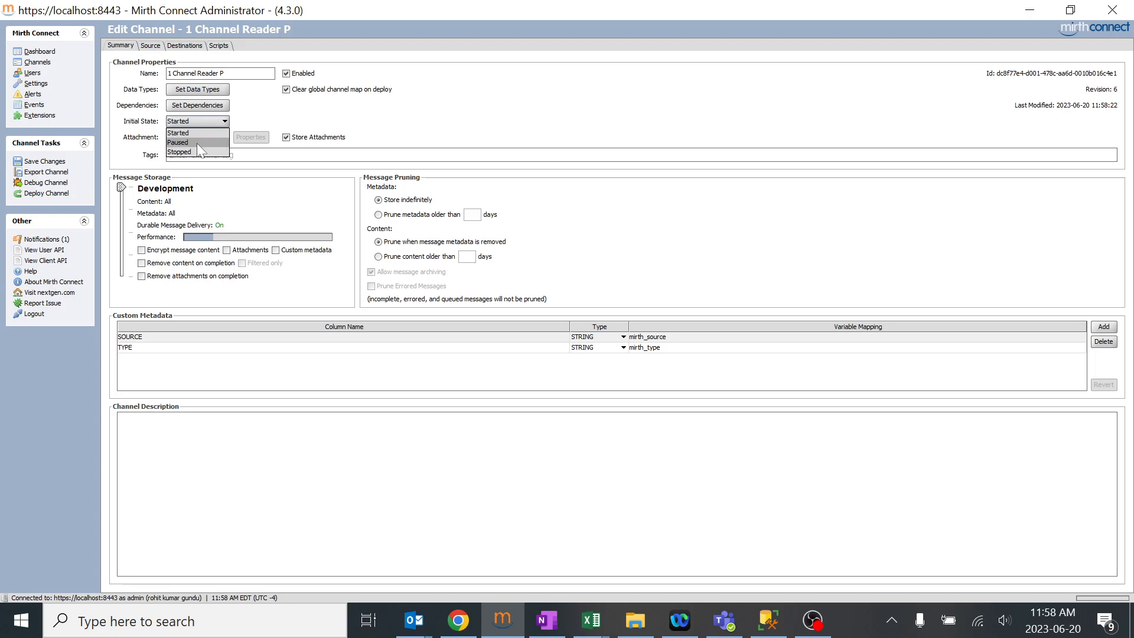
{"action": "left_click", "coordinate": [178, 142]}
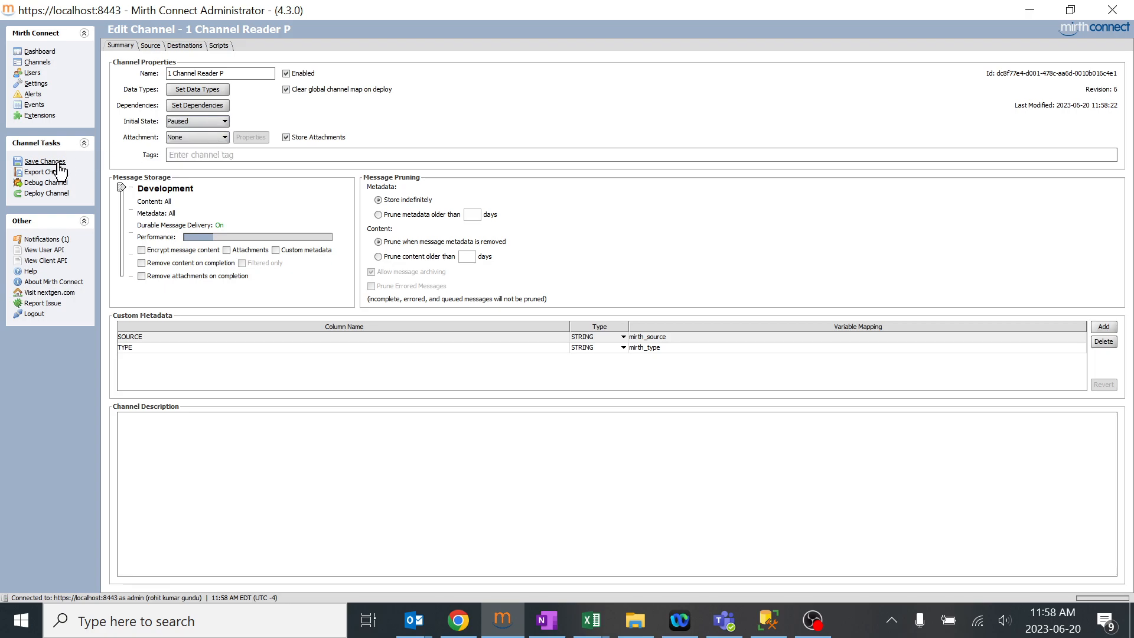
{"action": "left_click", "coordinate": [45, 161]}
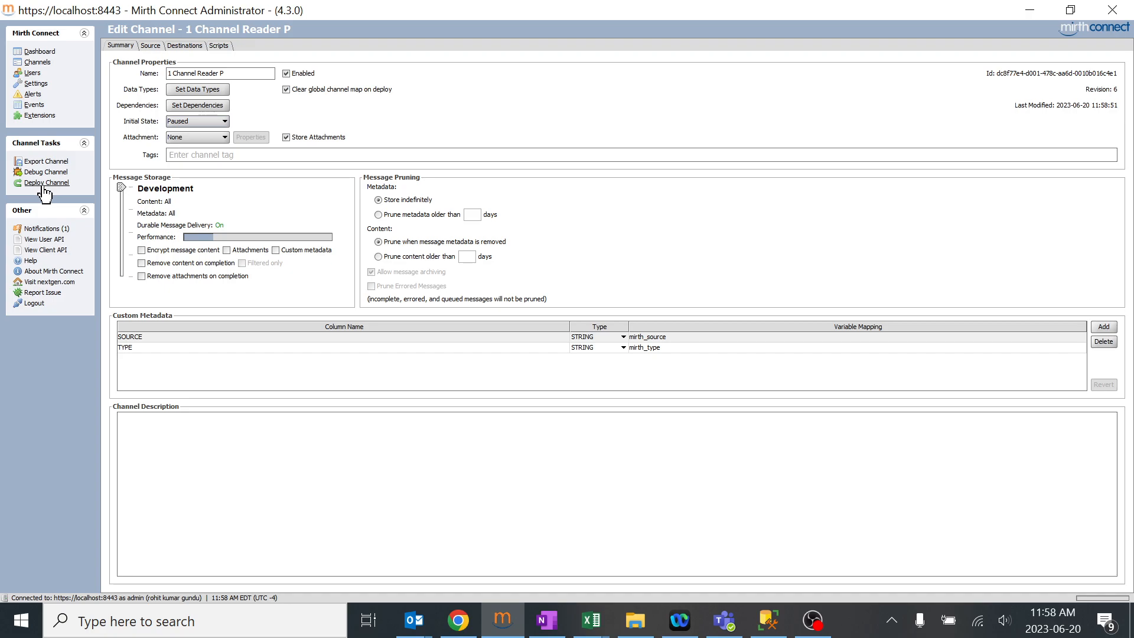
Deploy 1 Channel Reader P so the dashboard lists it as Paused
{"action": "left_click", "coordinate": [195, 73]}
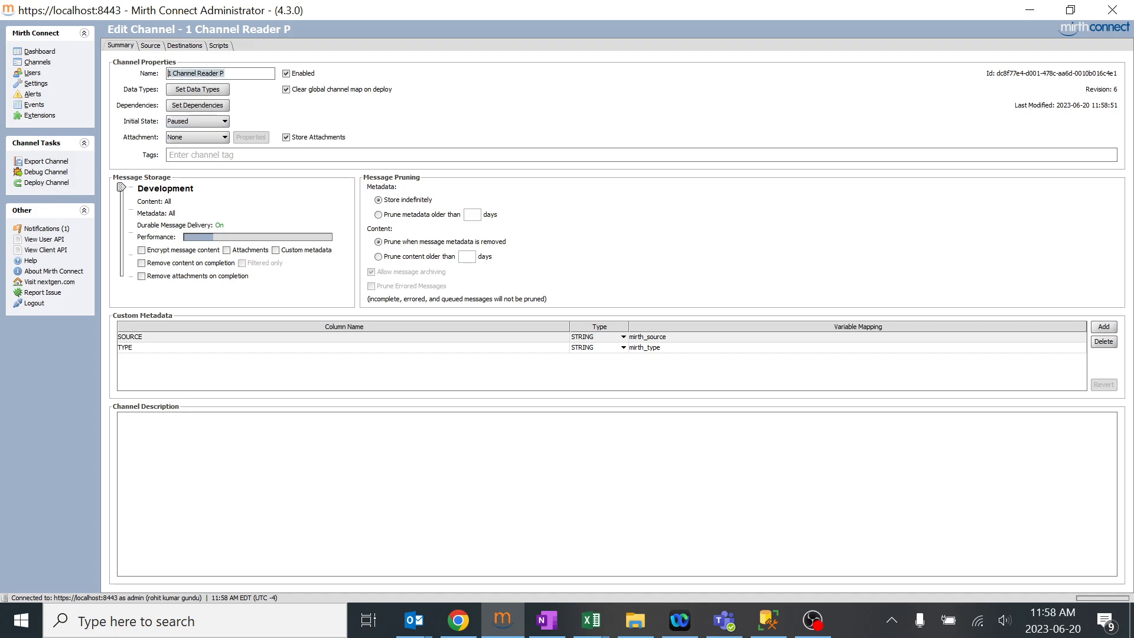
{"action": "left_click", "coordinate": [46, 182]}
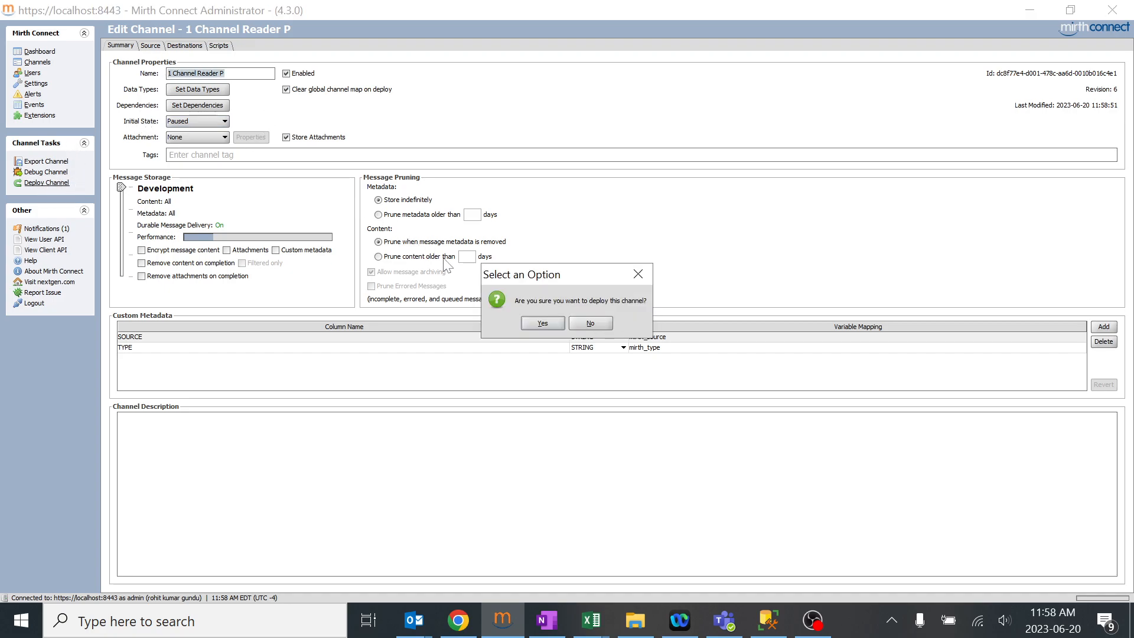
{"action": "left_click", "coordinate": [542, 323]}
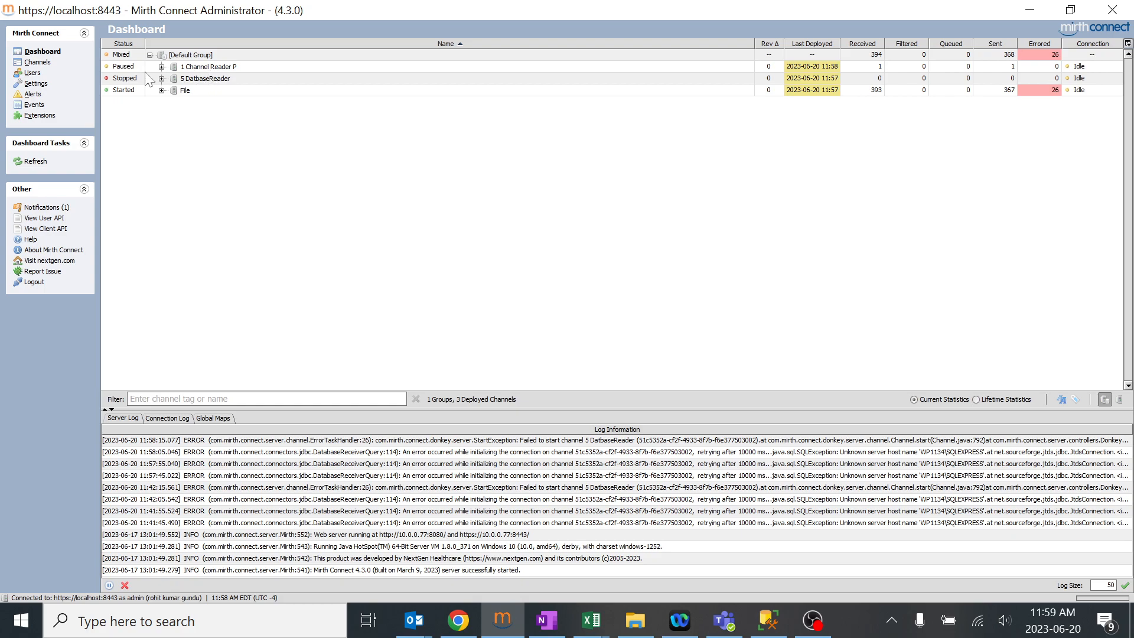
{"action": "mouse_move", "coordinate": [129, 99]}
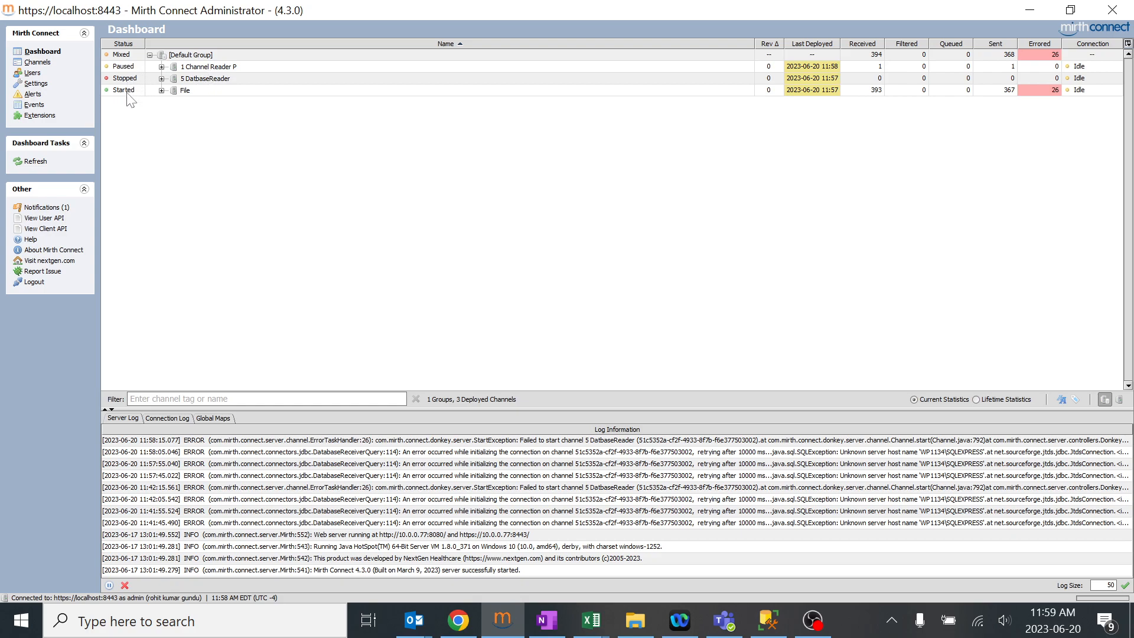
{"action": "mouse_move", "coordinate": [133, 100]}
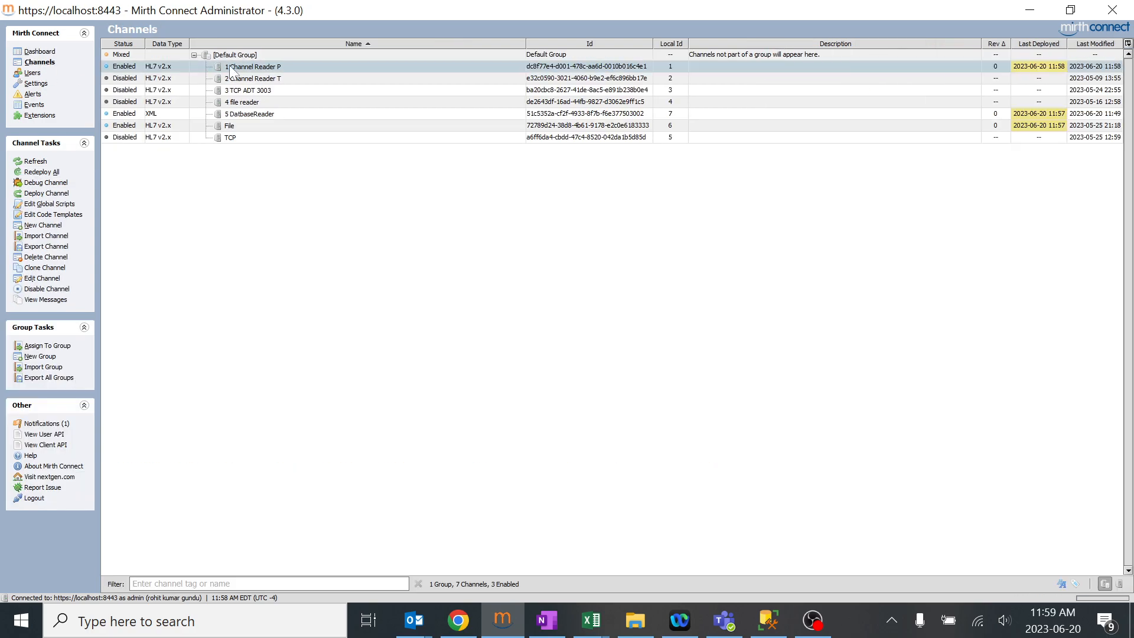
Reopen 1 Channel Reader P and keep its initial state on Paused
{"action": "double_click", "coordinate": [253, 65]}
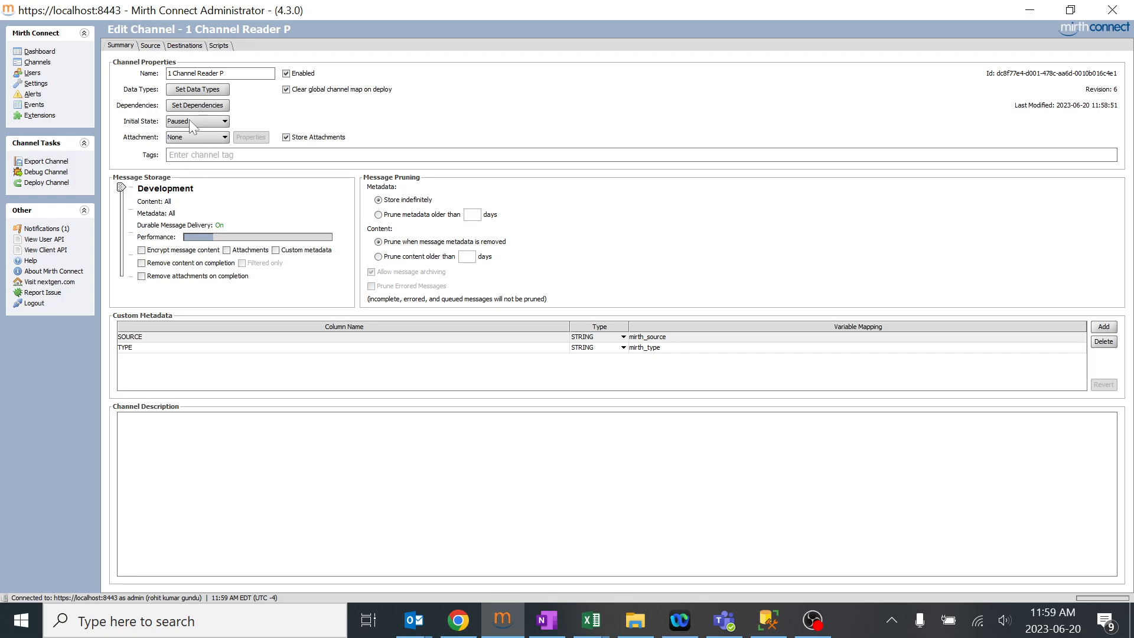
{"action": "mouse_move", "coordinate": [212, 129]}
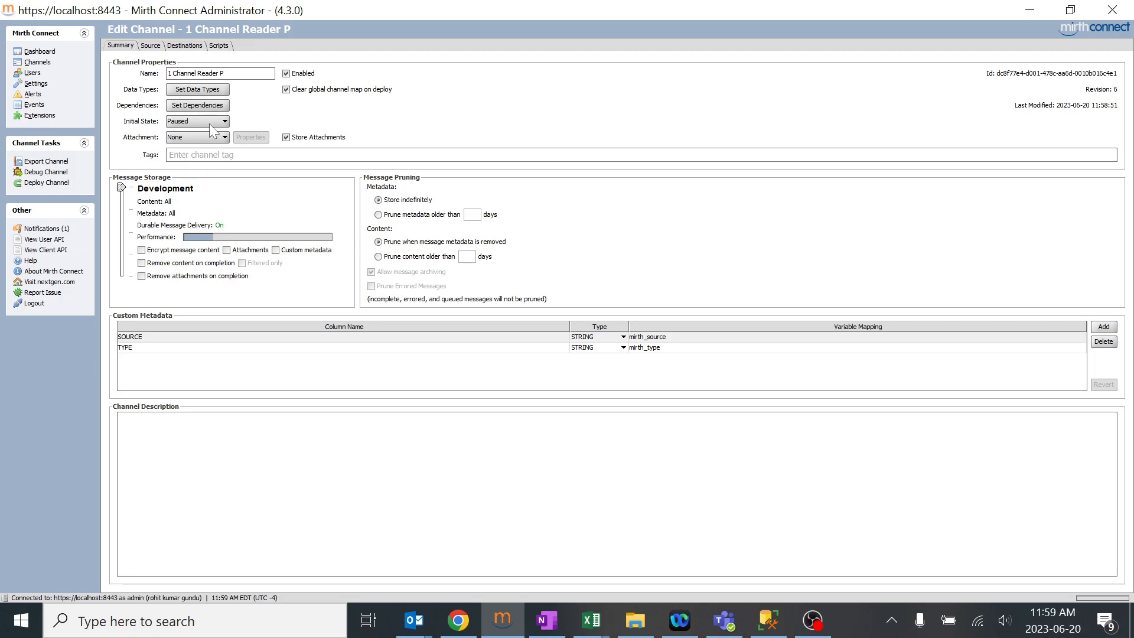
{"action": "left_click", "coordinate": [196, 120]}
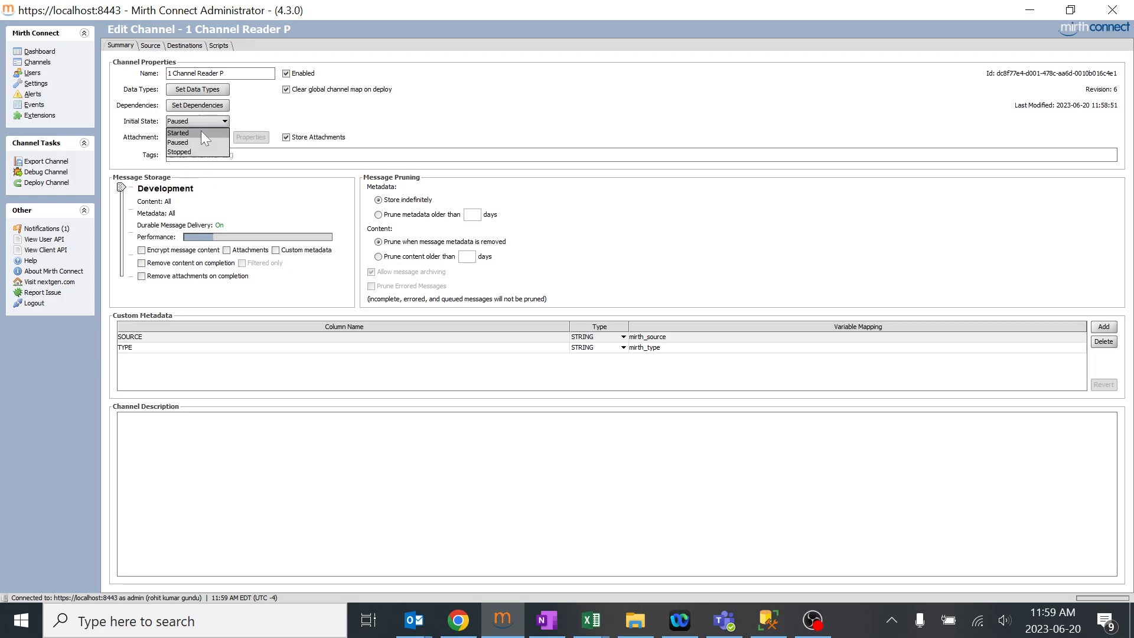
{"action": "left_click", "coordinate": [179, 133]}
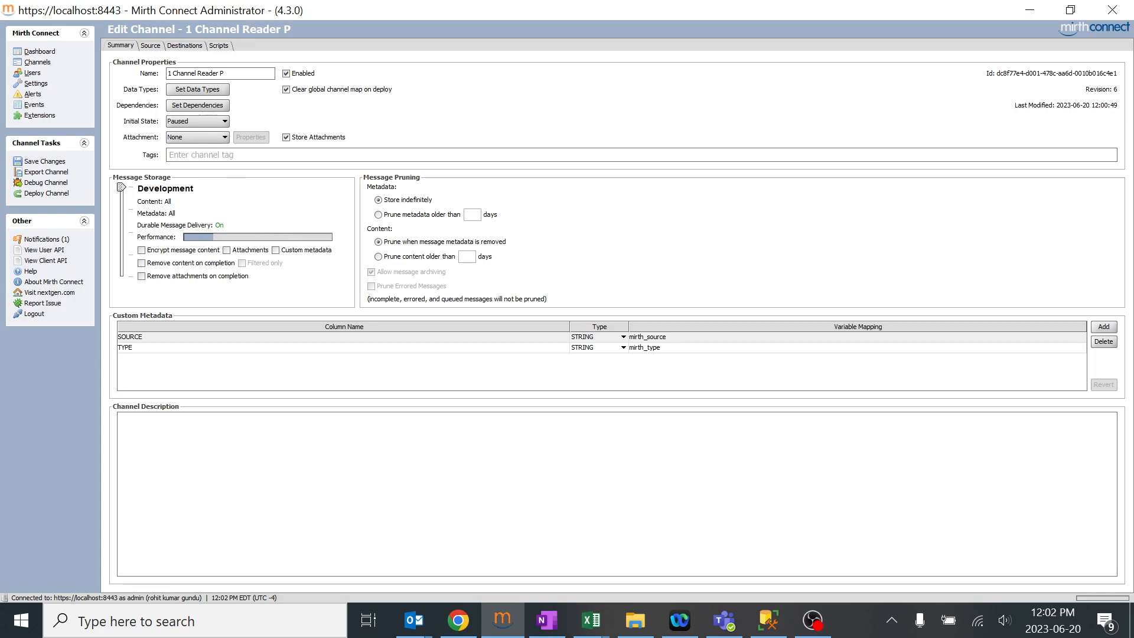
{"action": "mouse_move", "coordinate": [190, 171]}
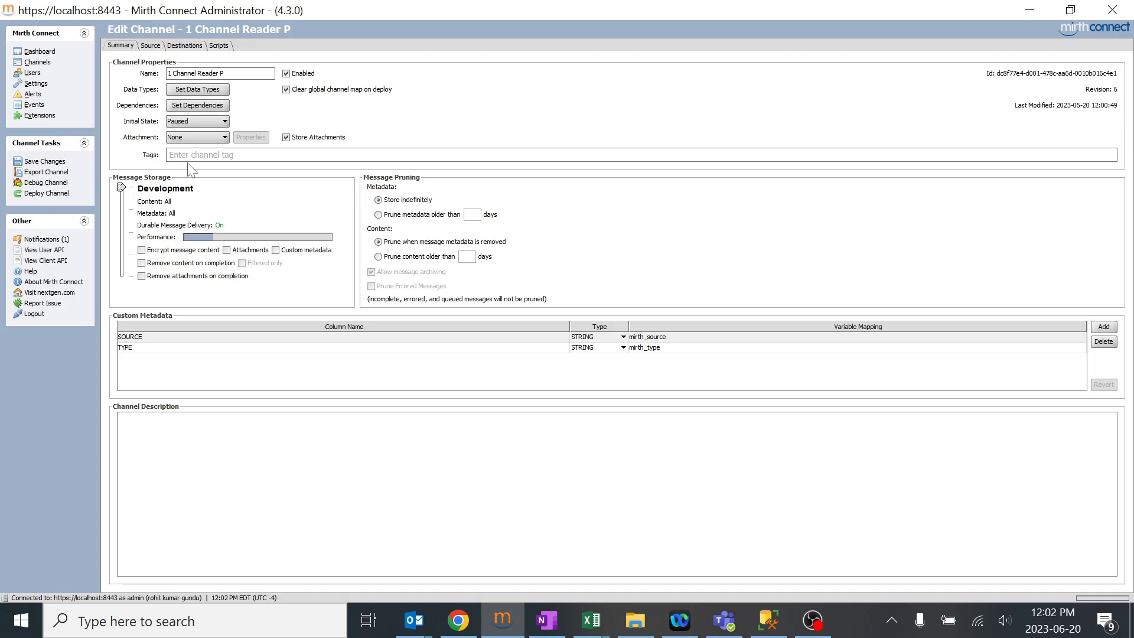
Add the tag ADT to 1 Channel Reader P, save it and go back to the channel list
{"action": "type", "text": "A"}
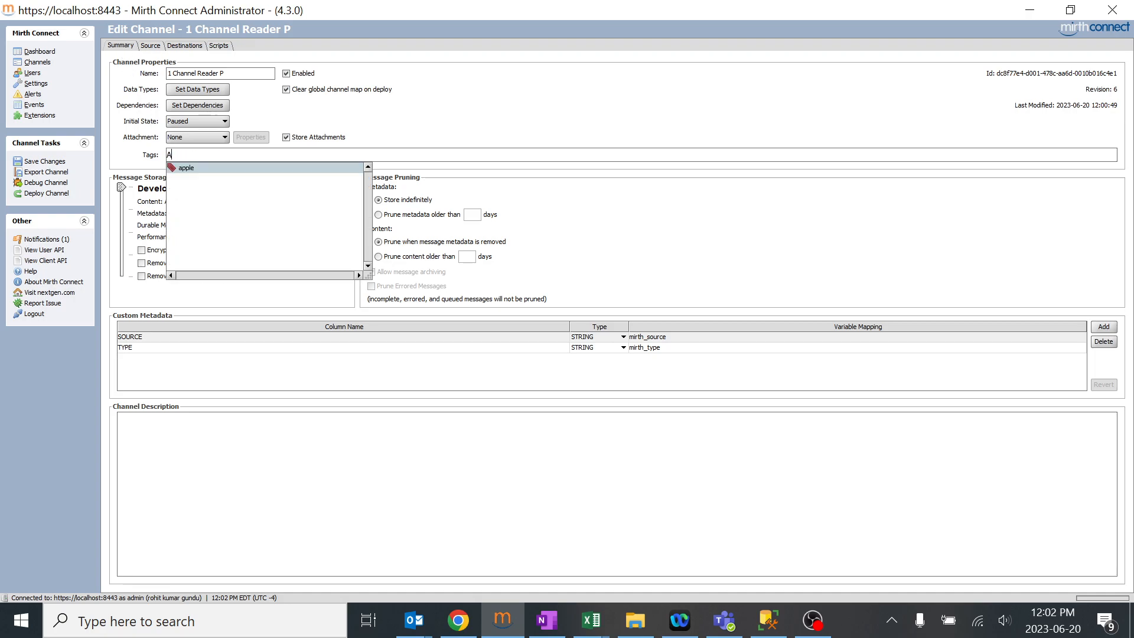
{"action": "type", "text": "ADT"}
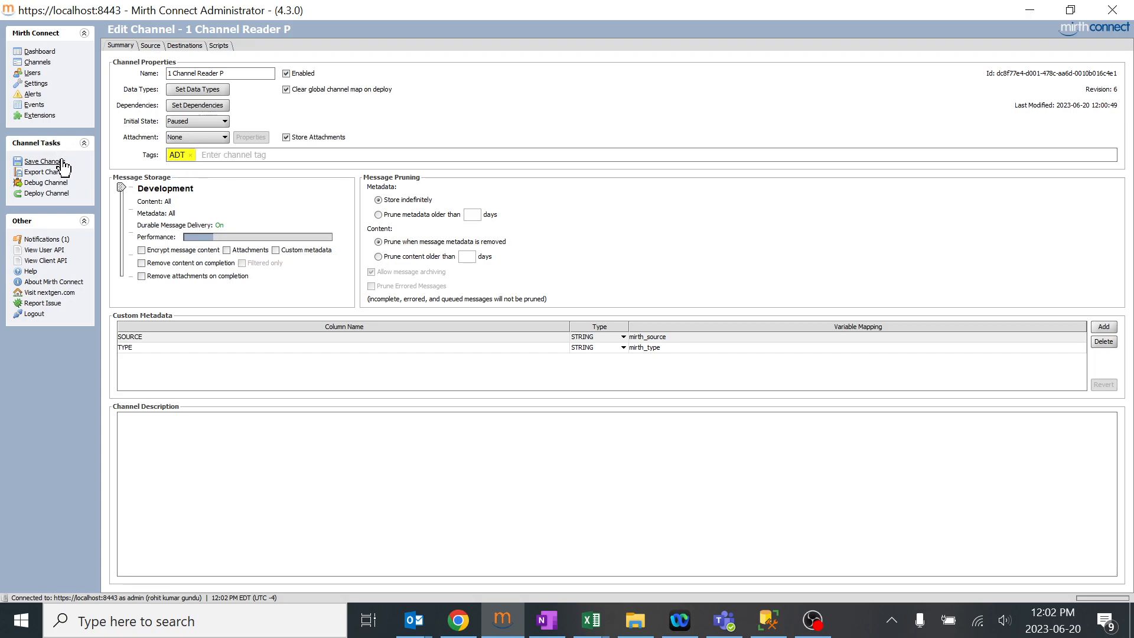
{"action": "left_click", "coordinate": [43, 161]}
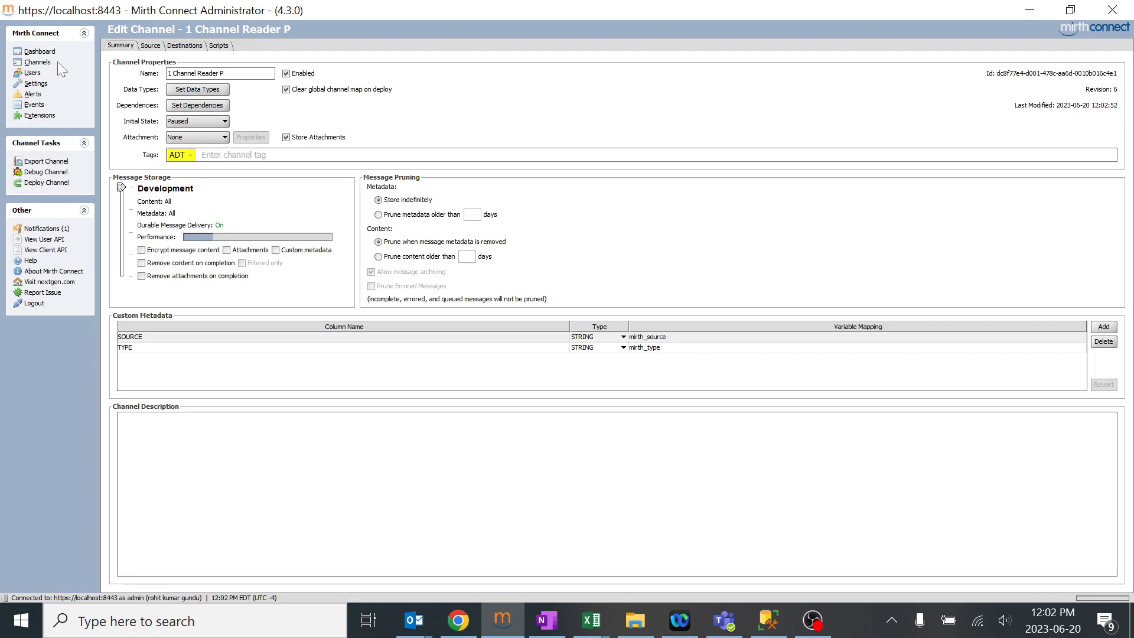
{"action": "left_click", "coordinate": [37, 62]}
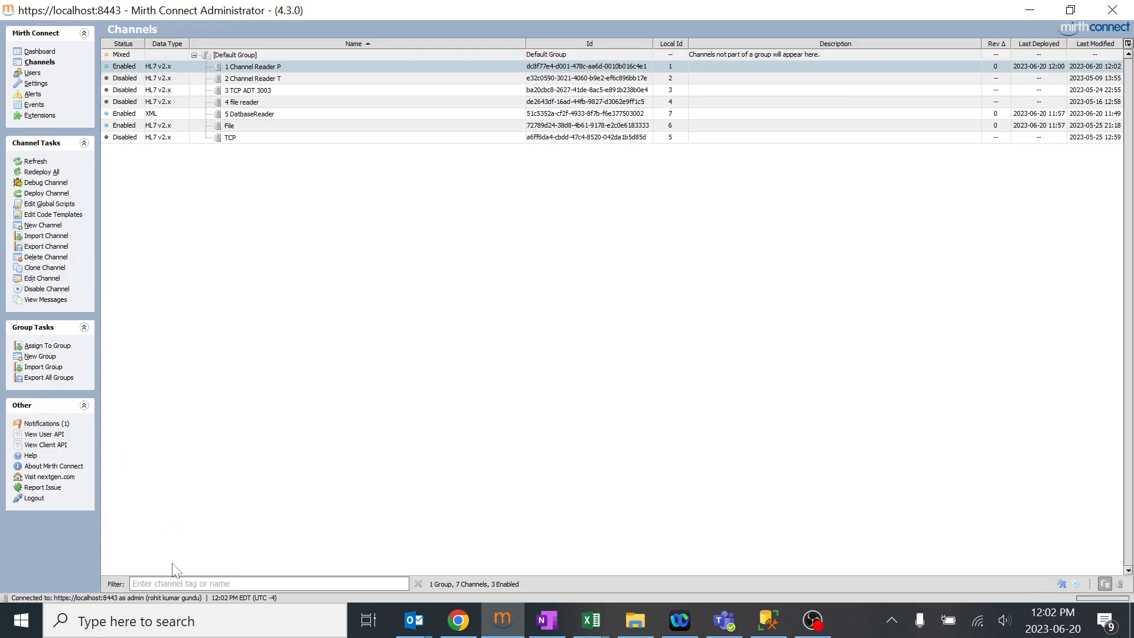
{"action": "mouse_move", "coordinate": [345, 128]}
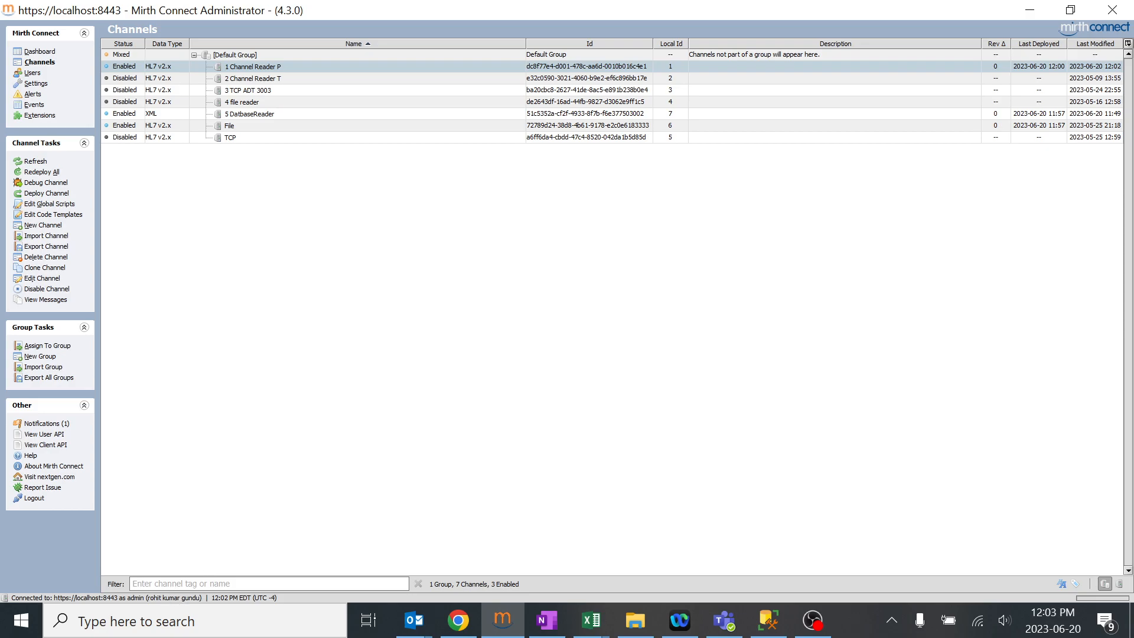
{"action": "type", "text": "ADT"}
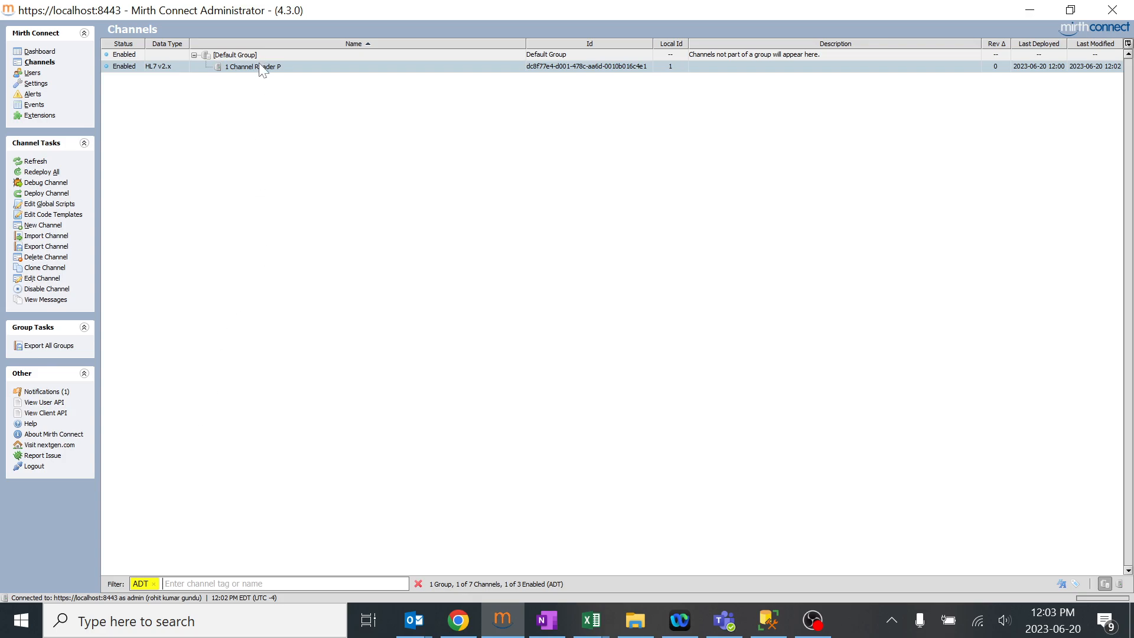
{"action": "double_click", "coordinate": [243, 66]}
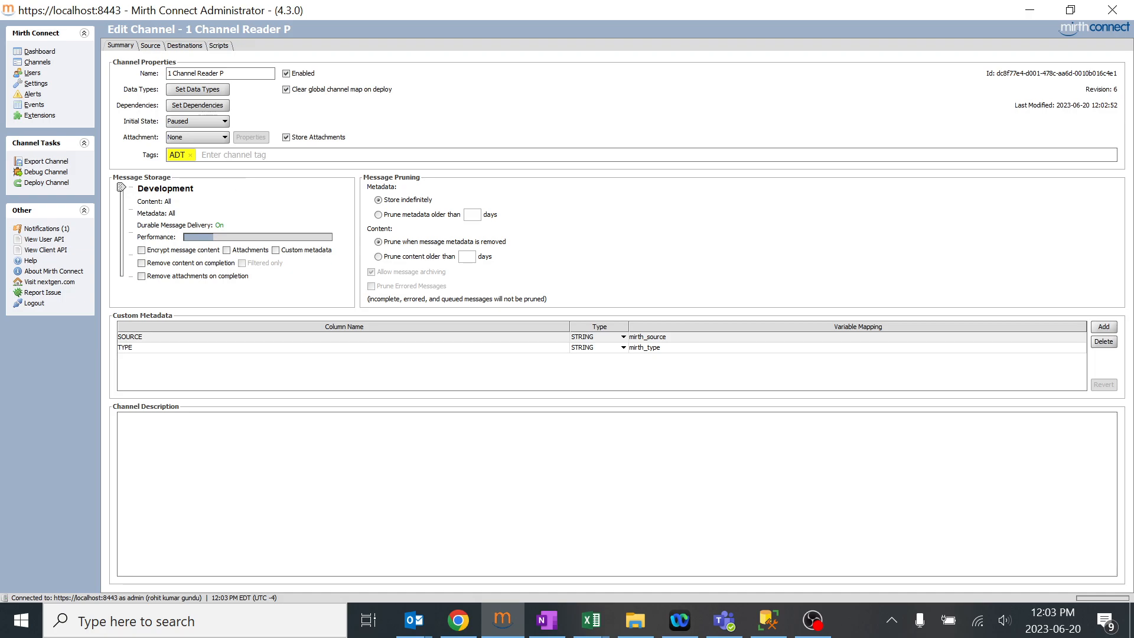
{"action": "left_click", "coordinate": [39, 62]}
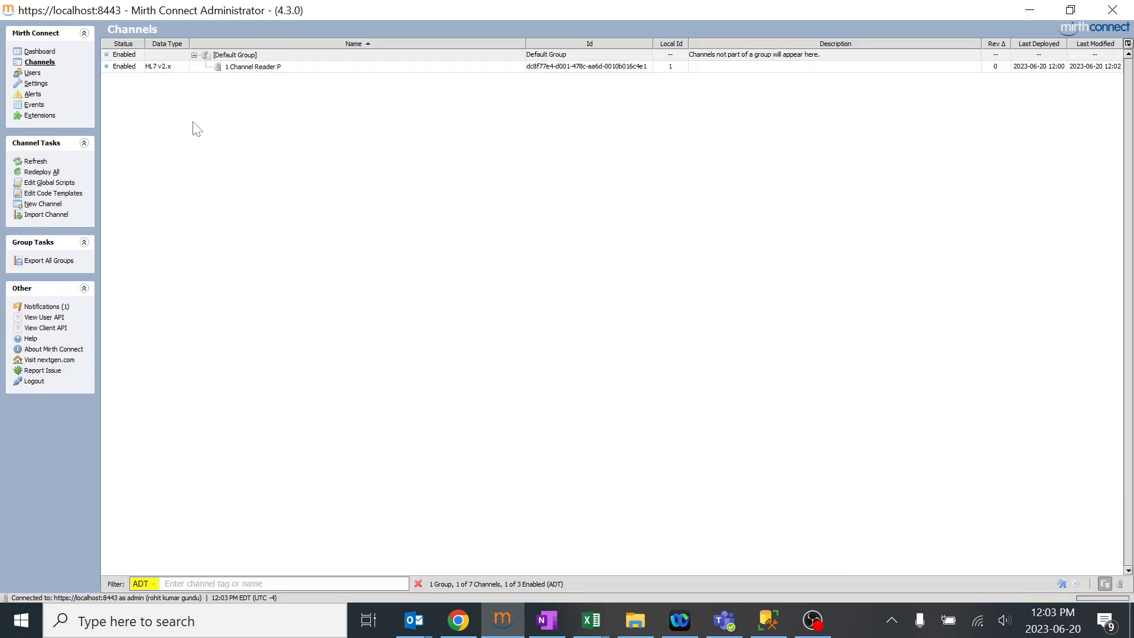
{"action": "left_click", "coordinate": [252, 67]}
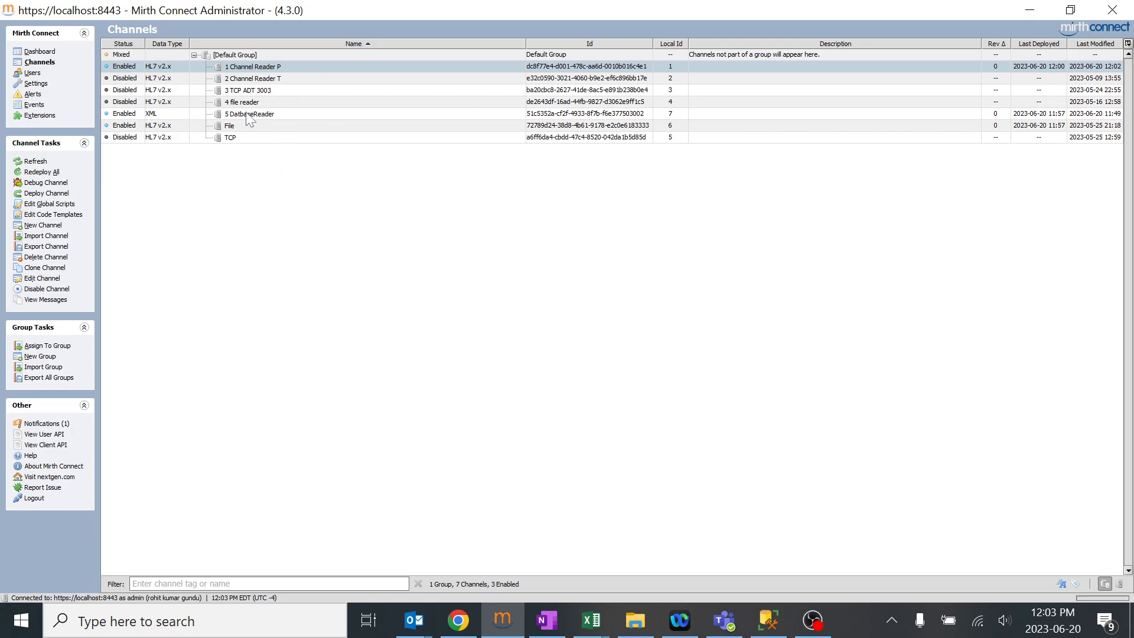
Give the 5 DatbaseReader channel the tag 2301 in its Tags field
{"action": "double_click", "coordinate": [249, 114]}
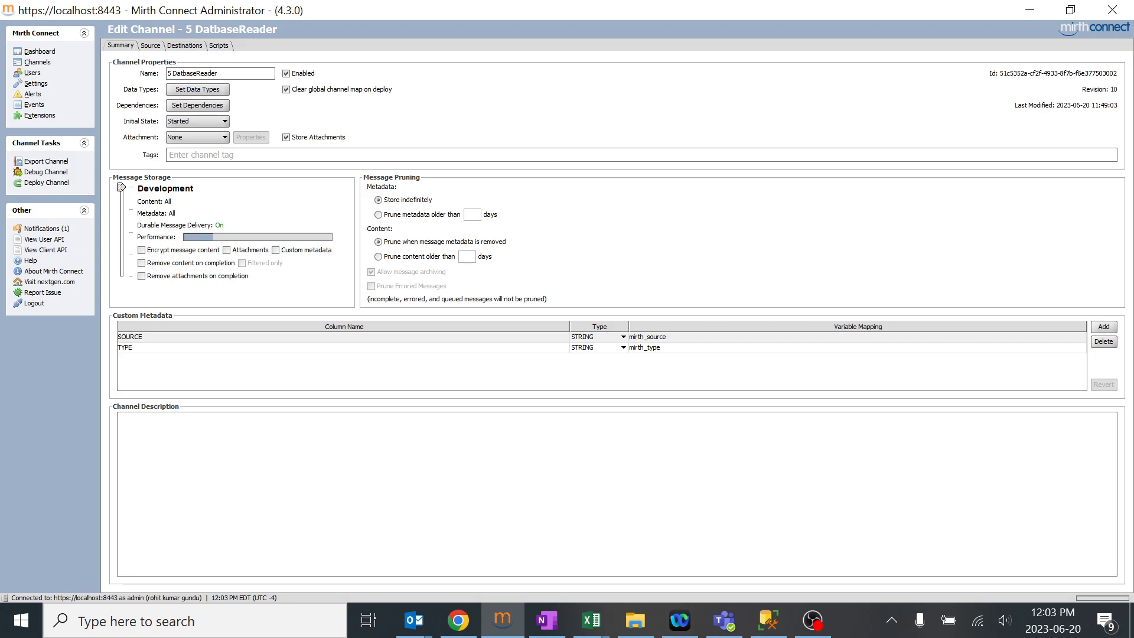
{"action": "type", "text": "2"}
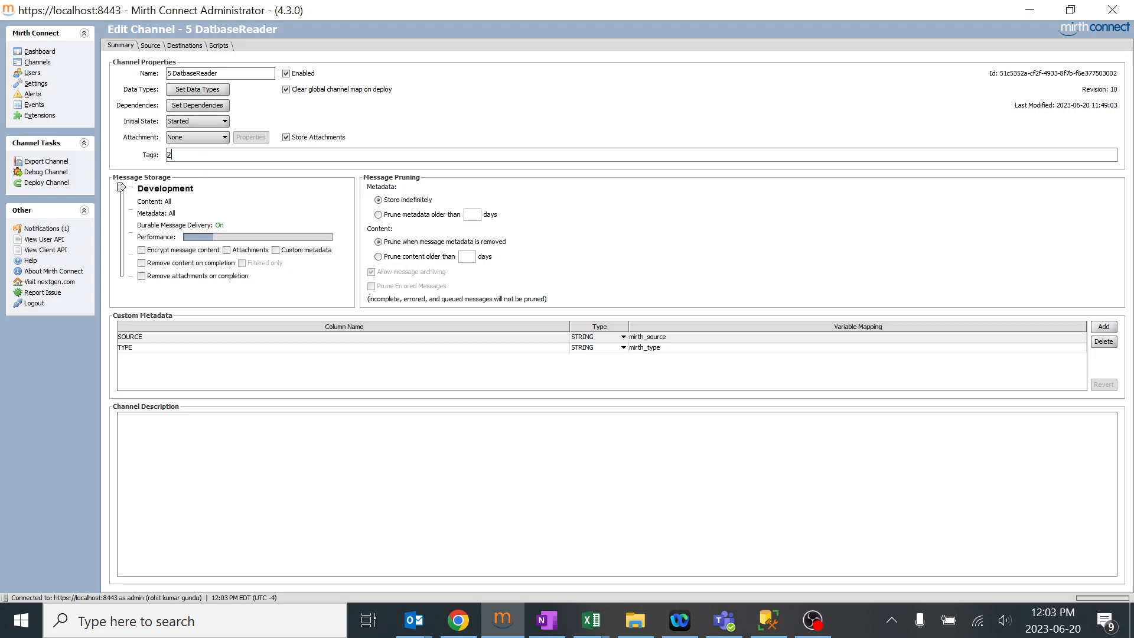
{"action": "type", "text": "301"}
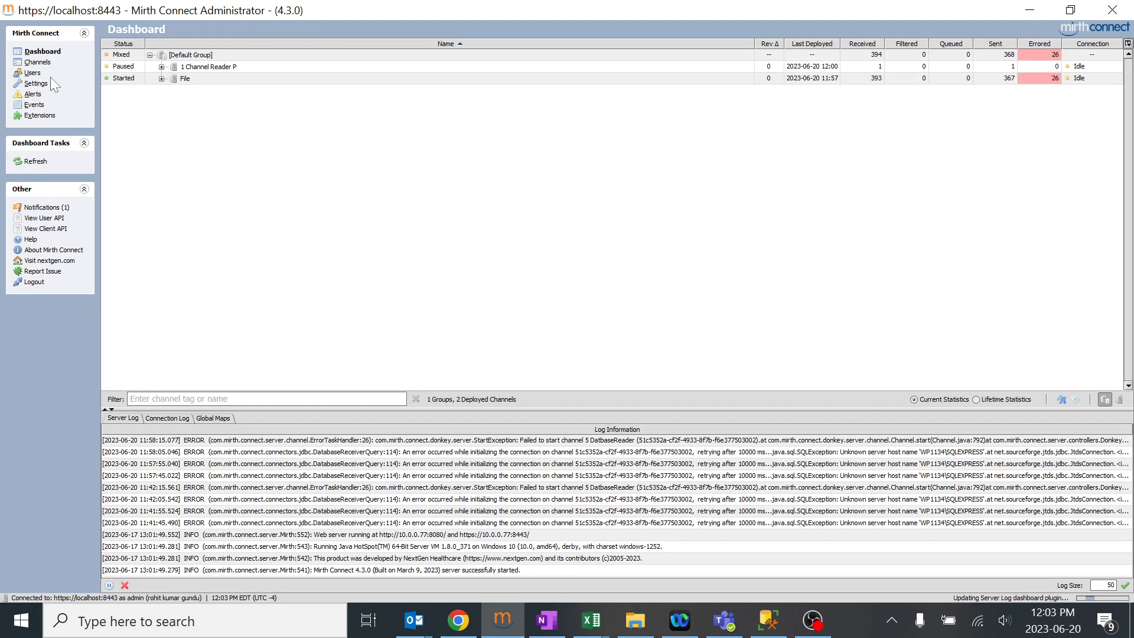
Filter the channel list by tag 2301 so only 5 DatbaseReader remains
{"action": "left_click", "coordinate": [38, 61]}
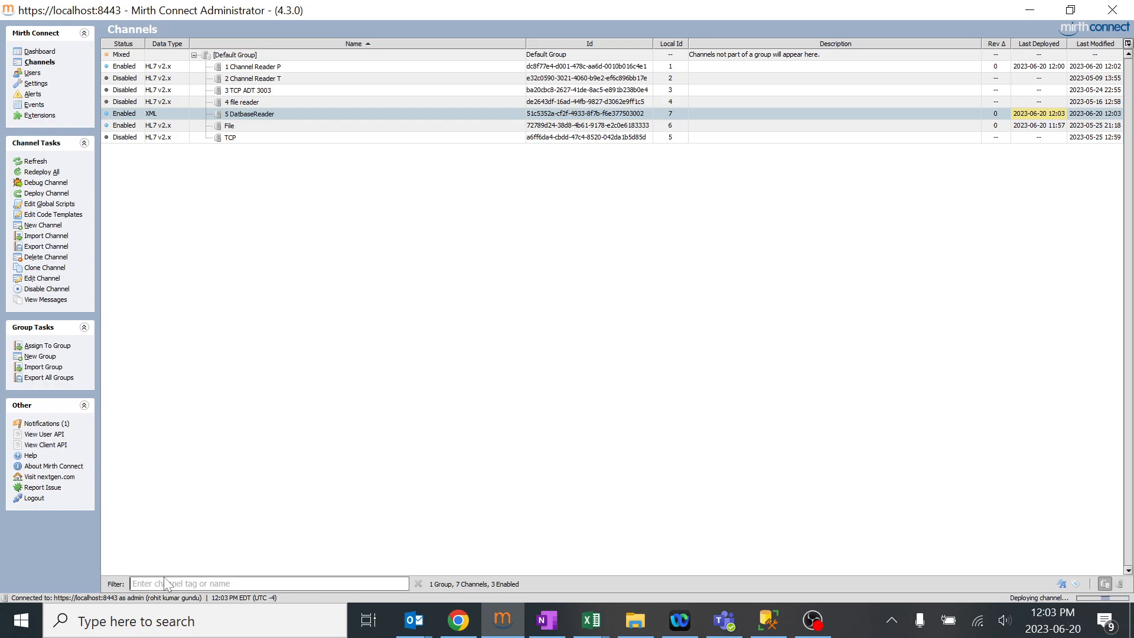
{"action": "type", "text": "2301"}
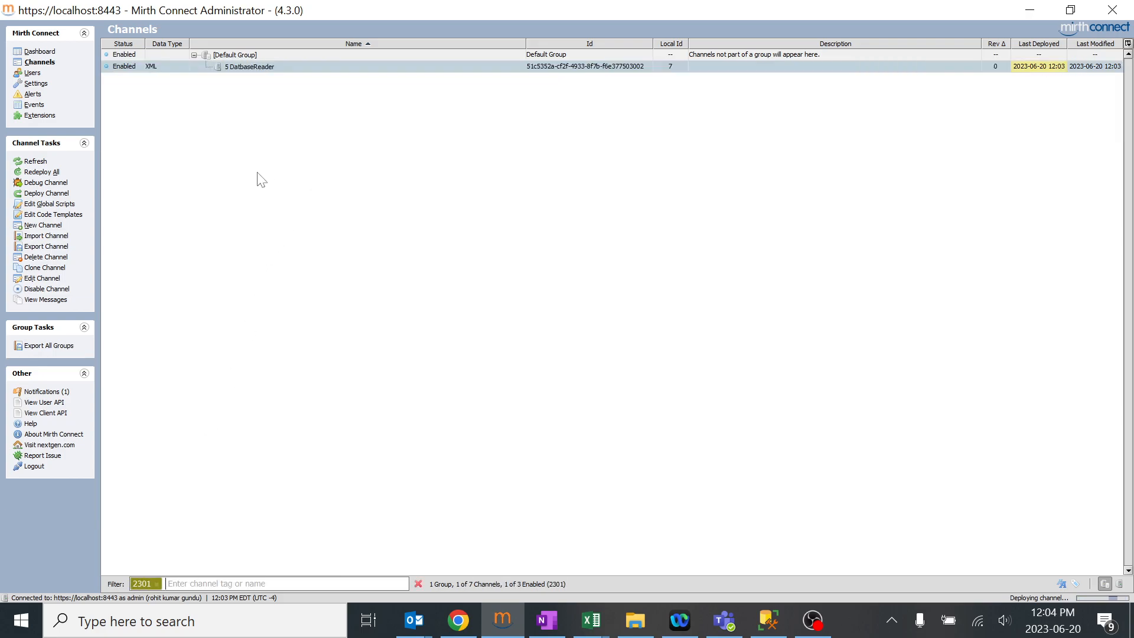
{"action": "mouse_move", "coordinate": [350, 251]}
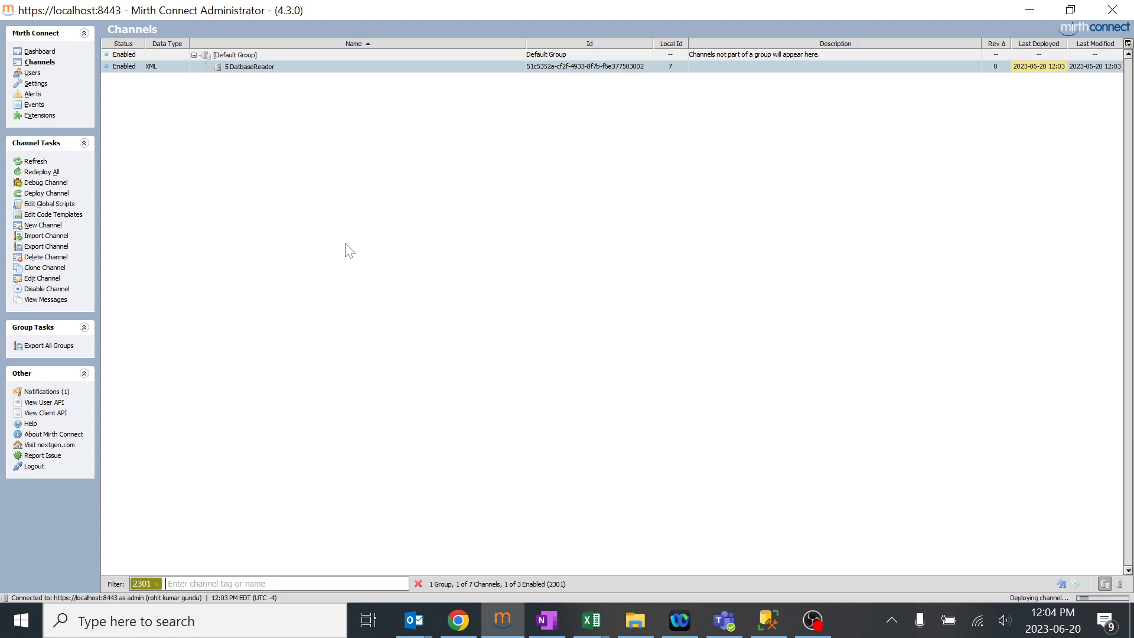
{"action": "mouse_move", "coordinate": [236, 410]}
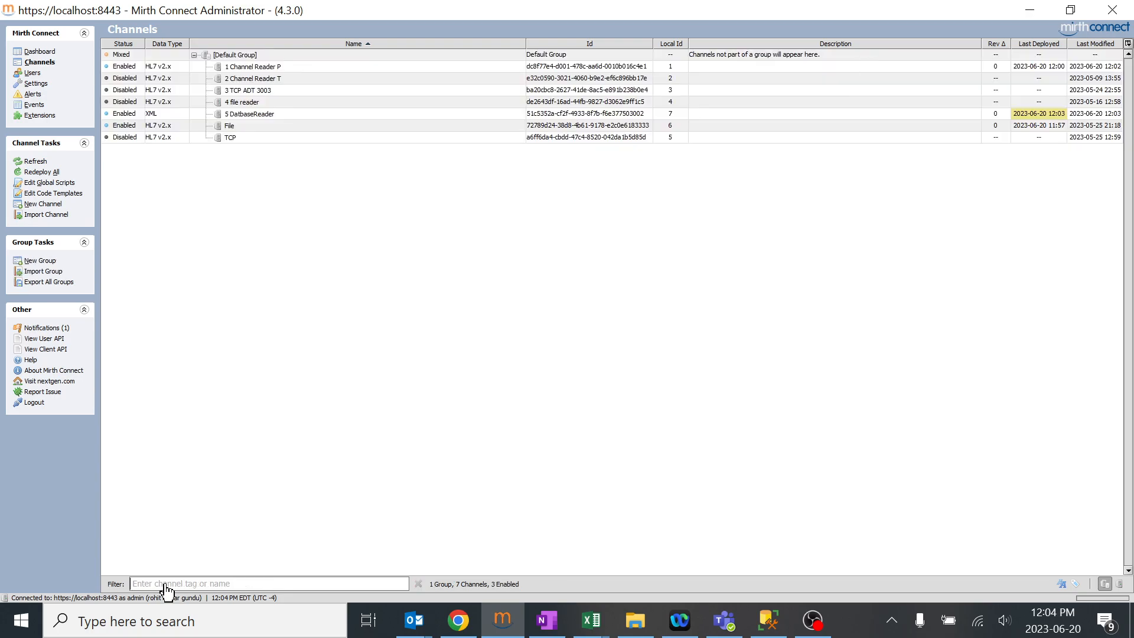
Glance at 1 Channel Reader P, return to the list, and view the dashboard with 5 DatbaseReader stopped
{"action": "double_click", "coordinate": [252, 66]}
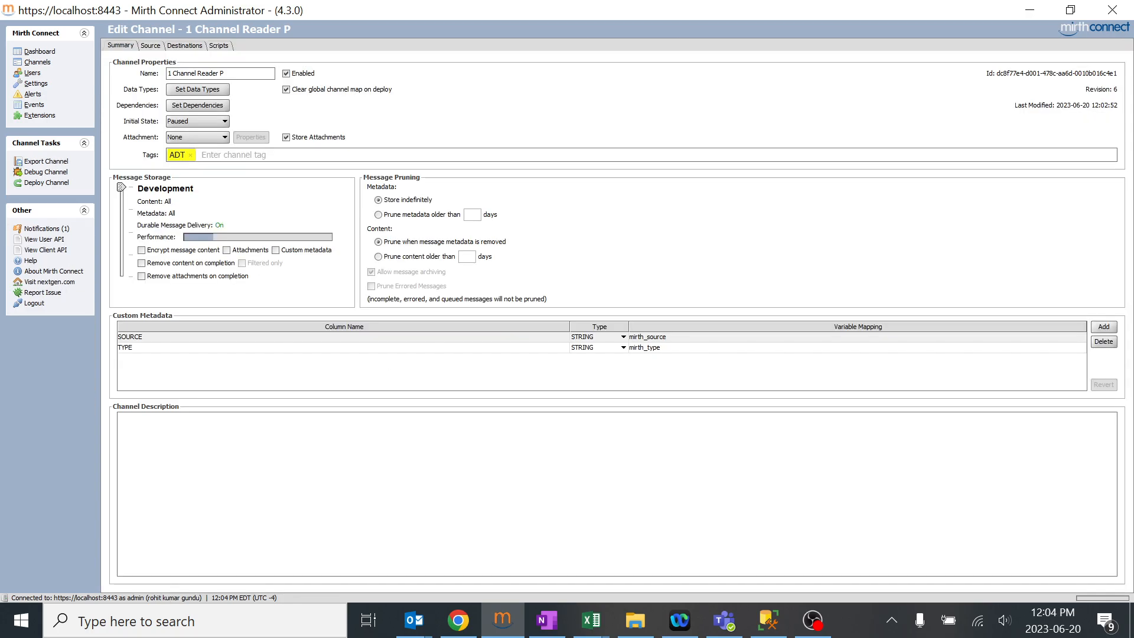
{"action": "mouse_move", "coordinate": [999, 79]}
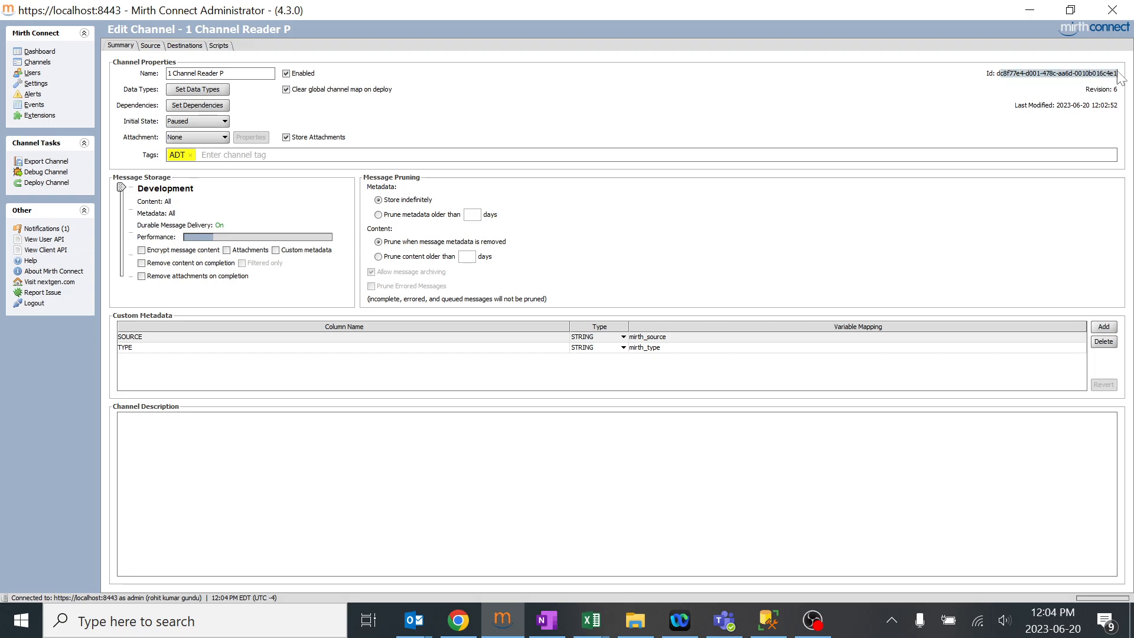
{"action": "left_click", "coordinate": [38, 62]}
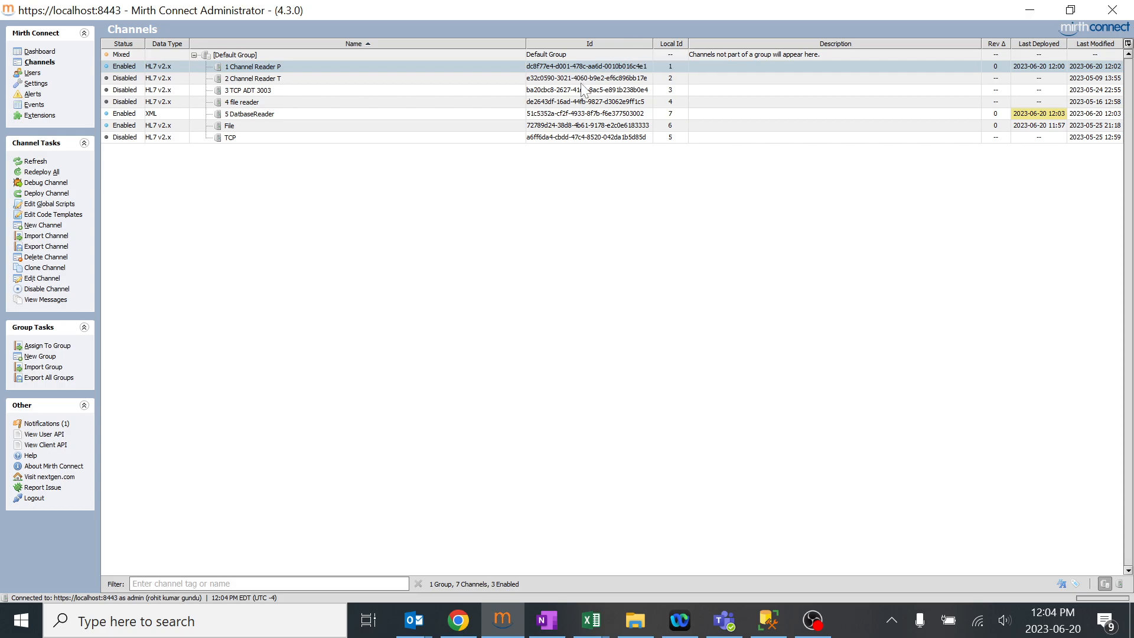
{"action": "mouse_move", "coordinate": [1005, 60]}
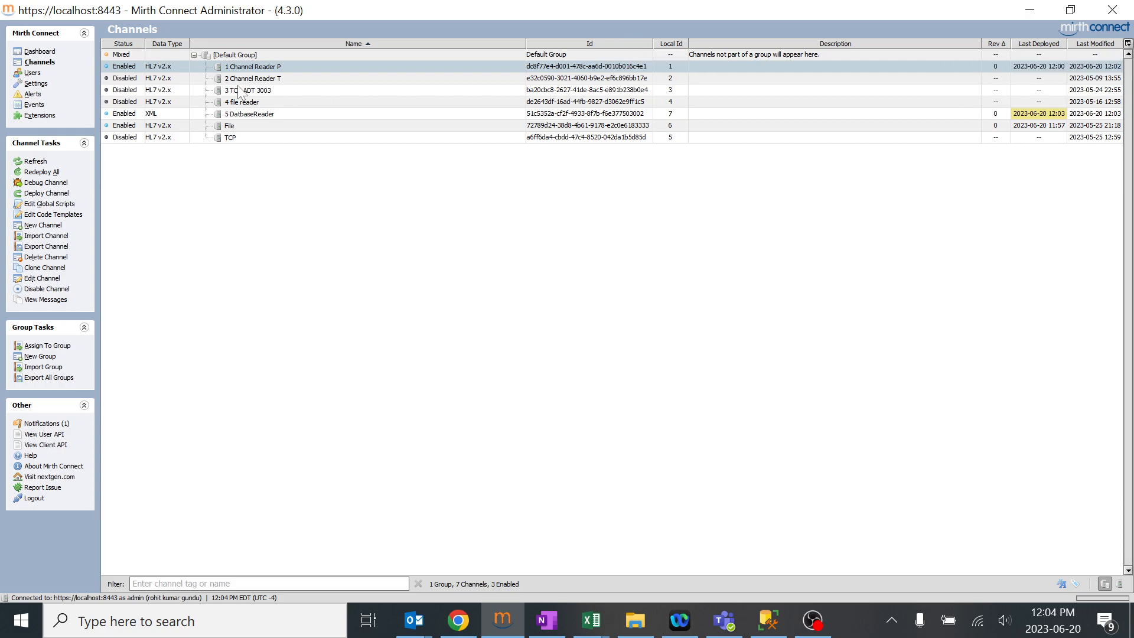
{"action": "left_click", "coordinate": [43, 52]}
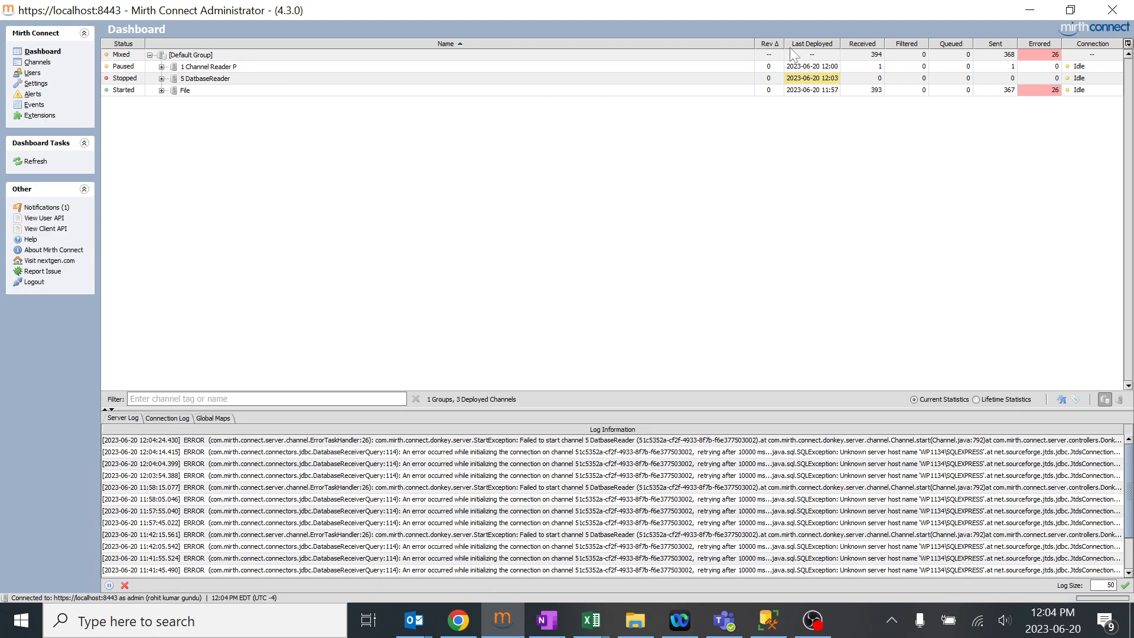
{"action": "mouse_move", "coordinate": [774, 101]}
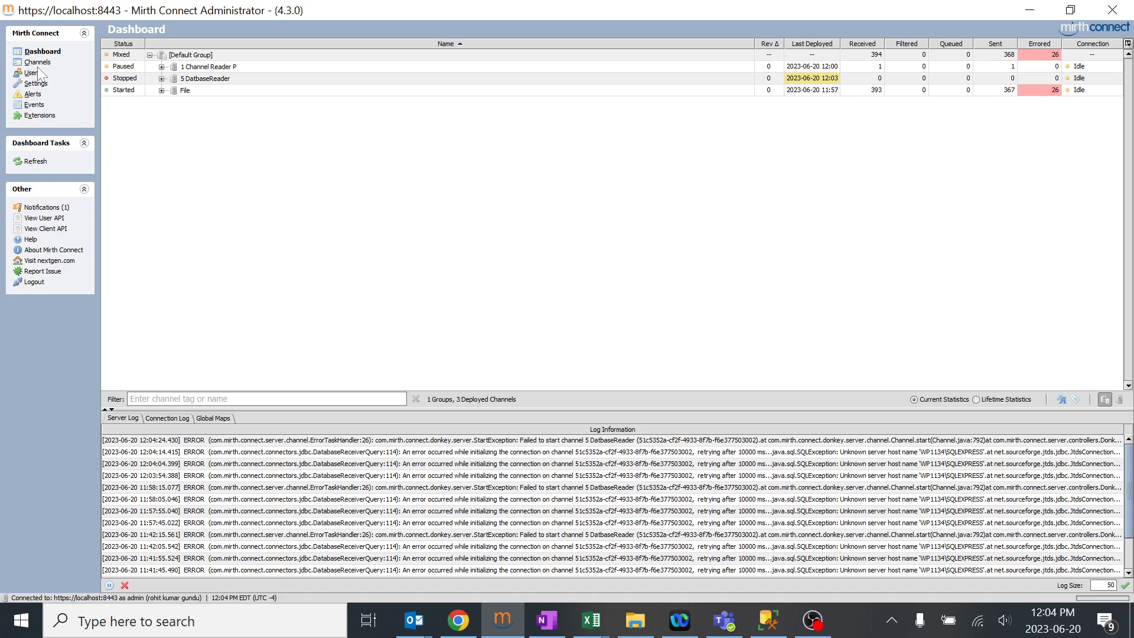
Add the adt2 tag to 1 Channel Reader P, save it, and return to the channel list
{"action": "left_click", "coordinate": [37, 62]}
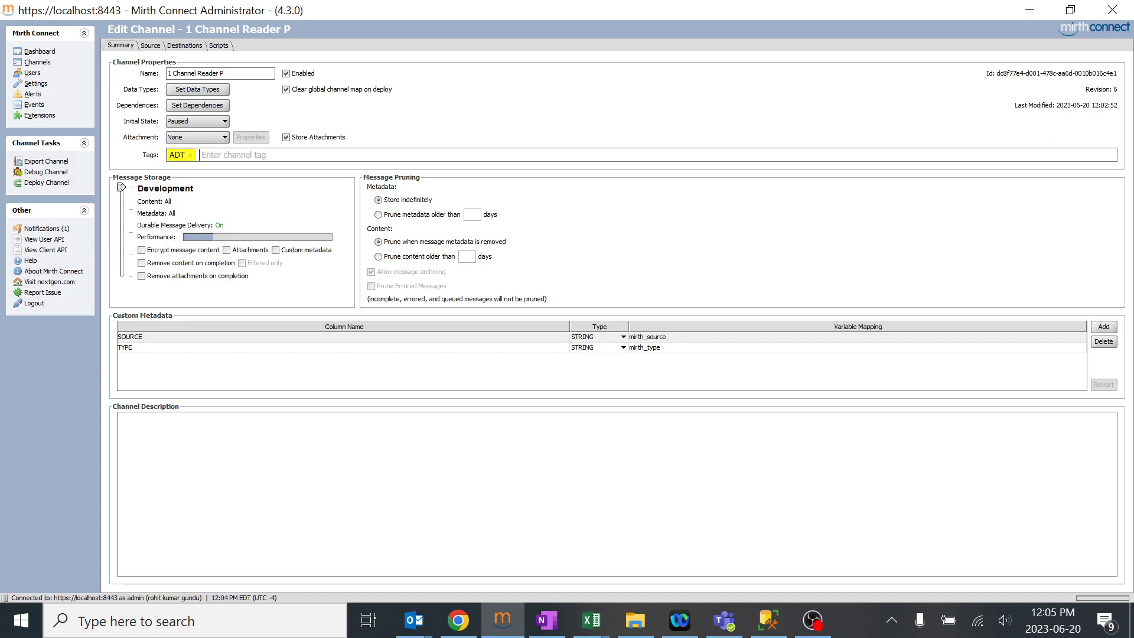
{"action": "type", "text": "adt2"}
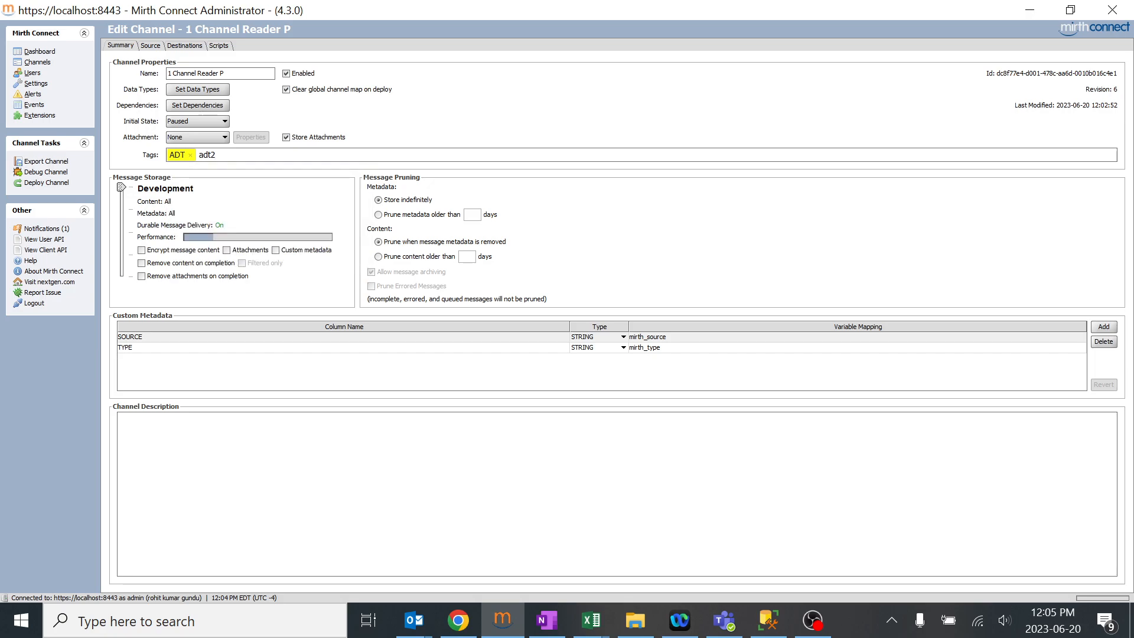
{"action": "left_click", "coordinate": [44, 161]}
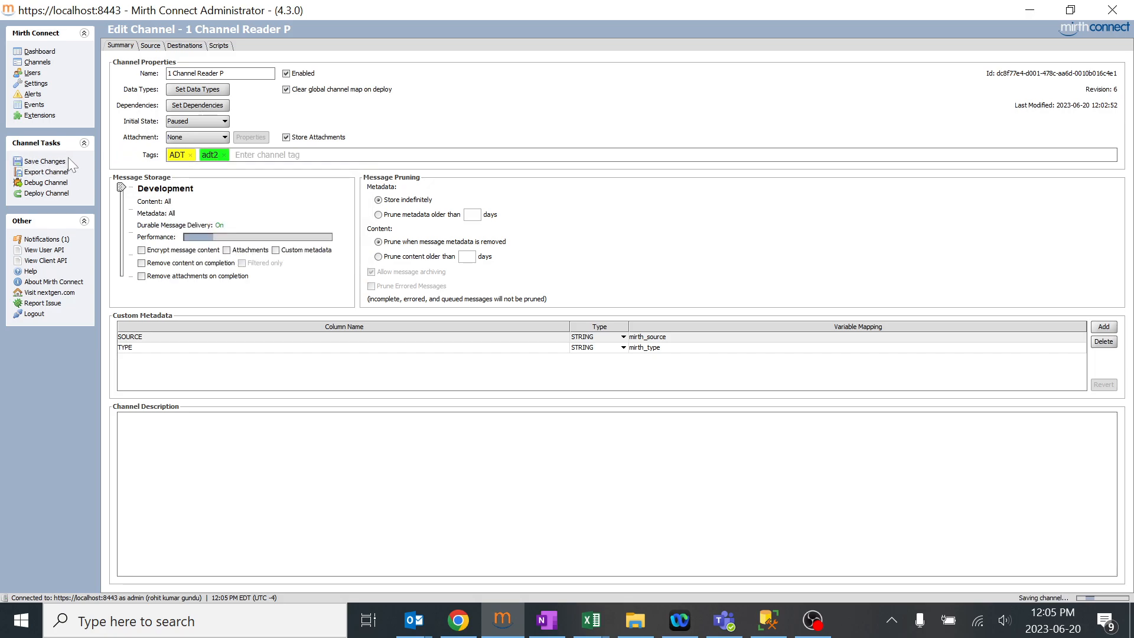
{"action": "left_click", "coordinate": [38, 62]}
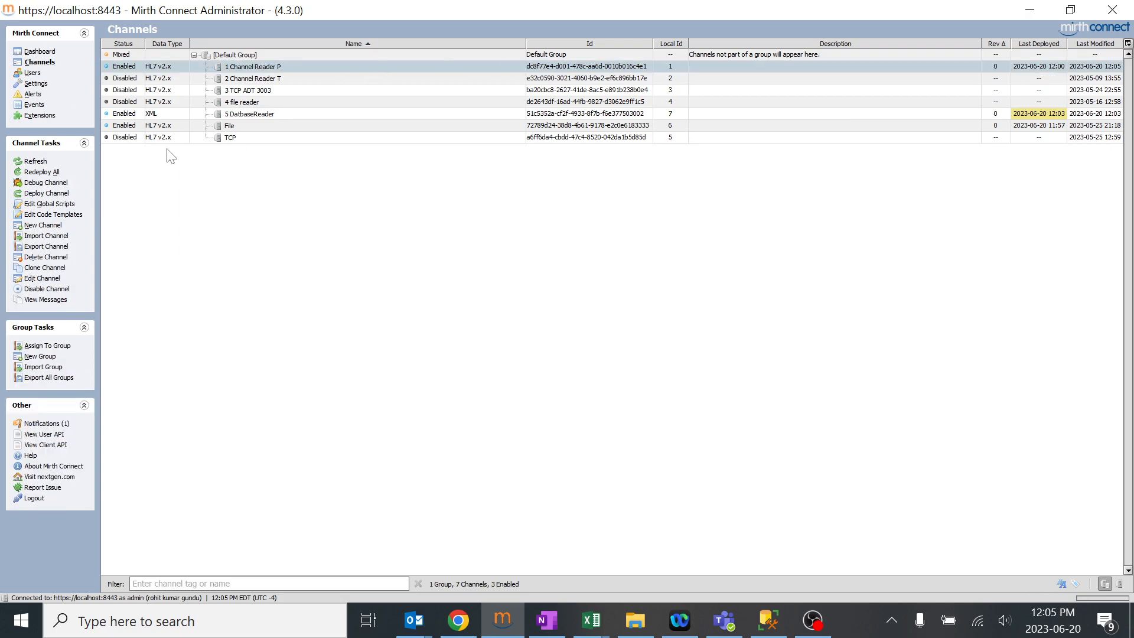
Refresh the channel list and open 1 Channel Reader P2 in Edit Channel
{"action": "left_click", "coordinate": [40, 61]}
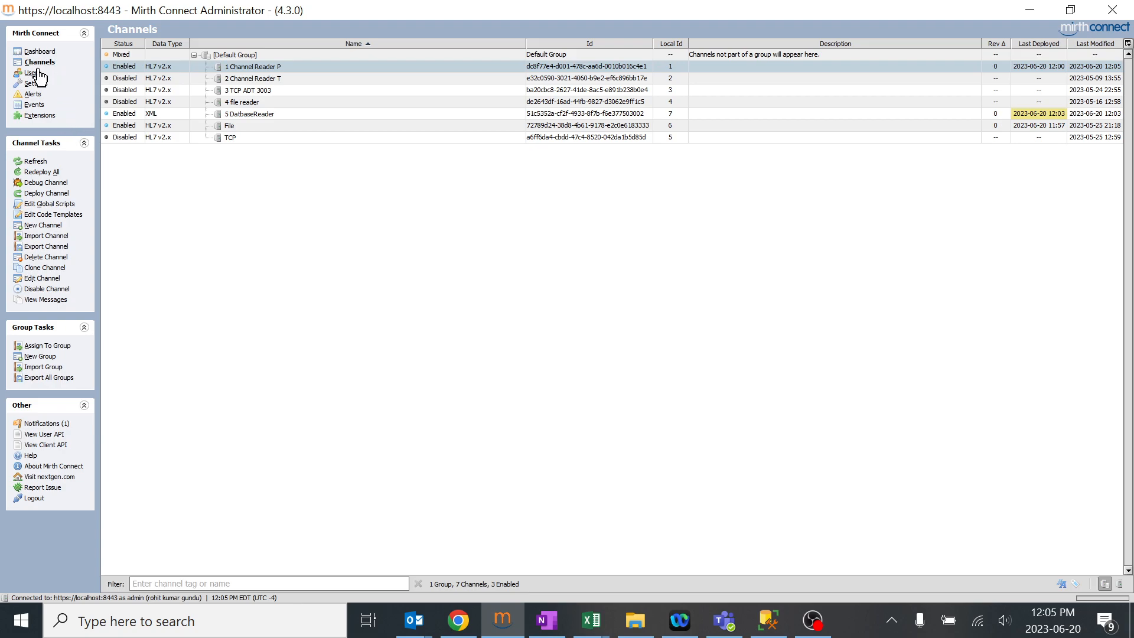
{"action": "mouse_move", "coordinate": [29, 72]}
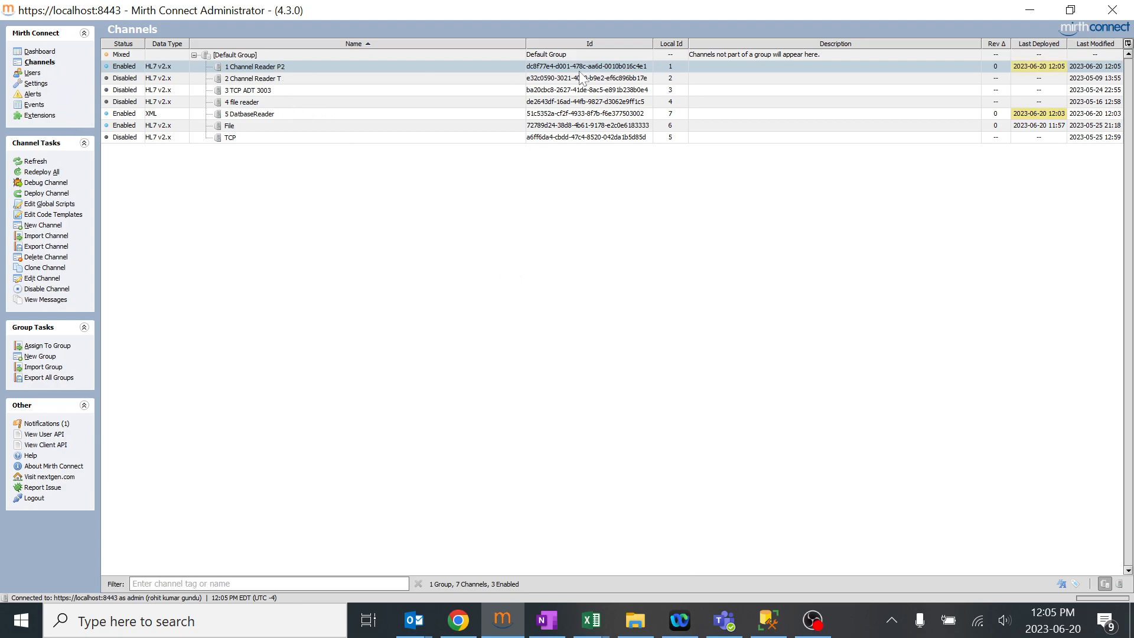
{"action": "mouse_move", "coordinate": [997, 75]}
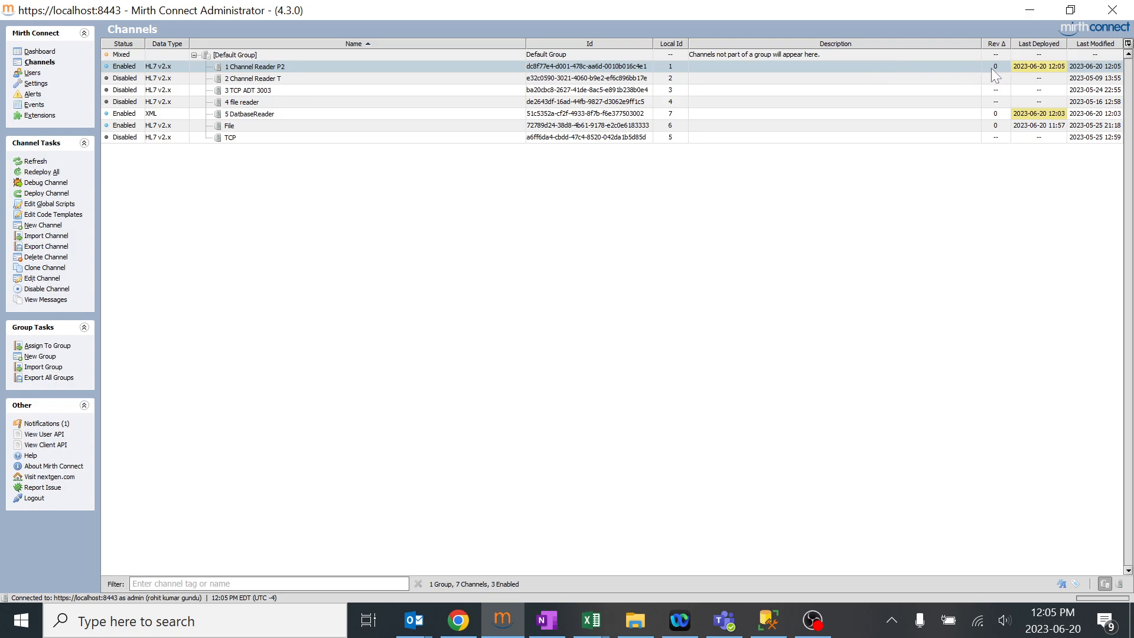
{"action": "double_click", "coordinate": [254, 66]}
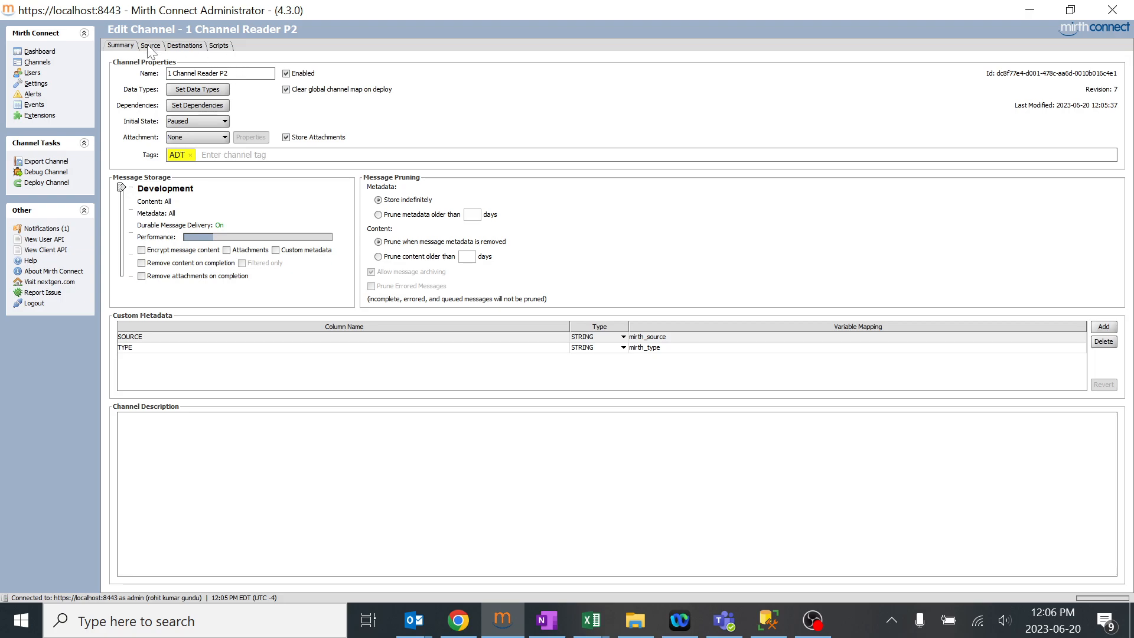
{"action": "left_click", "coordinate": [184, 46]}
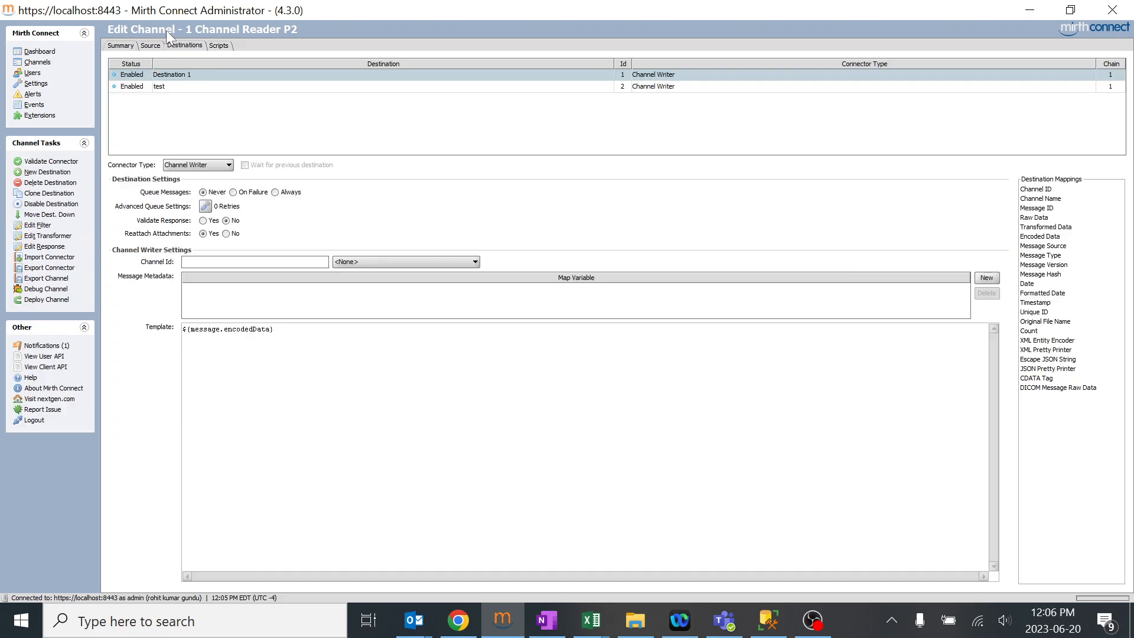
{"action": "left_click", "coordinate": [120, 46]}
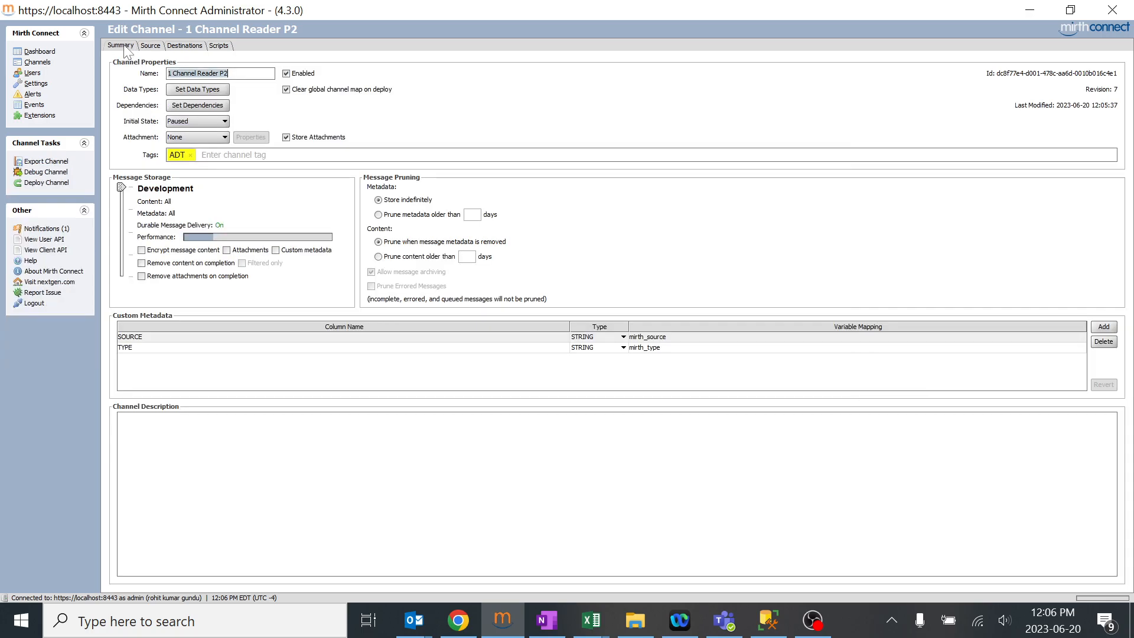
{"action": "left_click", "coordinate": [36, 61]}
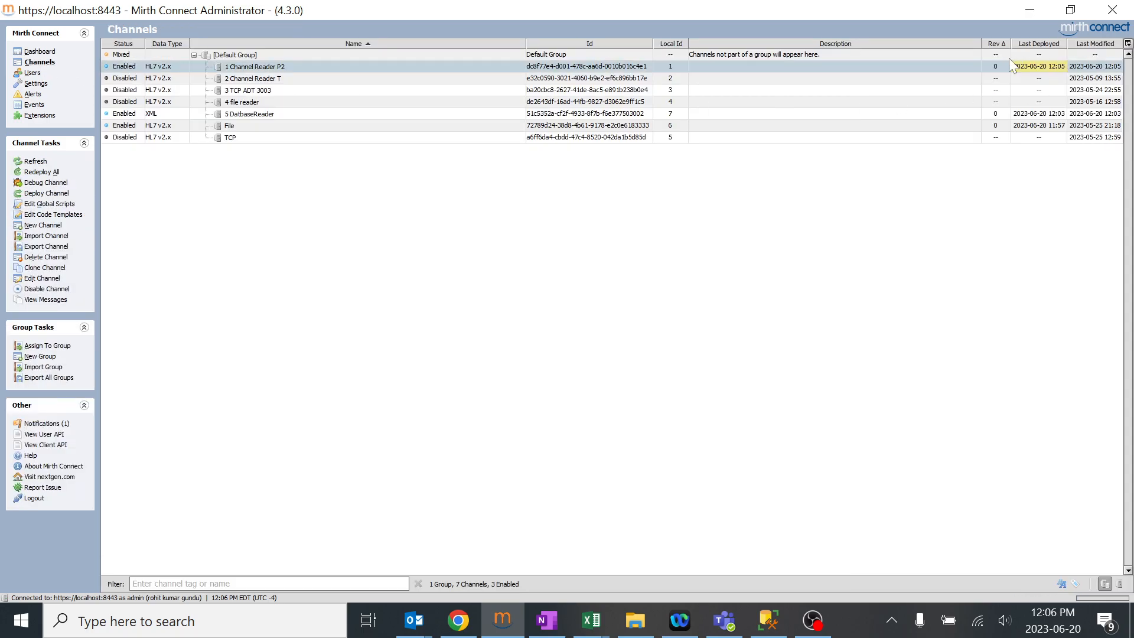
{"action": "mouse_move", "coordinate": [979, 103]}
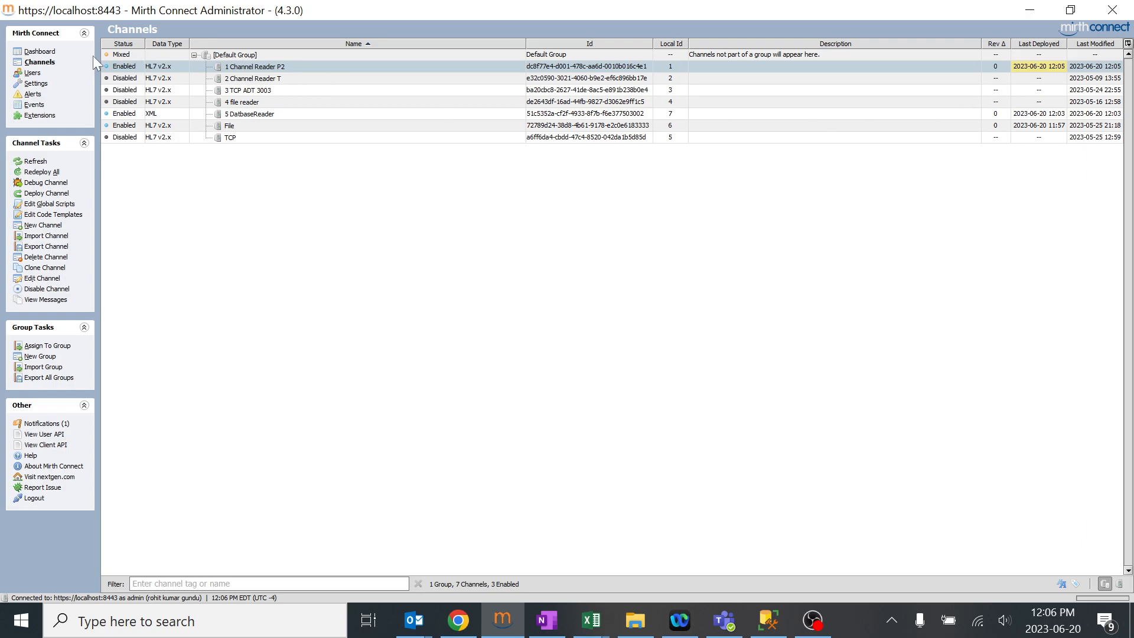
{"action": "left_click", "coordinate": [42, 51]}
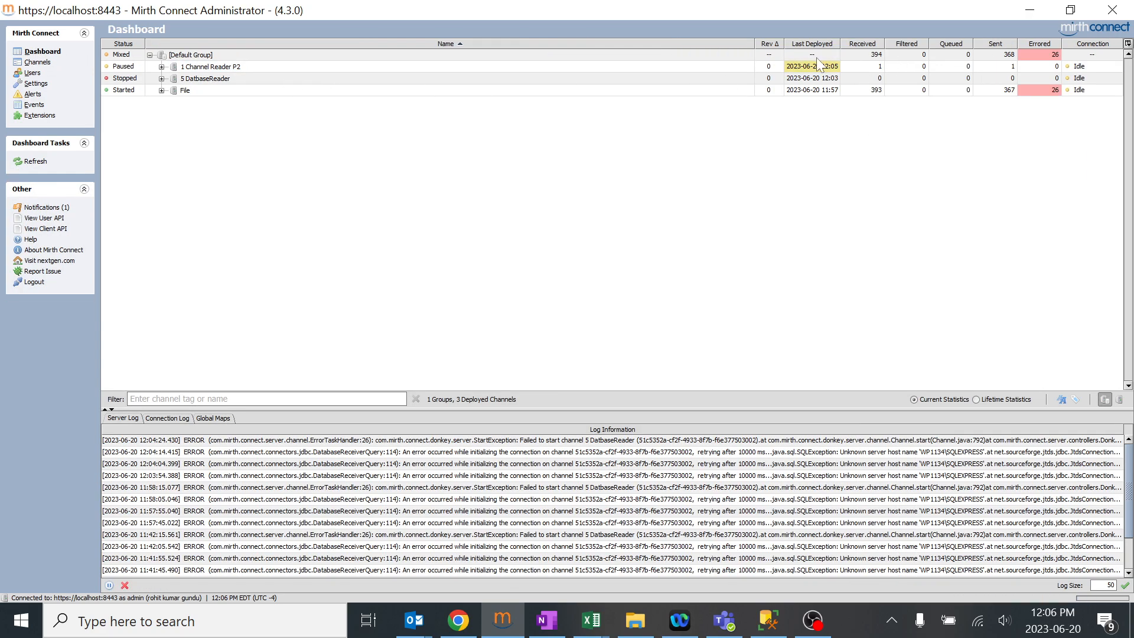
{"action": "left_click", "coordinate": [37, 62]}
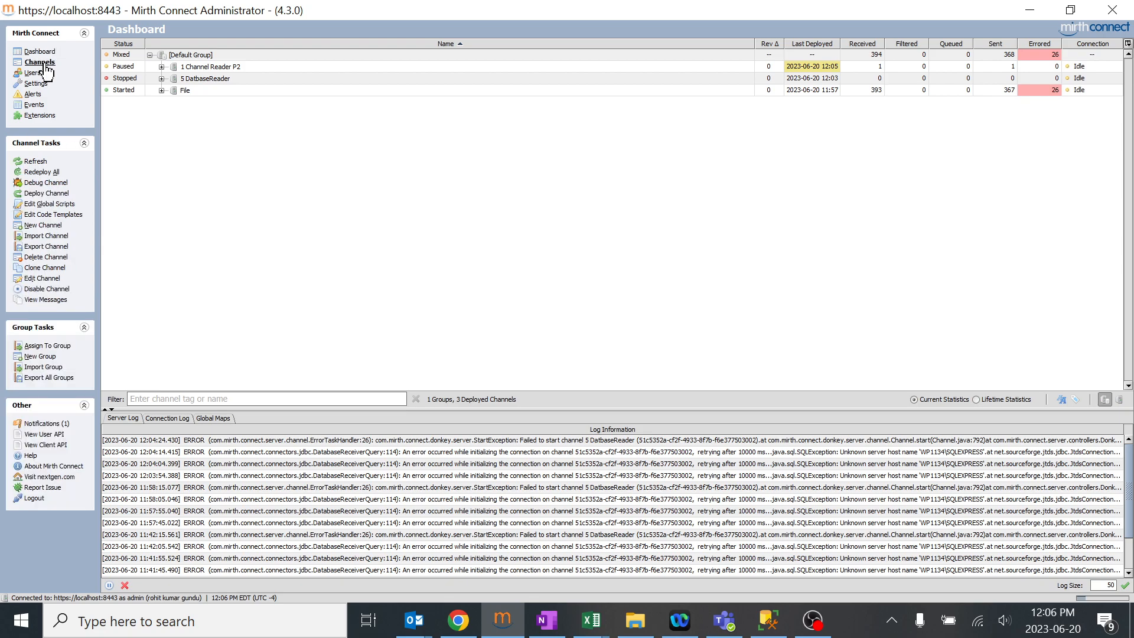
{"action": "double_click", "coordinate": [210, 66]}
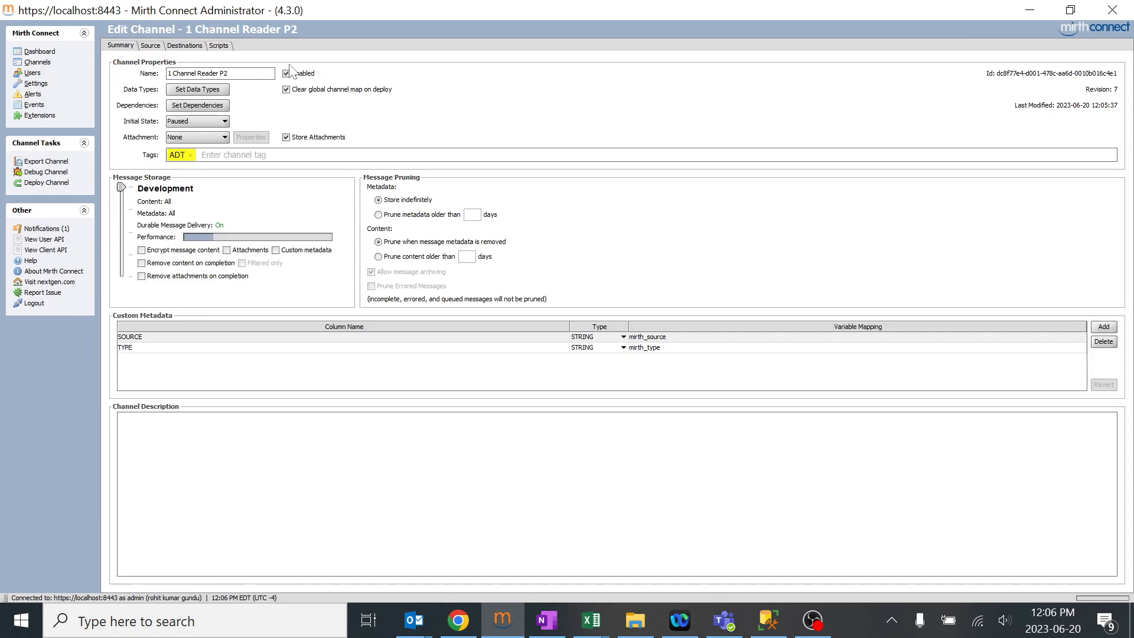
Rename the channel to 1 Channel Reader P3, save it, then change the name to P4
{"action": "left_click", "coordinate": [221, 73]}
{"action": "type", "text": "3"}
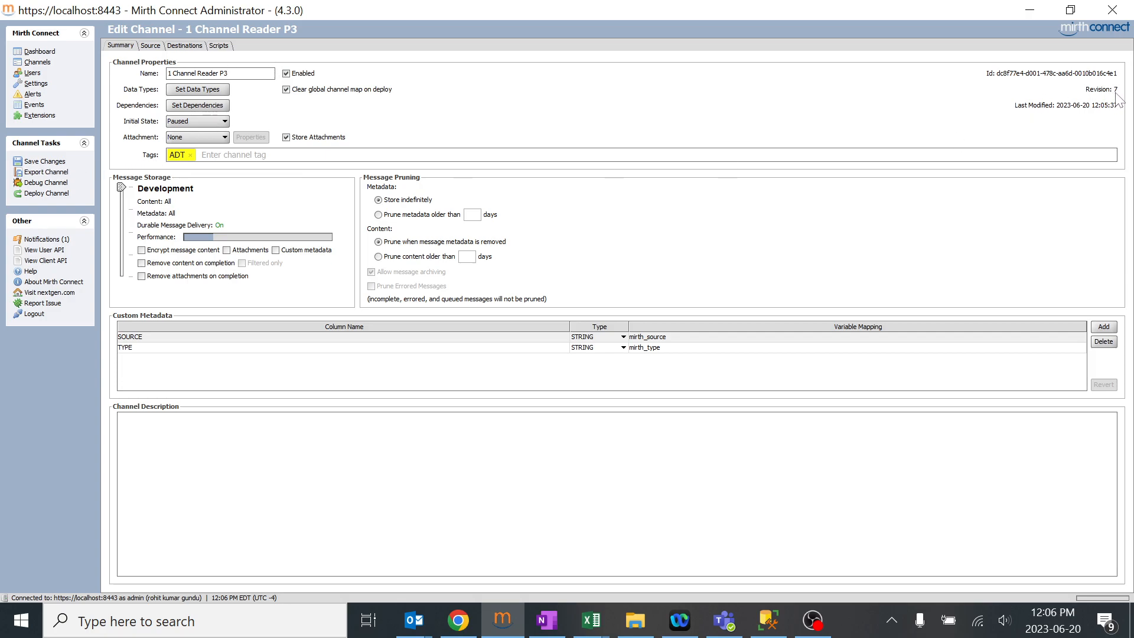
{"action": "left_click", "coordinate": [43, 161]}
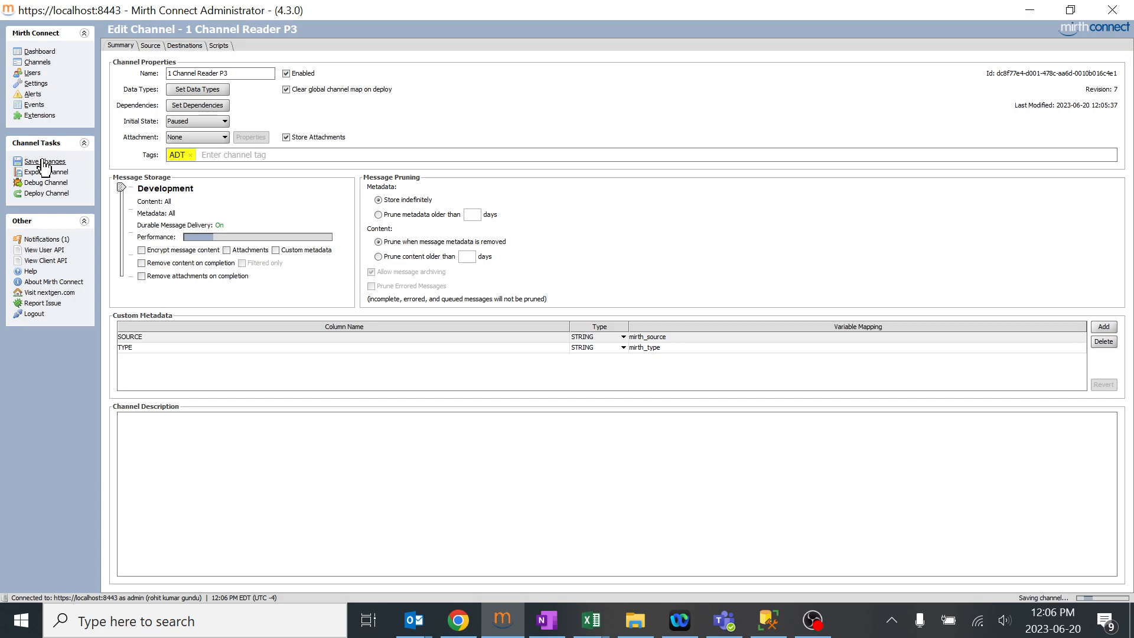
{"action": "left_click", "coordinate": [45, 162]}
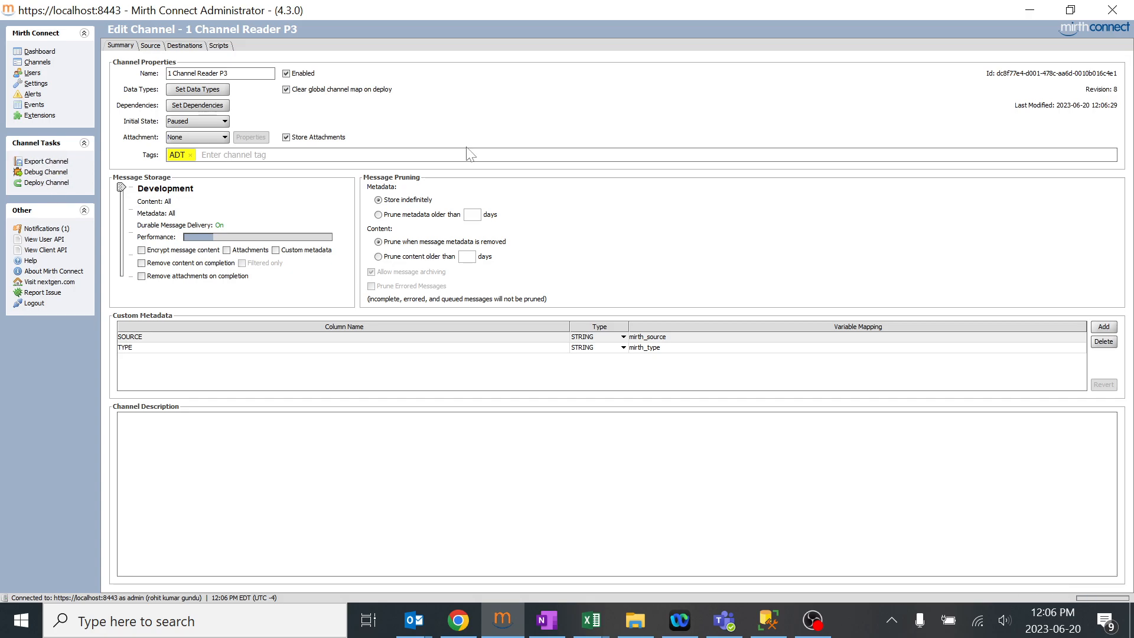
{"action": "mouse_move", "coordinate": [1120, 103]}
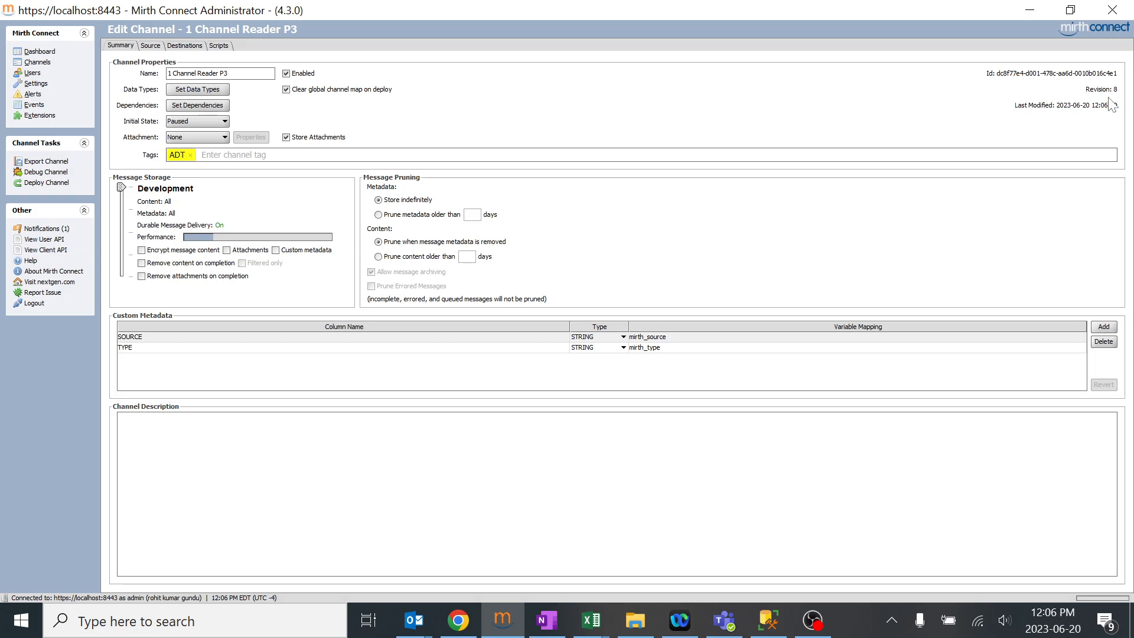
{"action": "left_click", "coordinate": [226, 73]}
{"action": "type", "text": "4"}
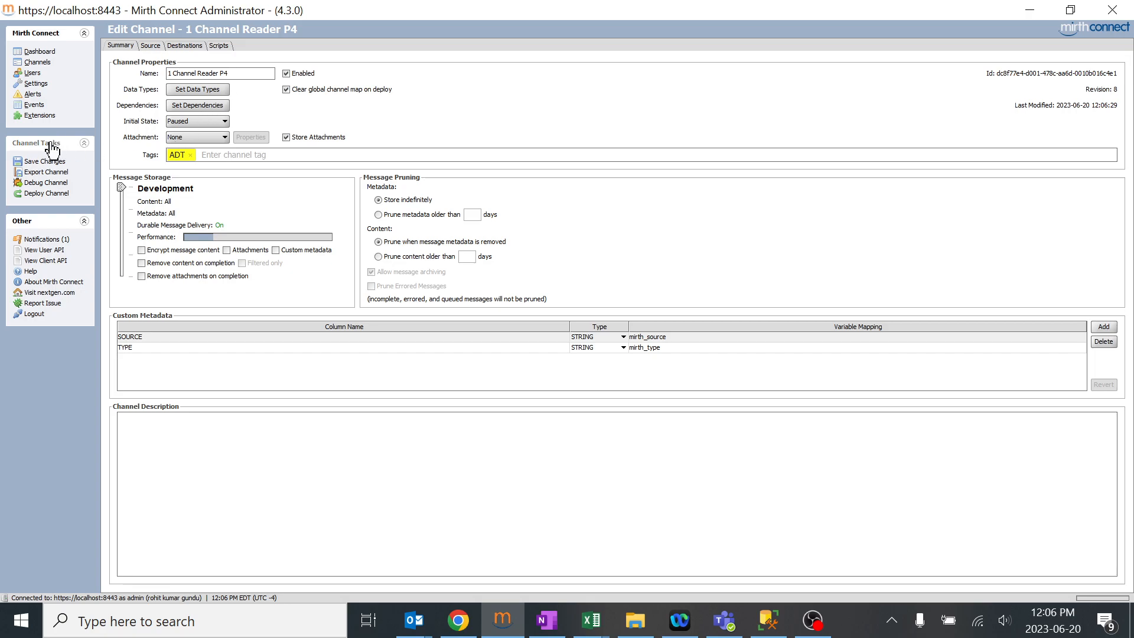
Save 1 Channel Reader P4 undeployed and return to the list showing Rev Δ 2
{"action": "left_click", "coordinate": [45, 160]}
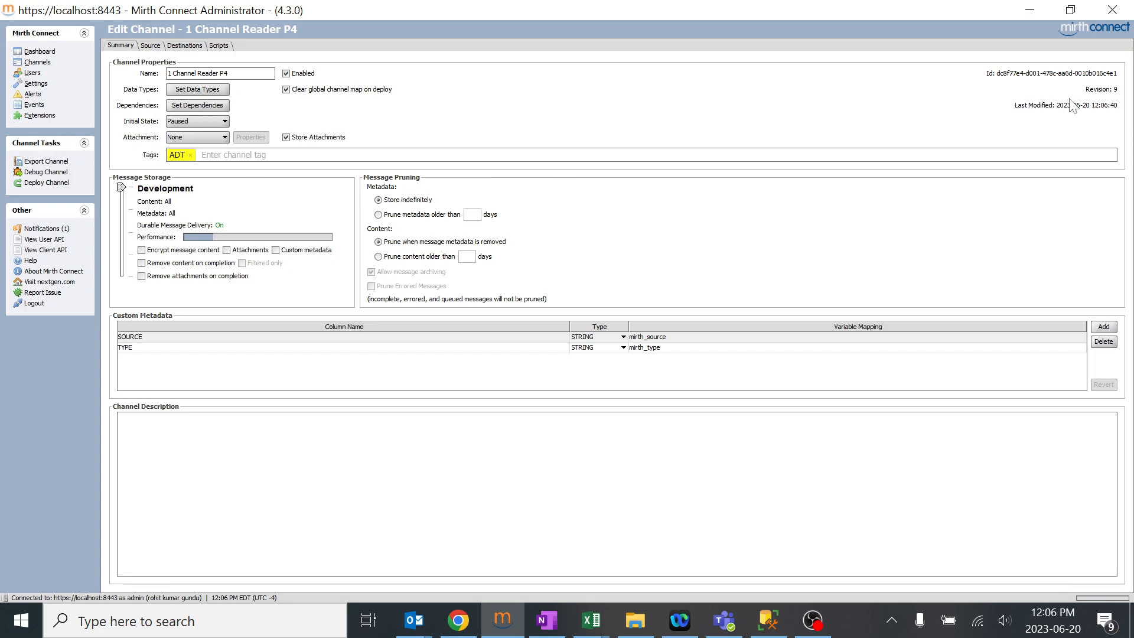
{"action": "mouse_move", "coordinate": [1105, 107]}
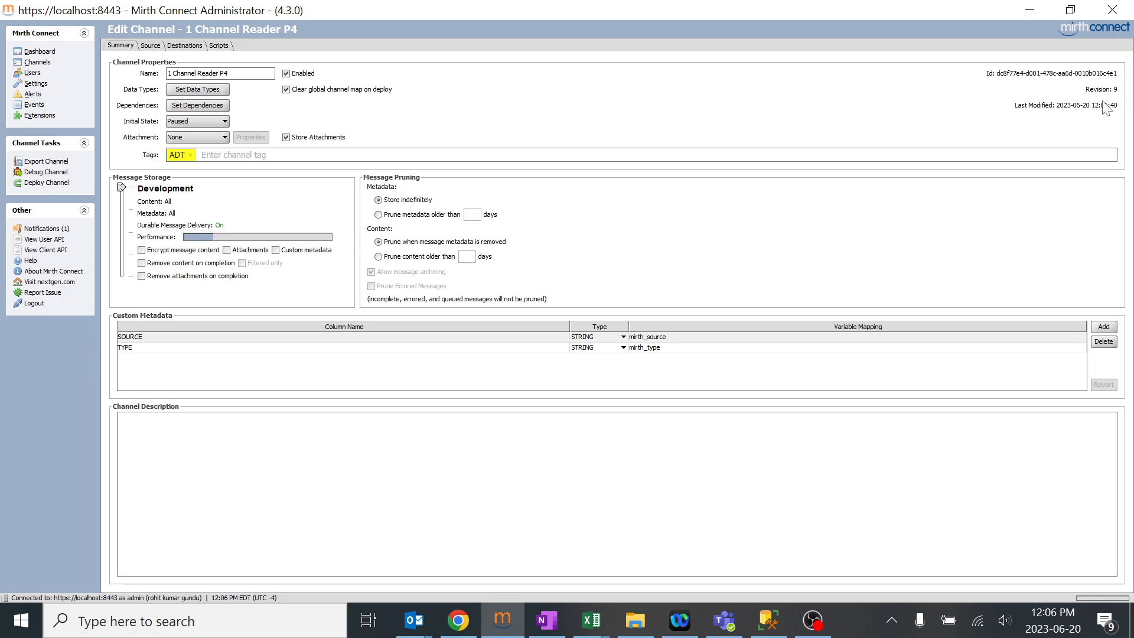
{"action": "mouse_move", "coordinate": [1099, 101]}
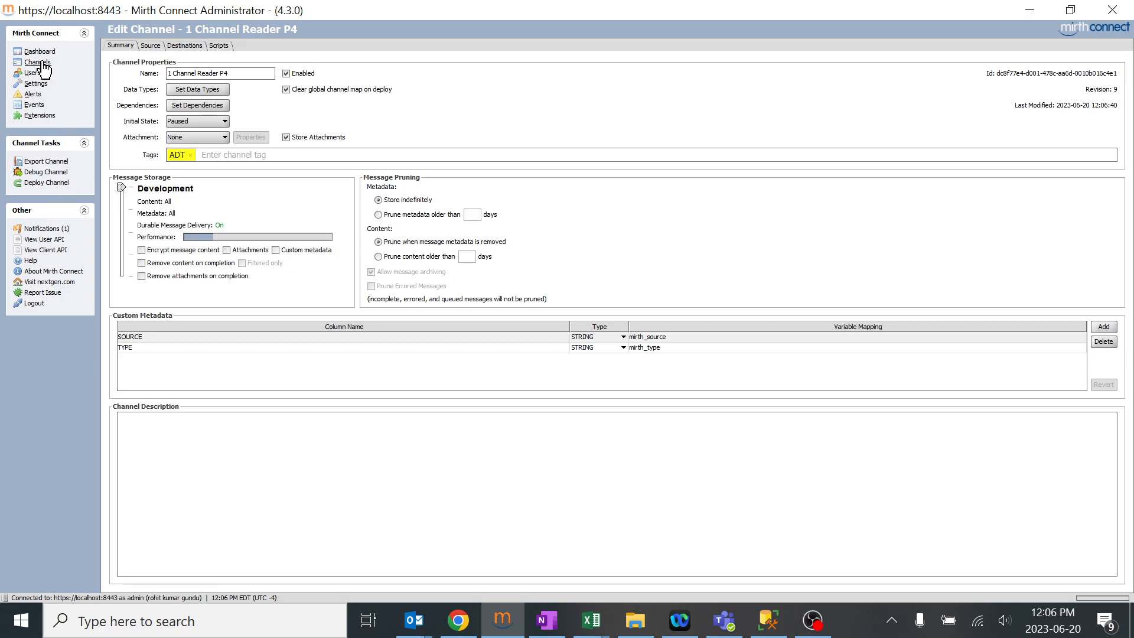
{"action": "left_click", "coordinate": [39, 62]}
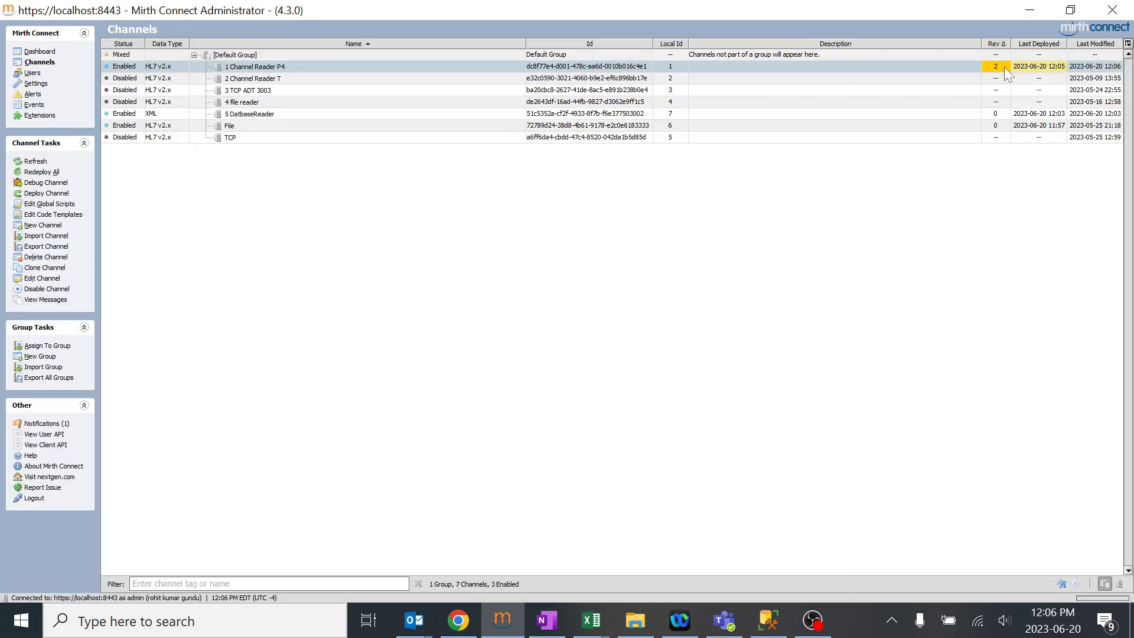
{"action": "mouse_move", "coordinate": [995, 72]}
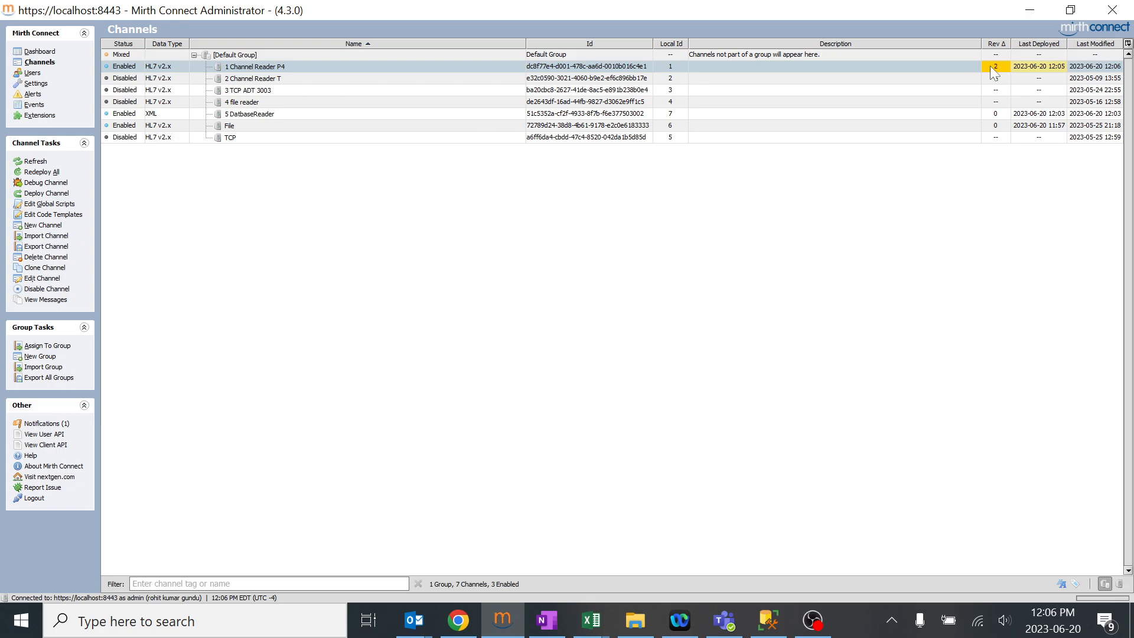